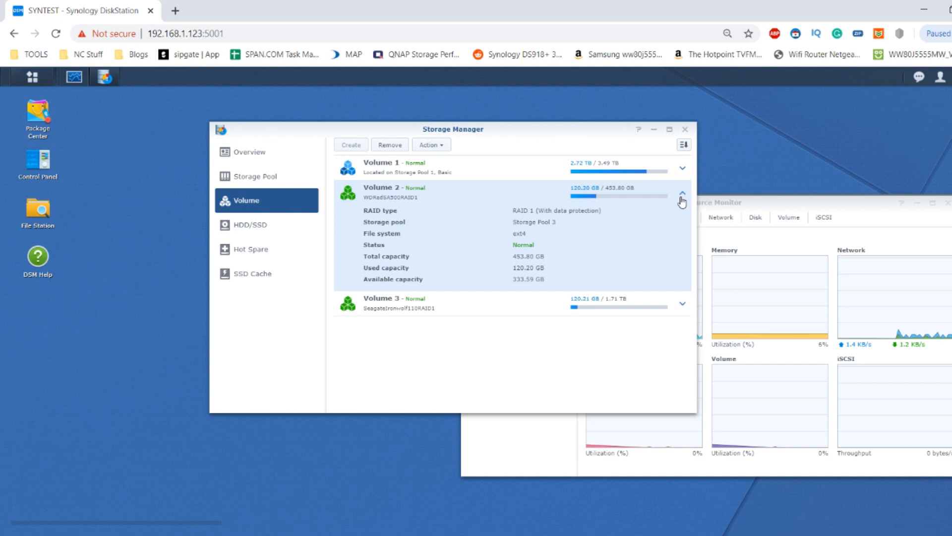
mouse_move(615, 232)
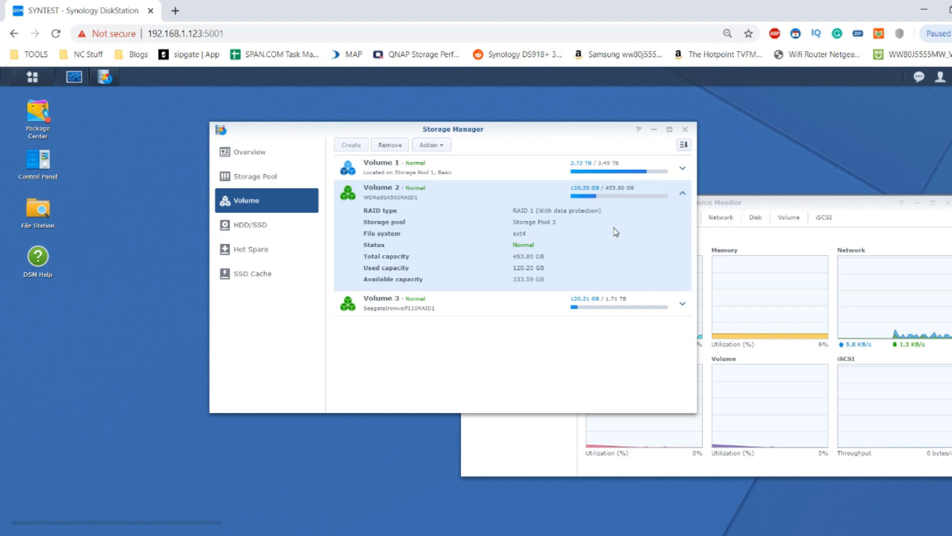
mouse_move(517, 215)
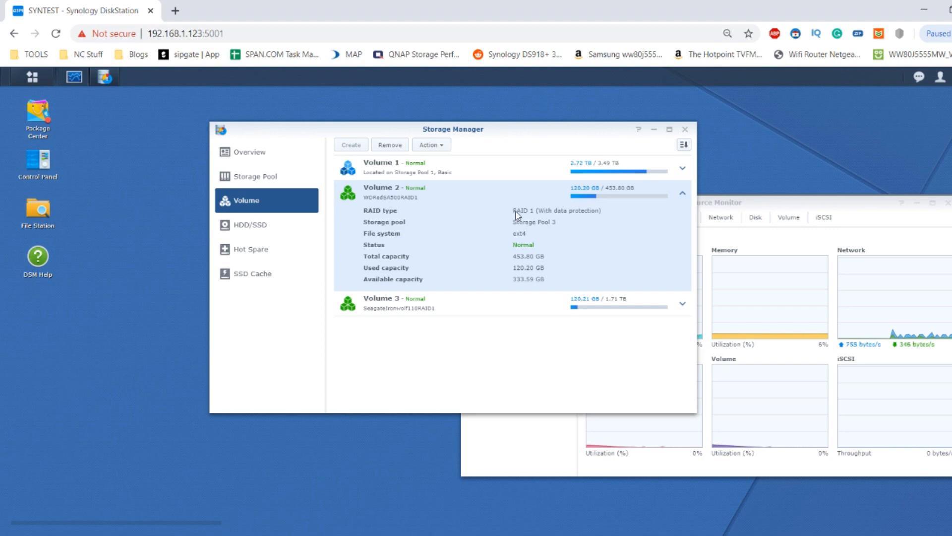
mouse_move(550, 251)
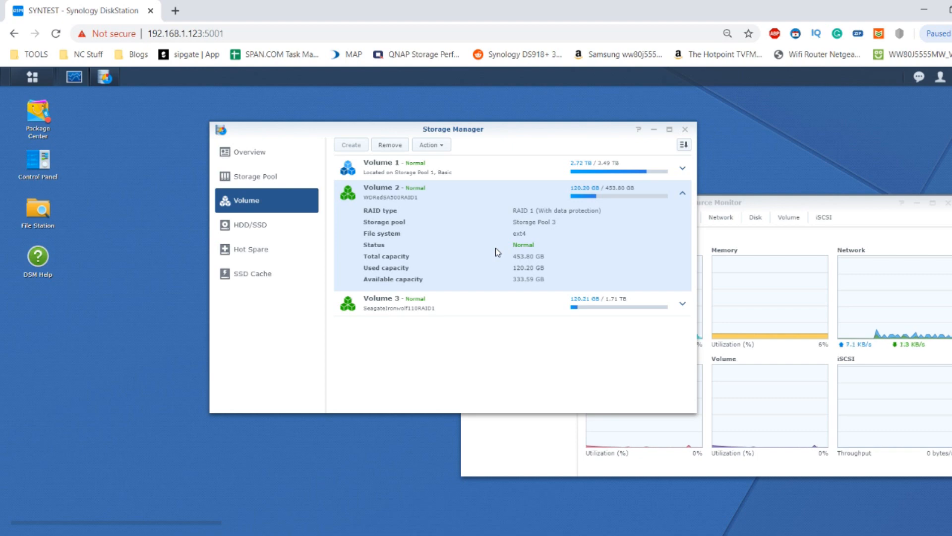
mouse_move(572, 198)
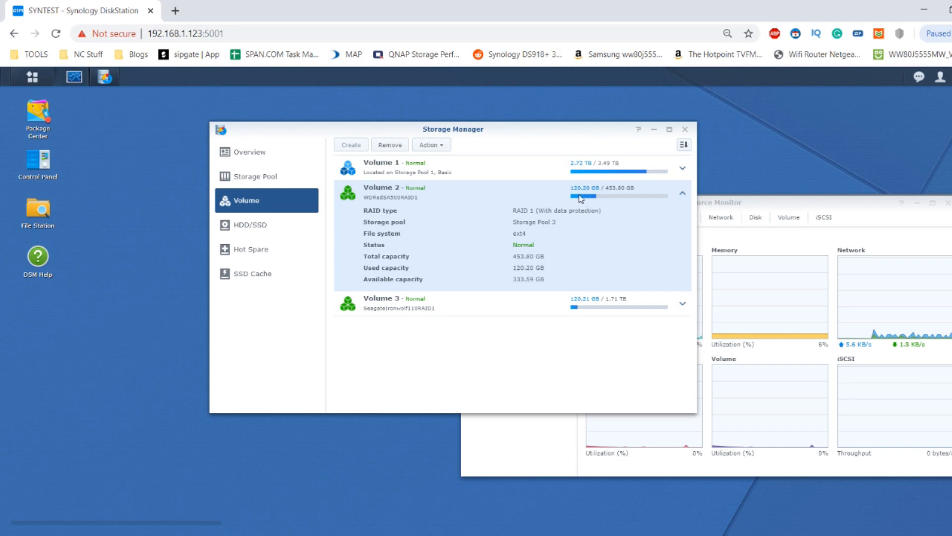
mouse_move(600, 199)
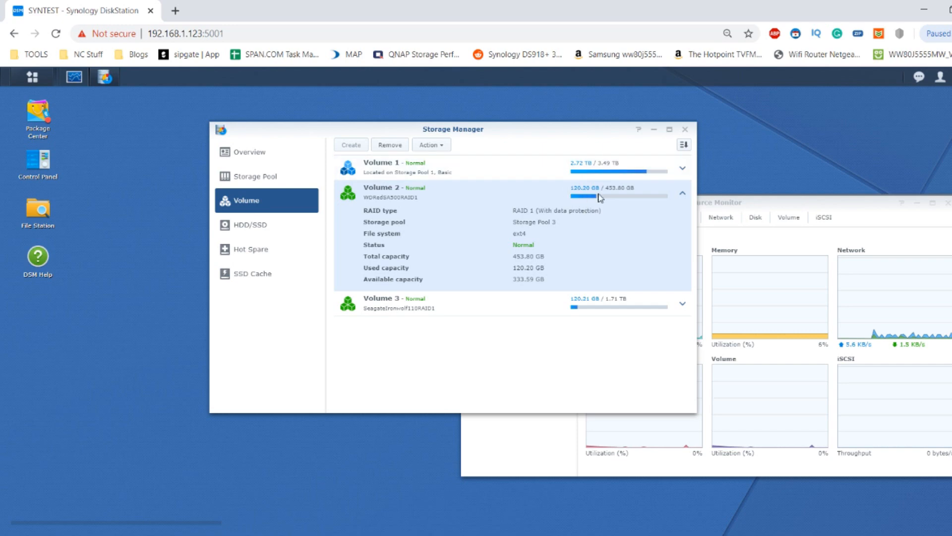
mouse_move(516, 232)
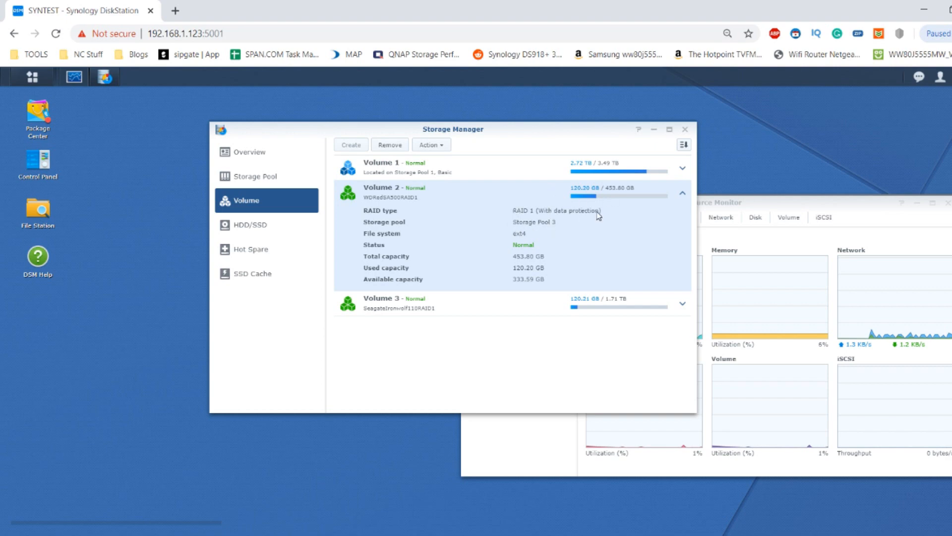
mouse_move(137, 102)
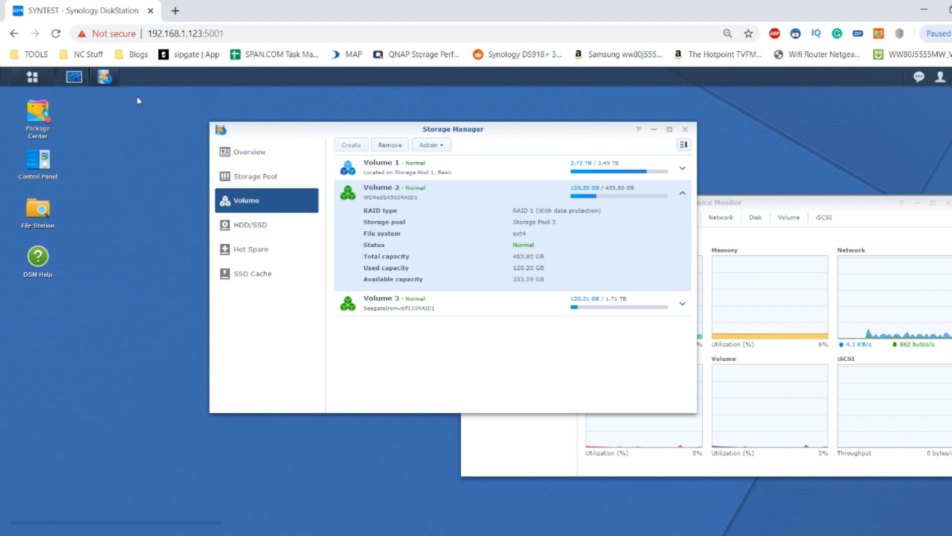
Step: Browse to the WDRedHDD4TBRAID1 share in File Station, listing All Our Pictures and All our Videos
left_click(36, 209)
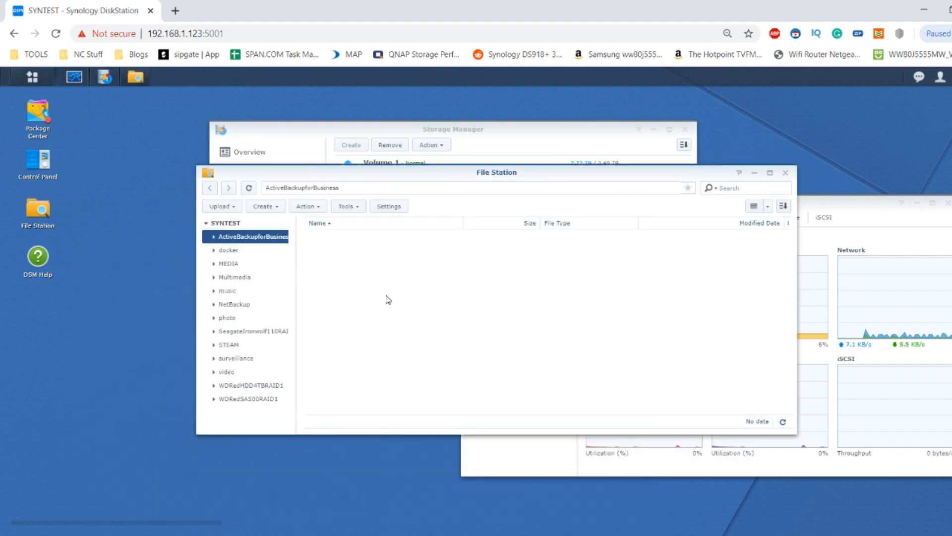
mouse_move(251, 385)
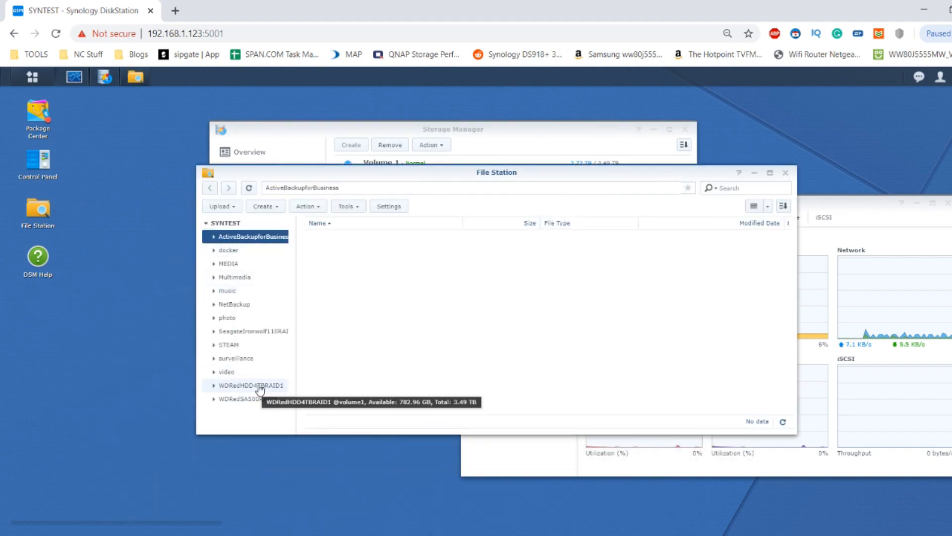
mouse_move(249, 399)
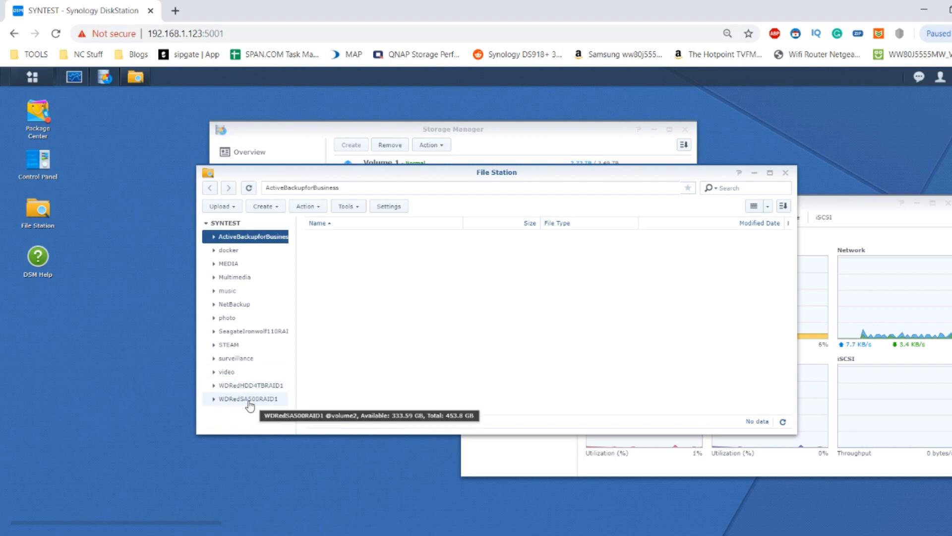
mouse_move(247, 385)
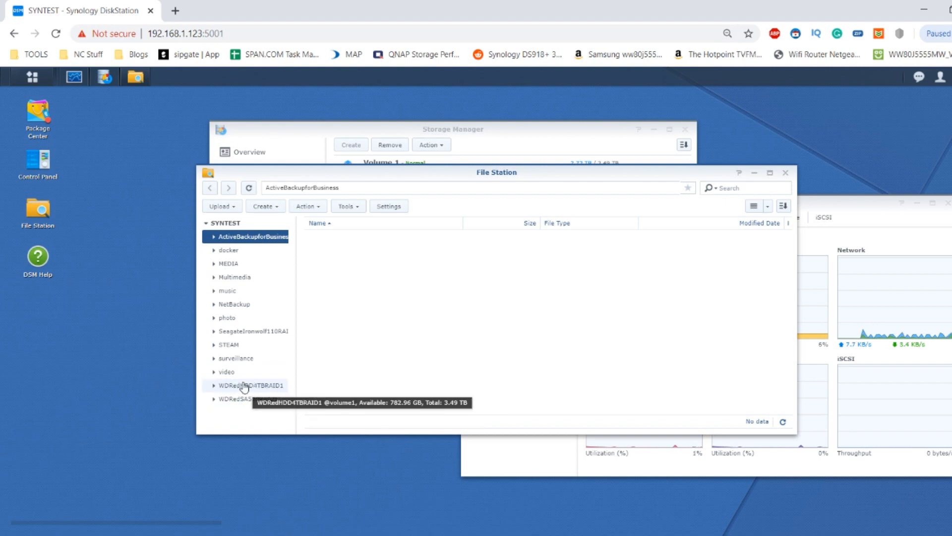
mouse_move(258, 388)
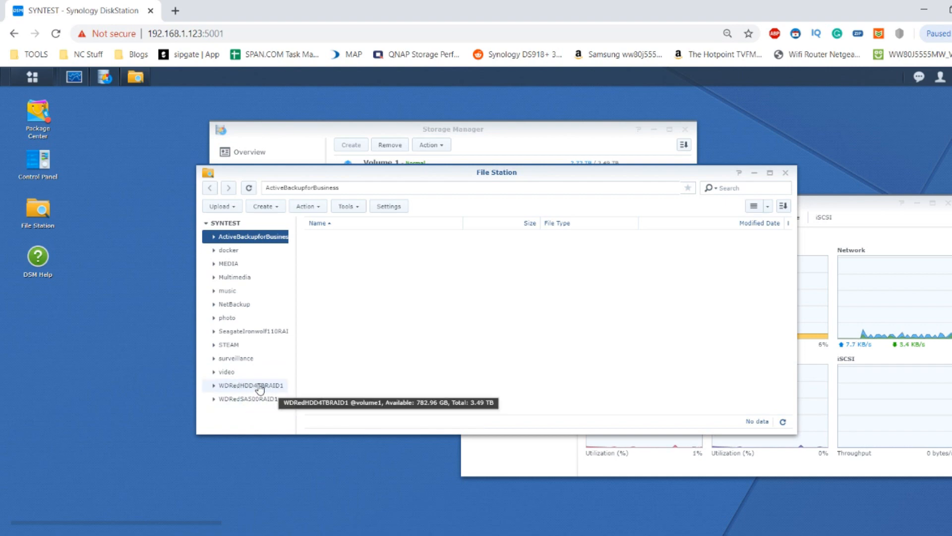
left_click(250, 385)
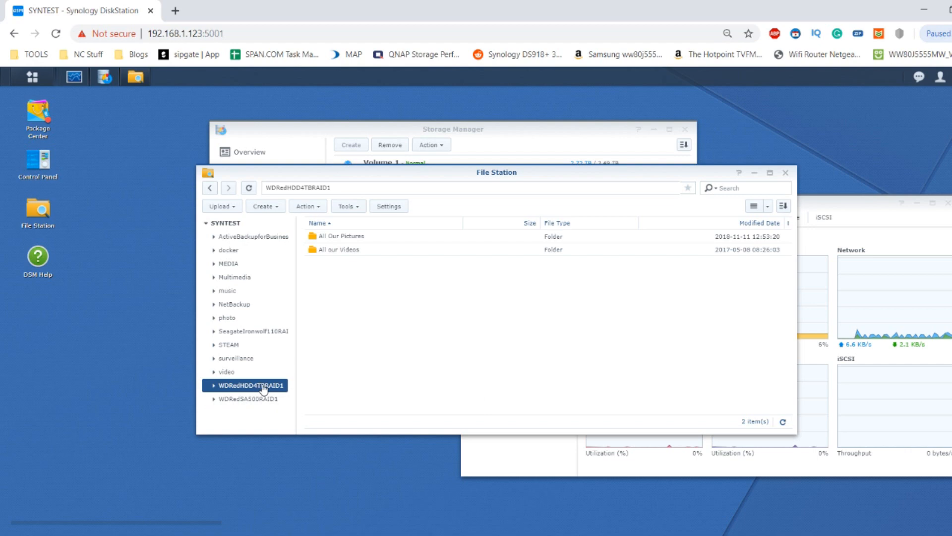
mouse_move(256, 402)
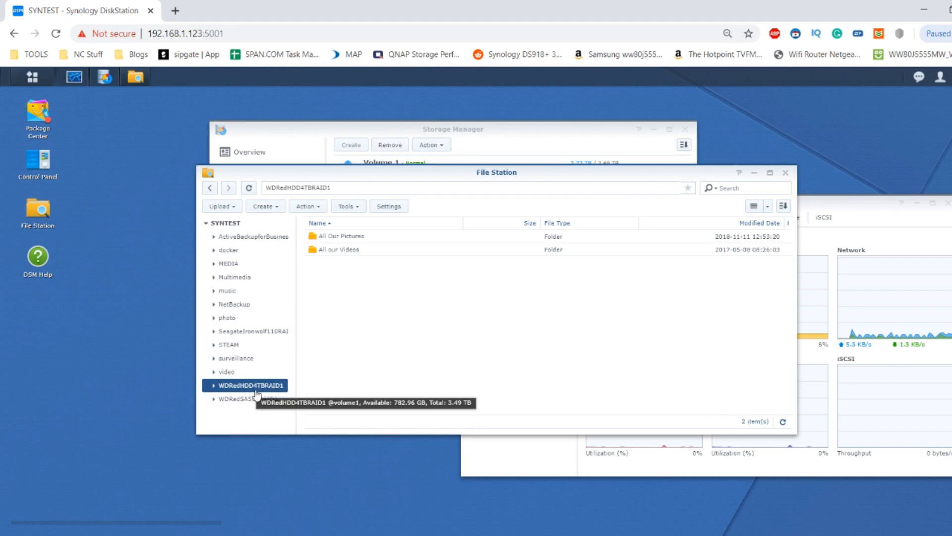
mouse_move(352, 270)
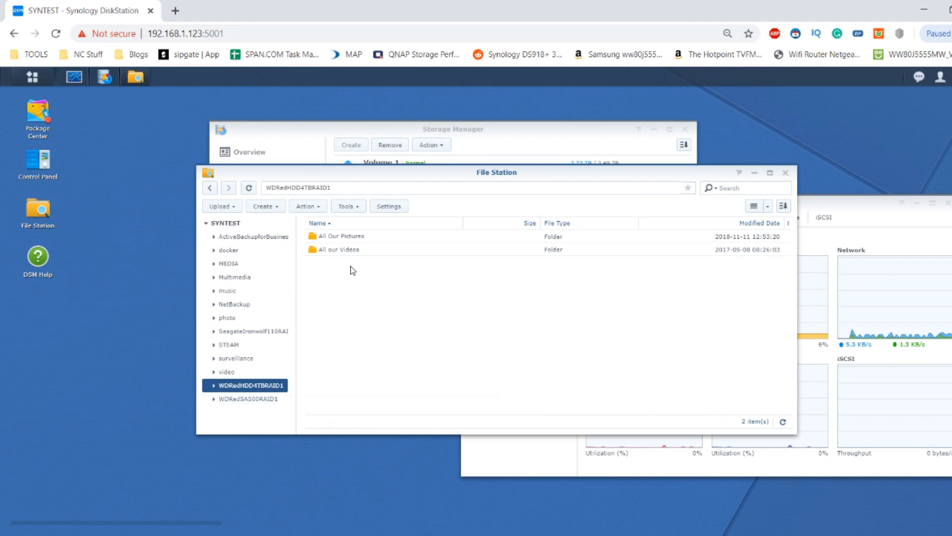
mouse_move(341, 236)
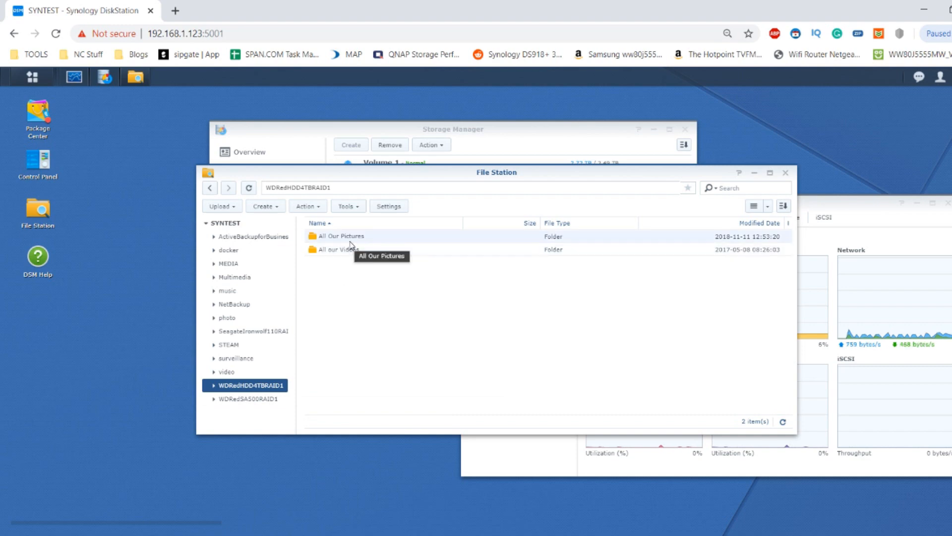
Step: Show combined properties of All Our Pictures and All our Videos at /volume1/WDRedHDD4TBRAID1/
right_click(337, 249)
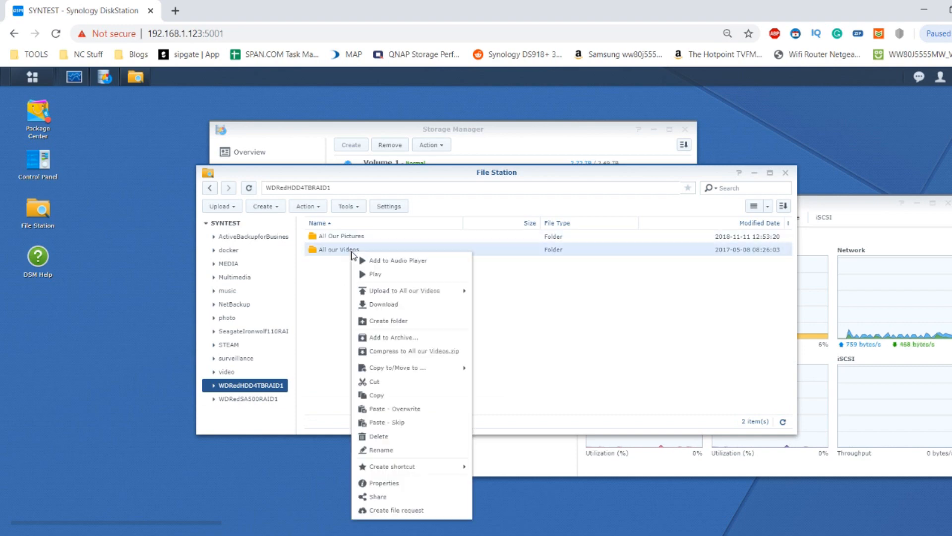
left_click(346, 236)
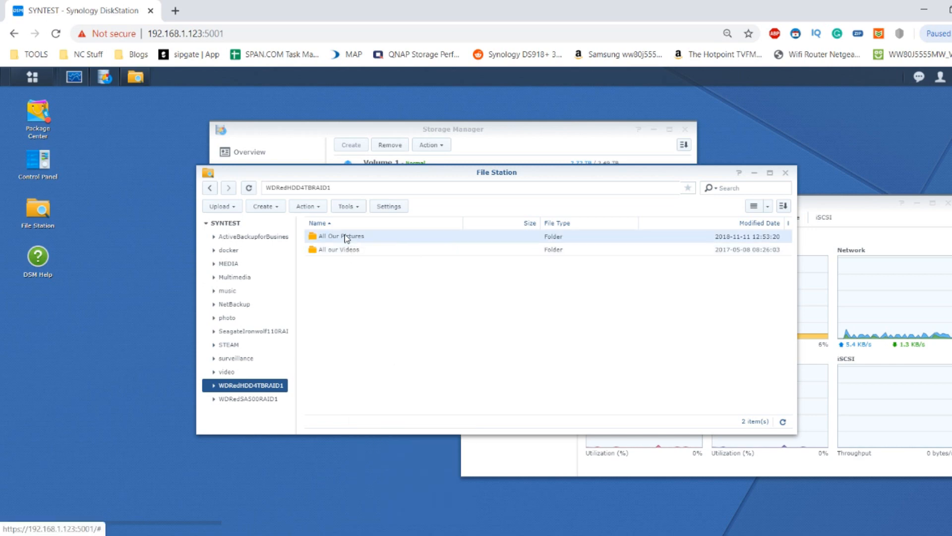
right_click(339, 249)
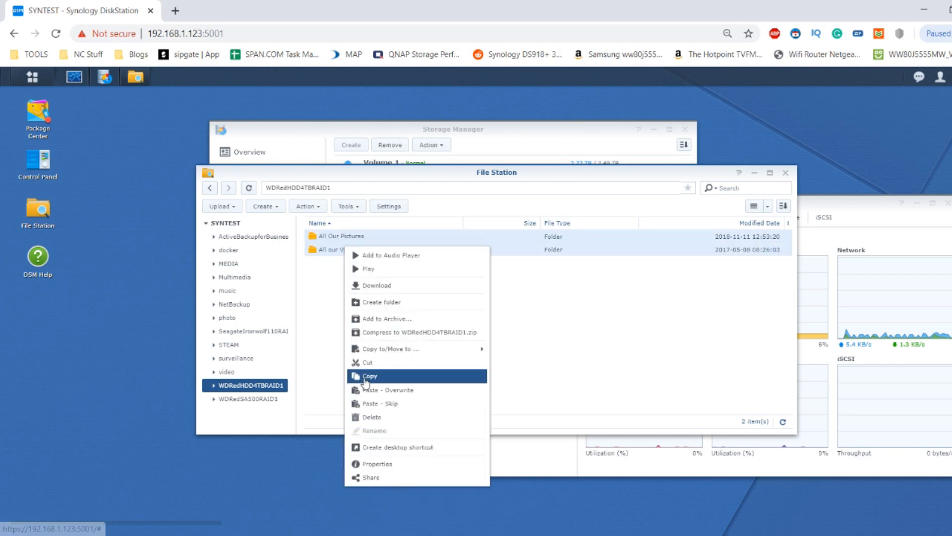
mouse_move(378, 478)
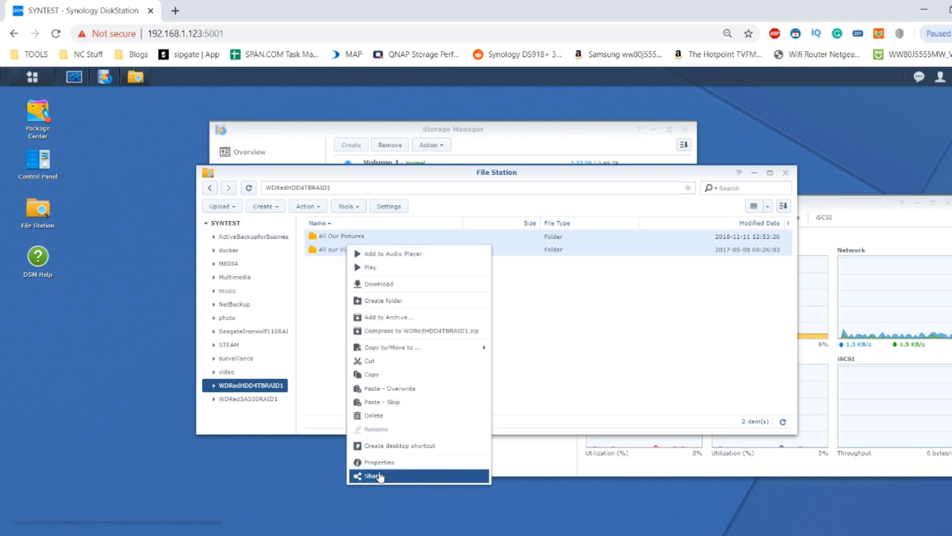
left_click(378, 461)
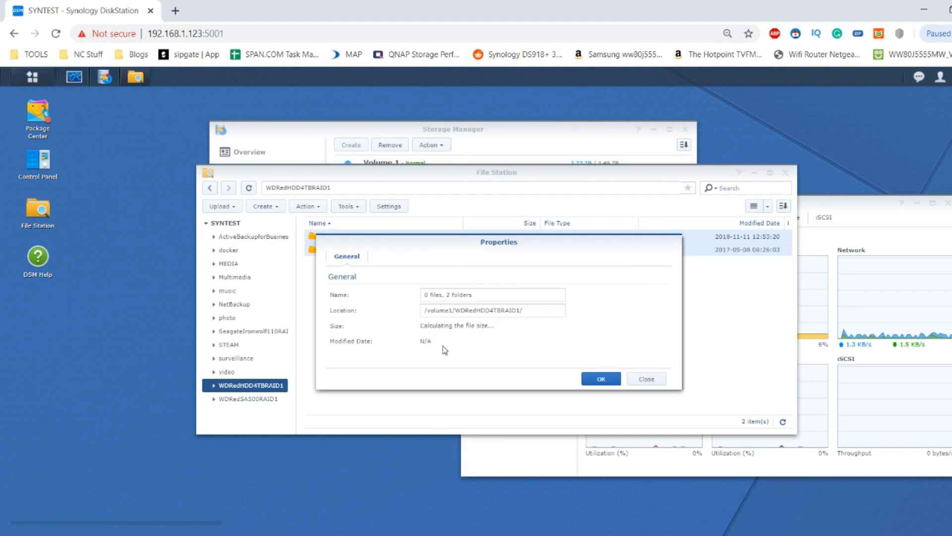
mouse_move(449, 333)
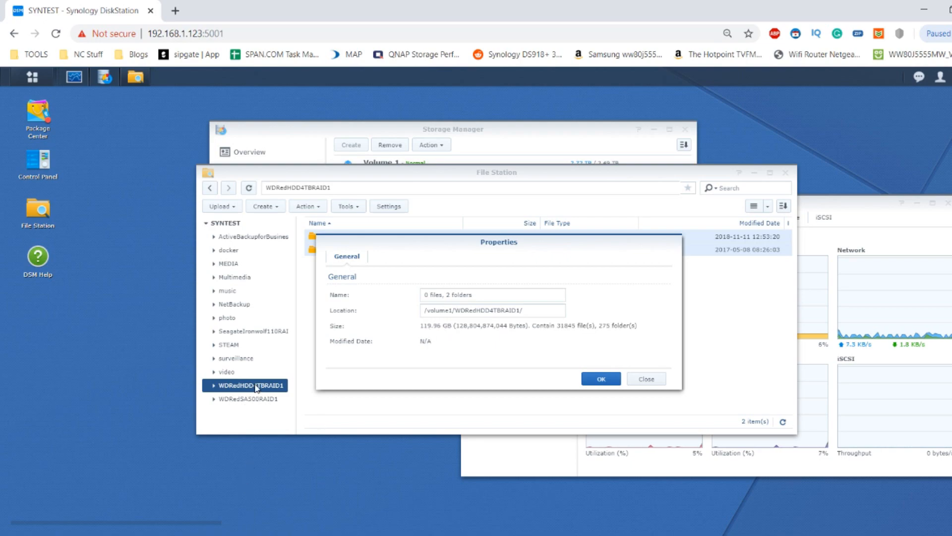
mouse_move(430, 329)
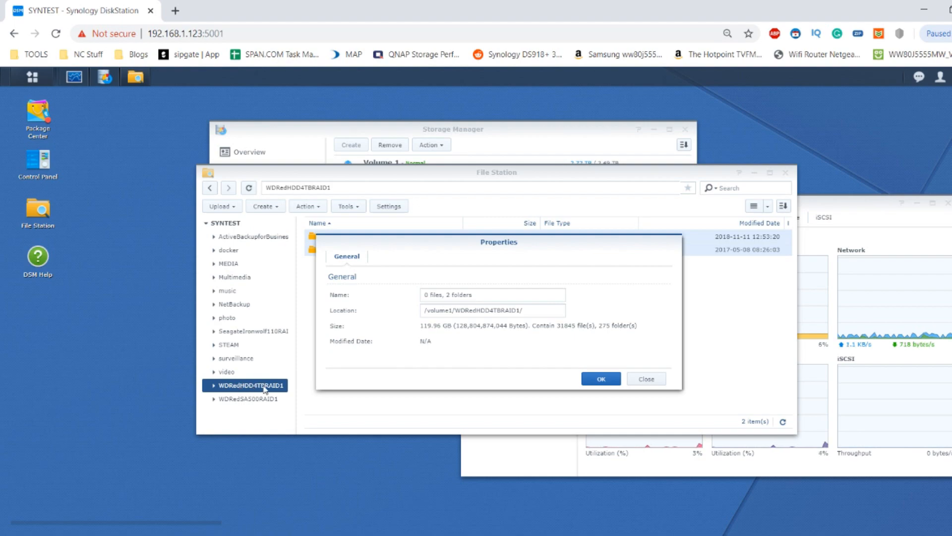
Step: Create an empty folder named test inside WDRedHDD4TBRAID1 and enter it
left_click(646, 378)
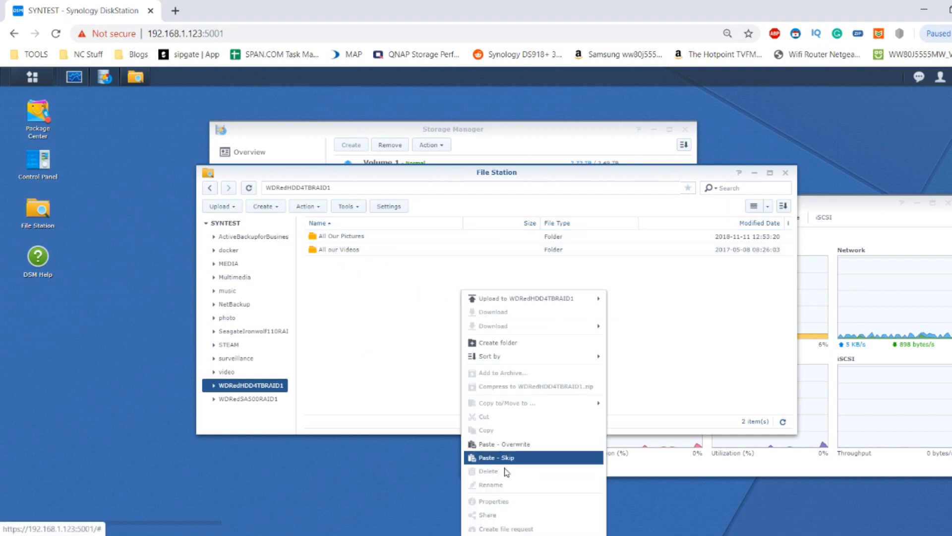
left_click(497, 342)
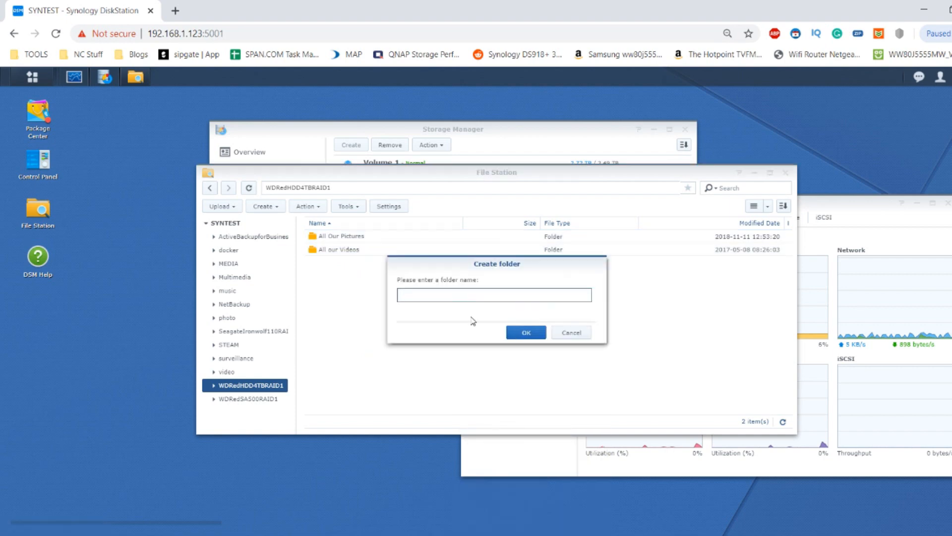
left_click(525, 332)
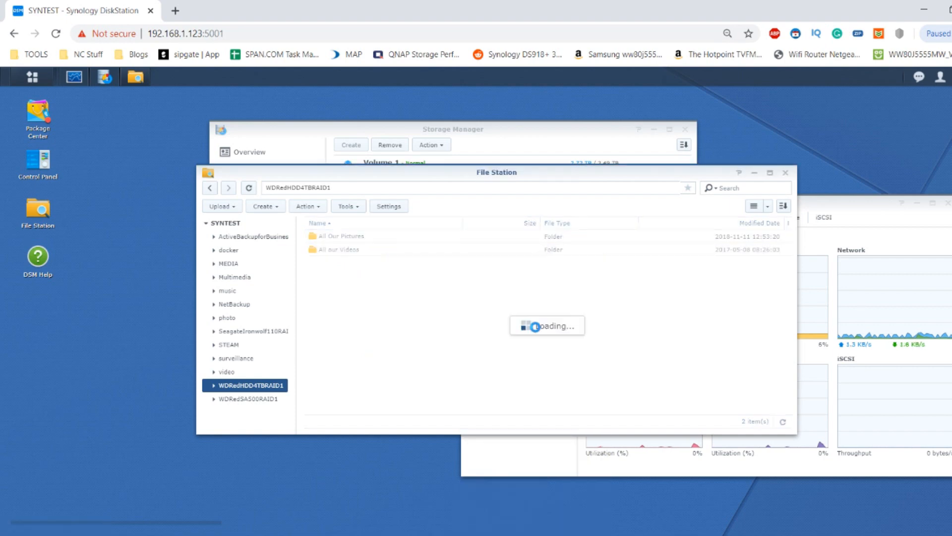
left_click(232, 425)
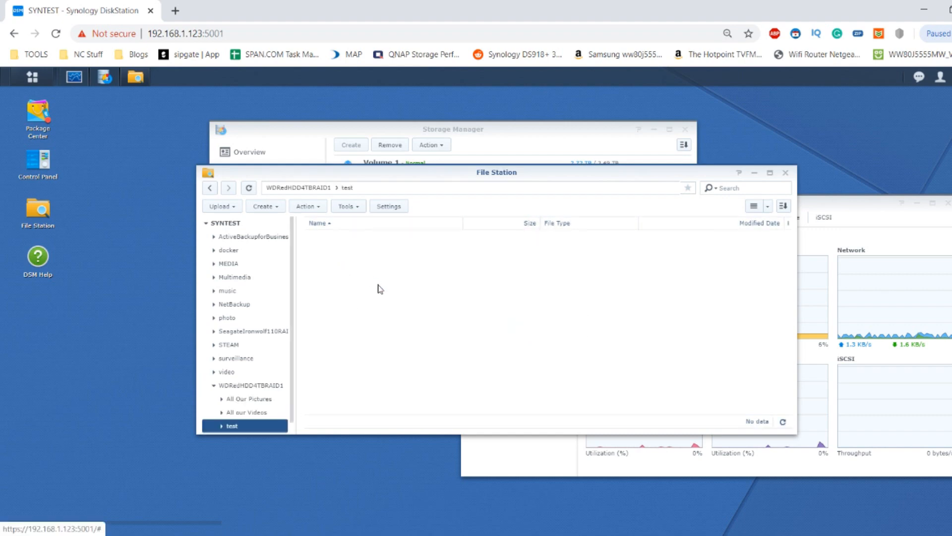
right_click(379, 288)
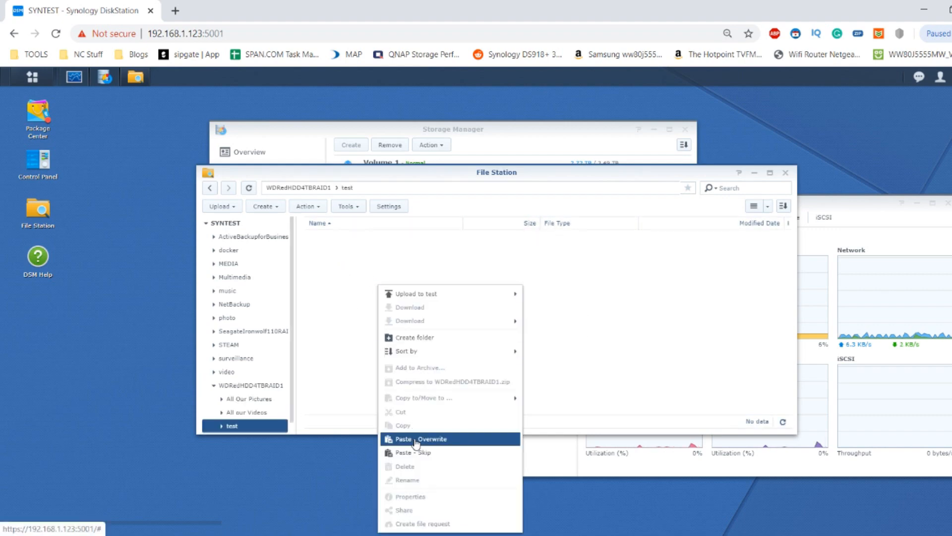
Step: Paste the copied folders into test with overwrite, then cancel the All Our Pictures copy
left_click(416, 438)
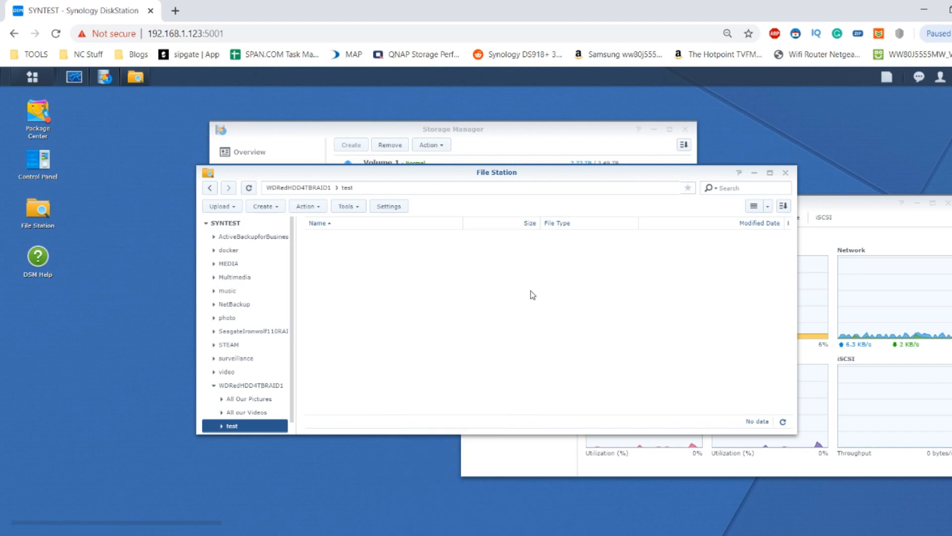
mouse_move(881, 94)
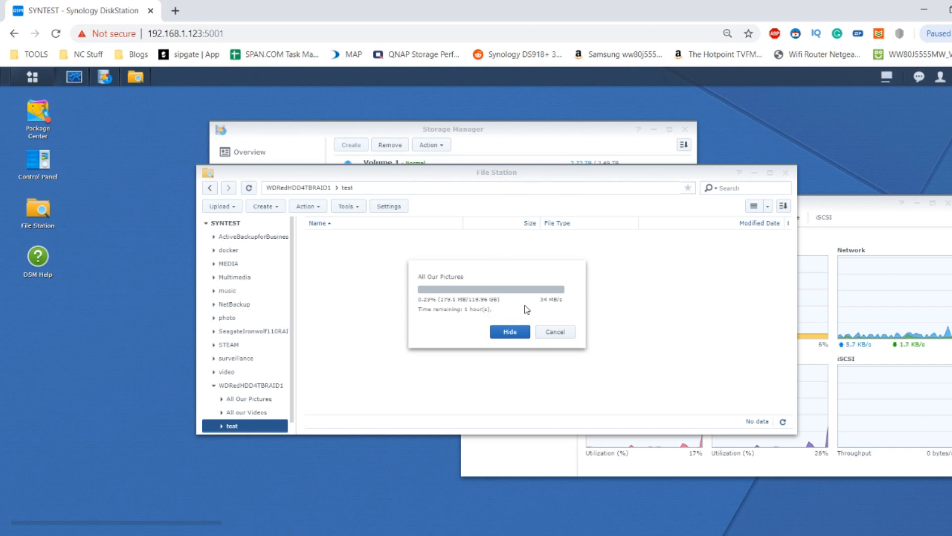
mouse_move(483, 314)
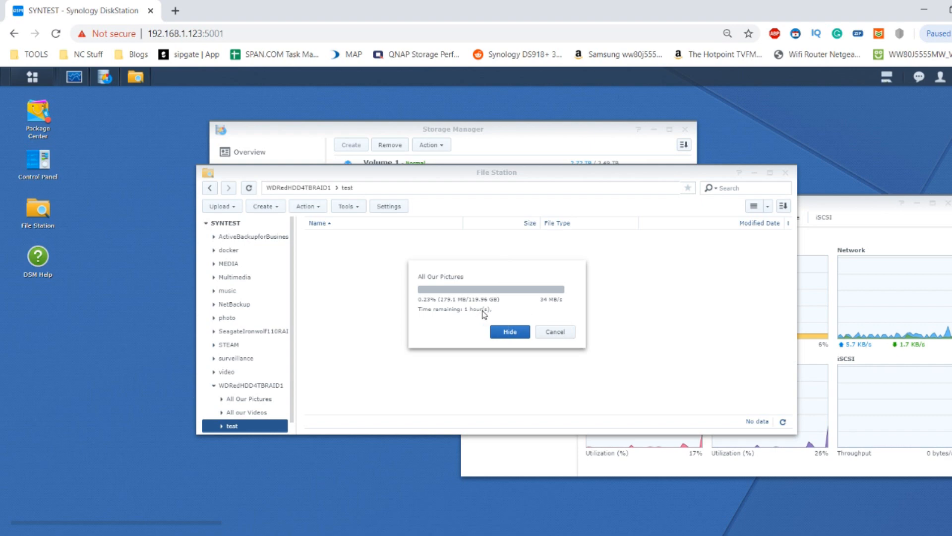
mouse_move(484, 315)
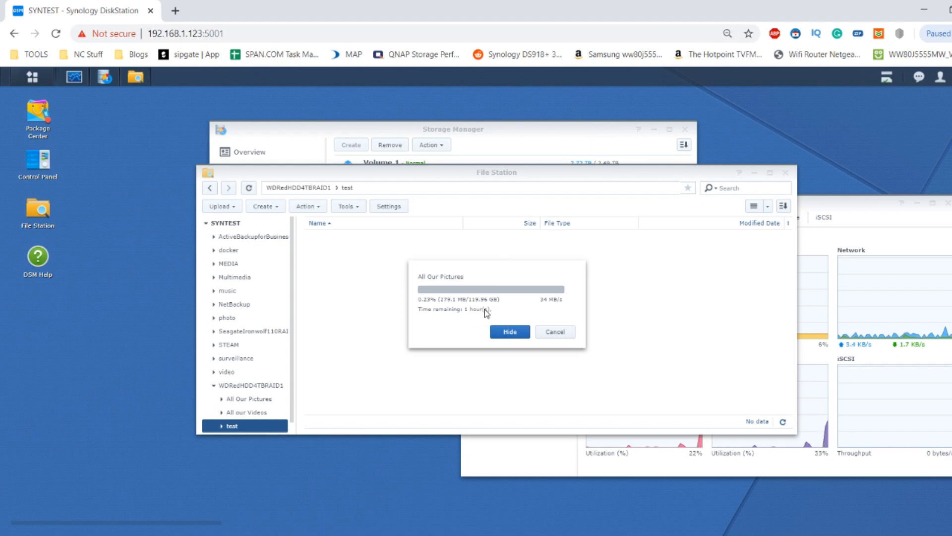
mouse_move(464, 315)
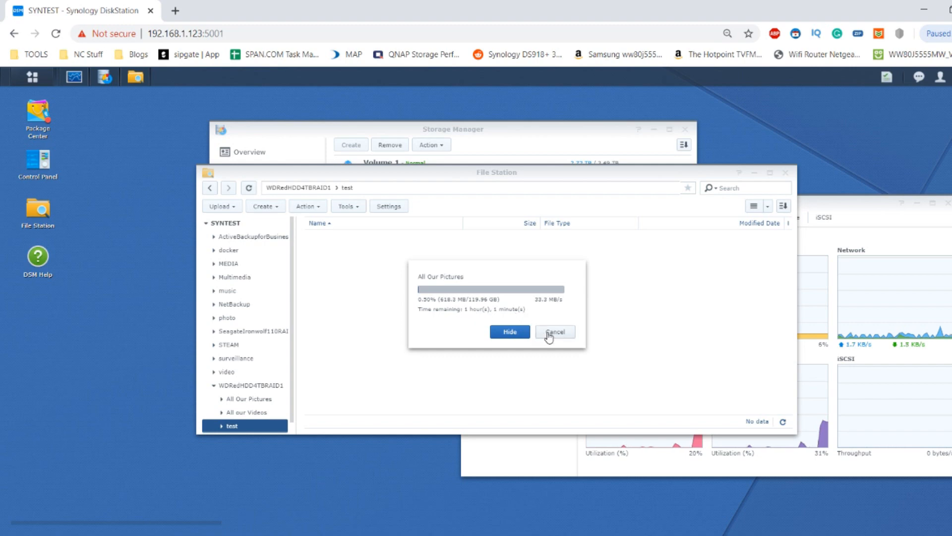
left_click(554, 331)
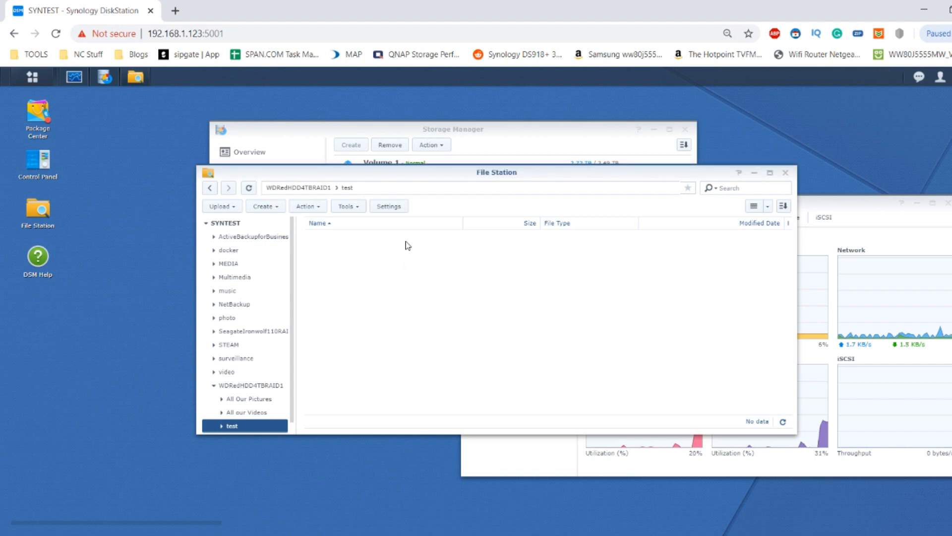
mouse_move(310, 189)
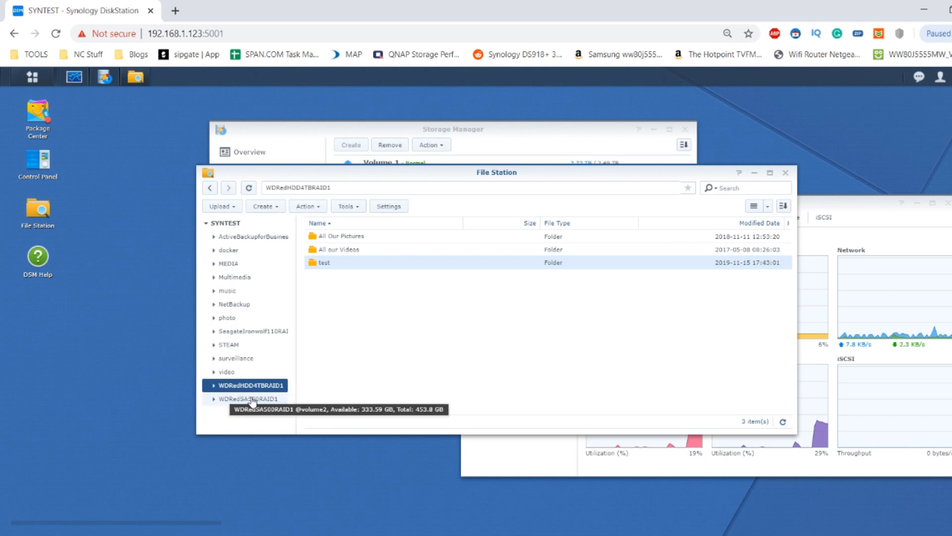
Step: Copy All Our Pictures and All our Videos from the WDRedSA500RAID1 share
left_click(250, 399)
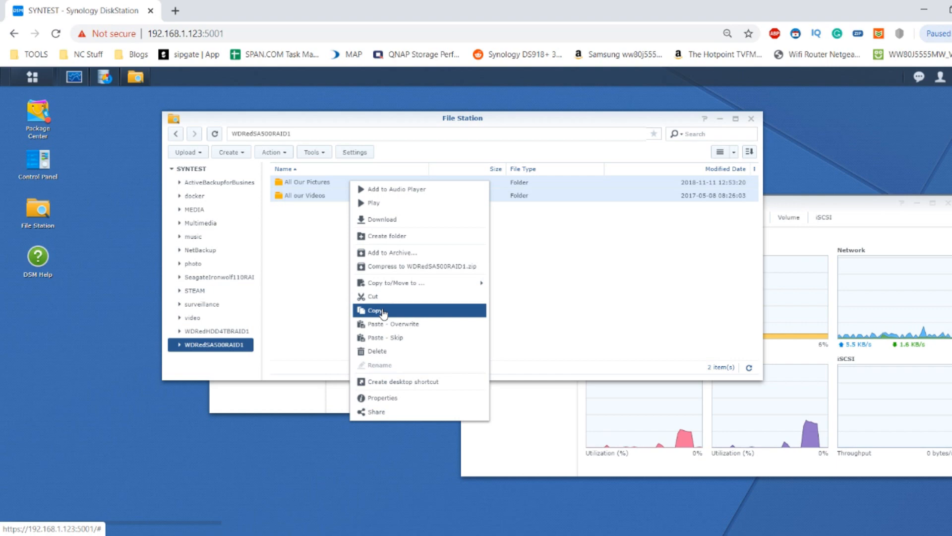
left_click(375, 309)
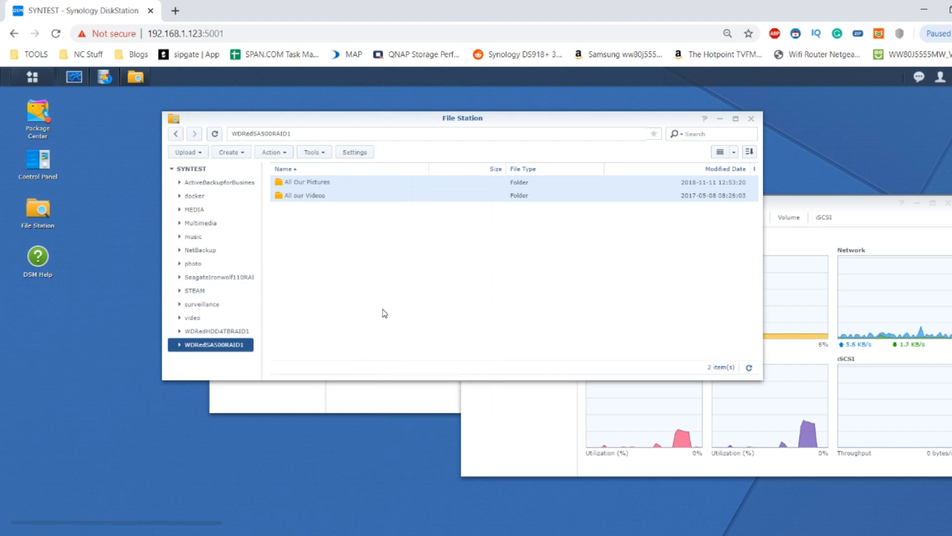
mouse_move(352, 299)
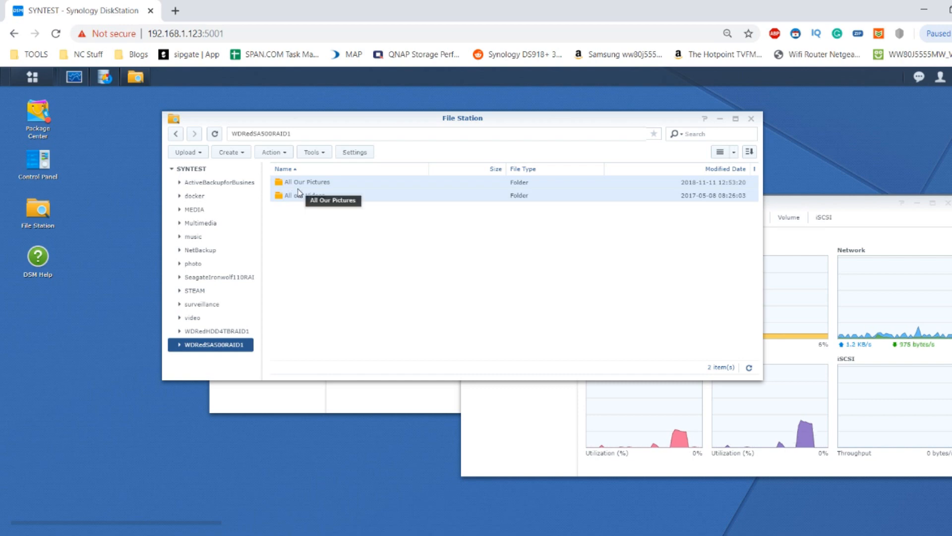
mouse_move(307, 222)
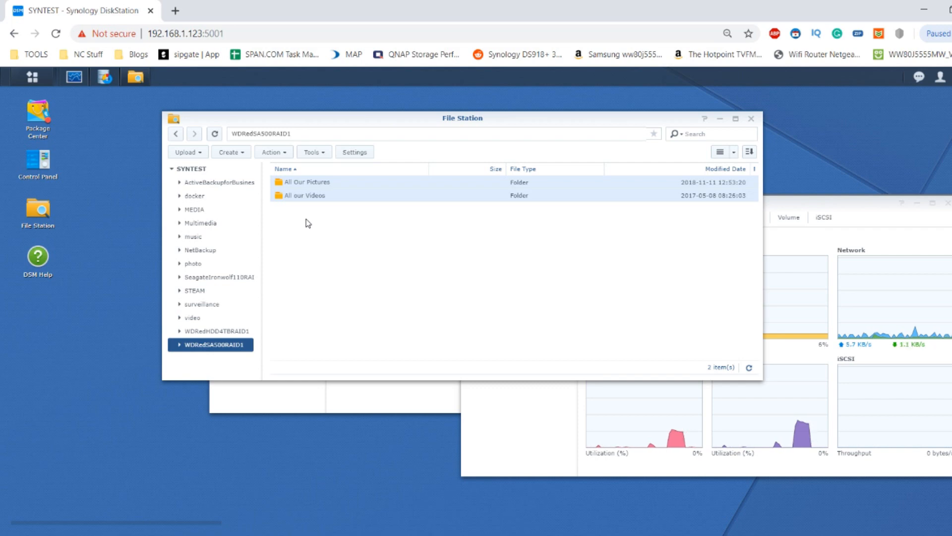
mouse_move(332, 221)
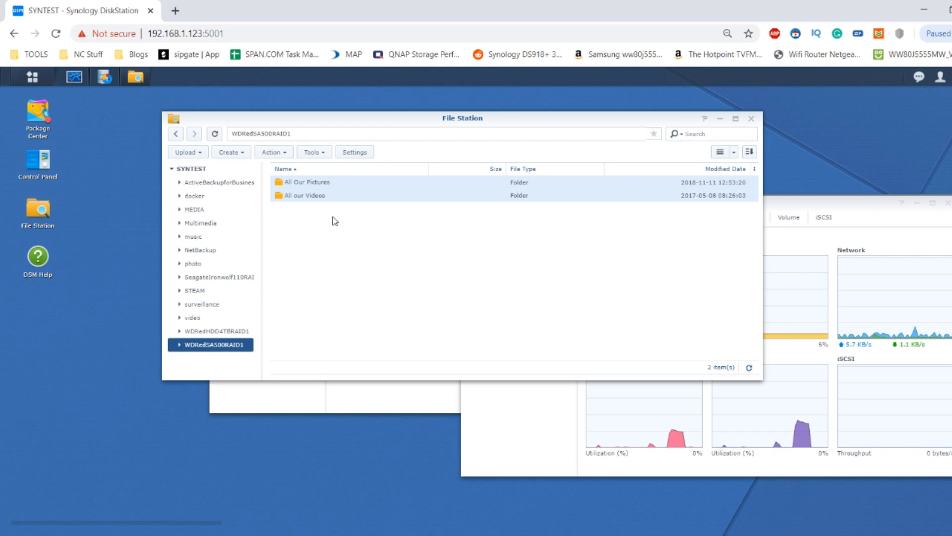
right_click(302, 196)
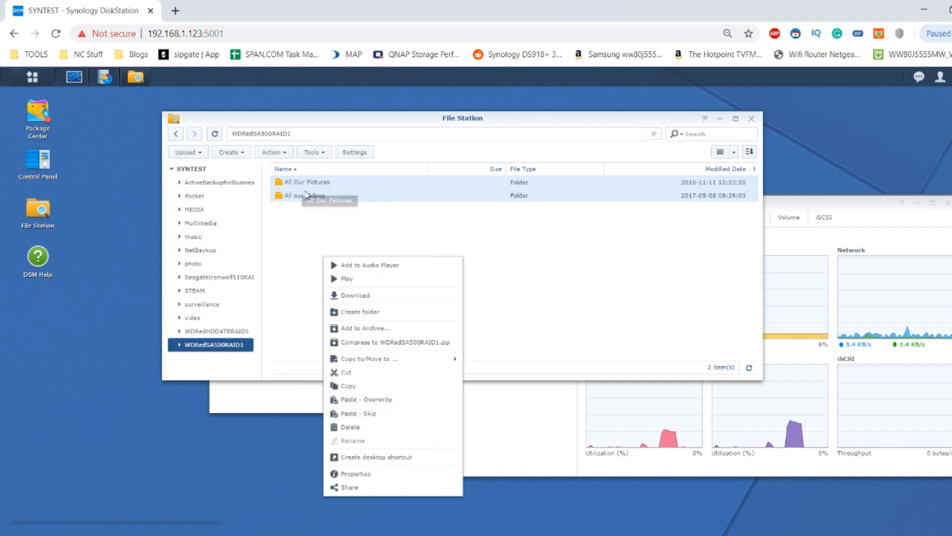
left_click(310, 228)
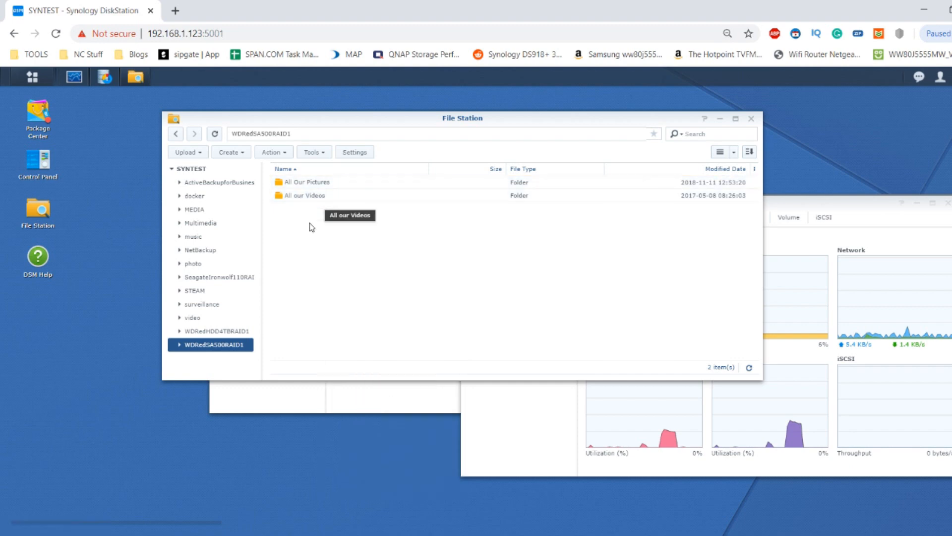
mouse_move(651, 232)
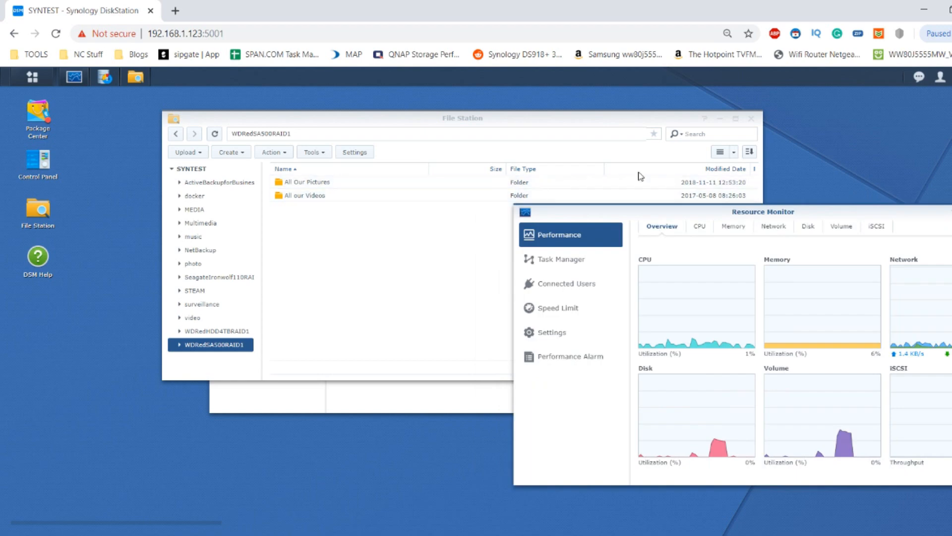
mouse_move(373, 241)
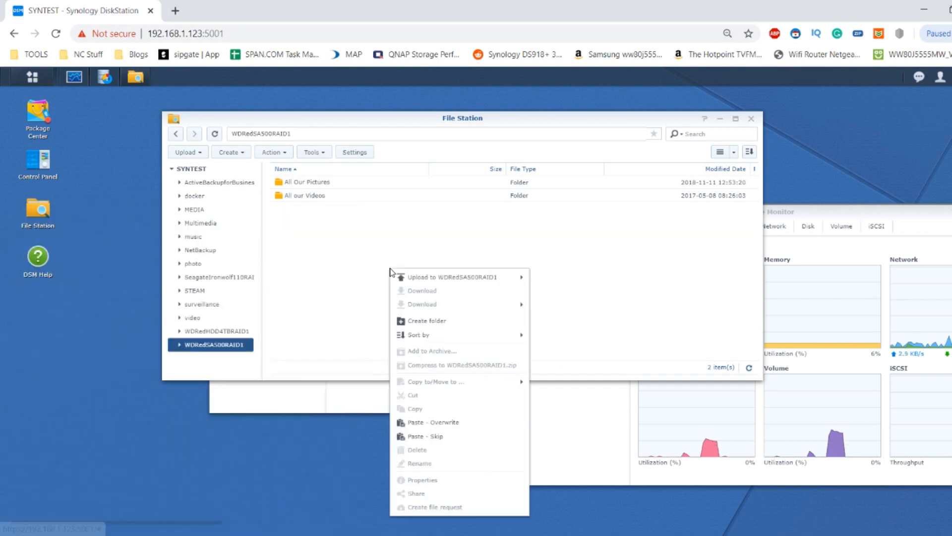
Step: Create folders 1 and 2 in WDRedSA500RAID1 and paste the copied folders into folder 1
left_click(427, 320)
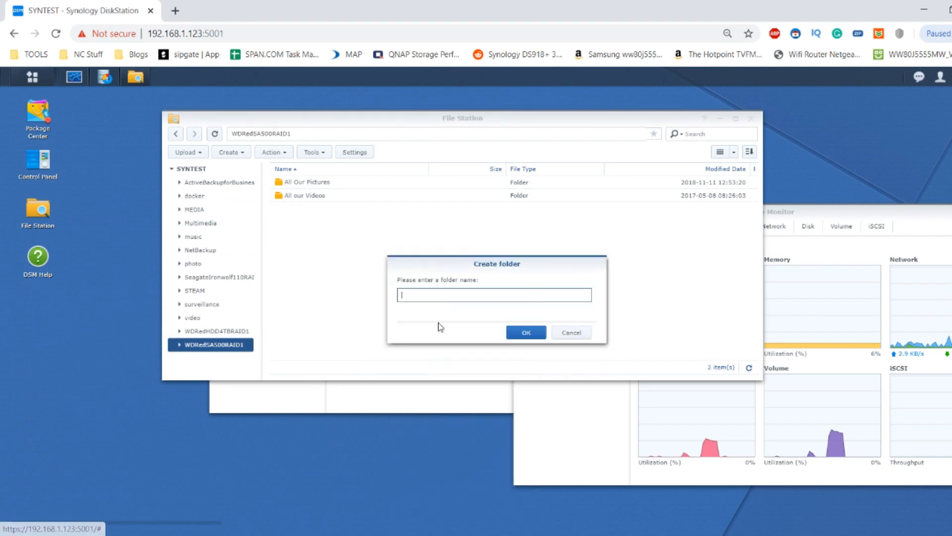
left_click(525, 332)
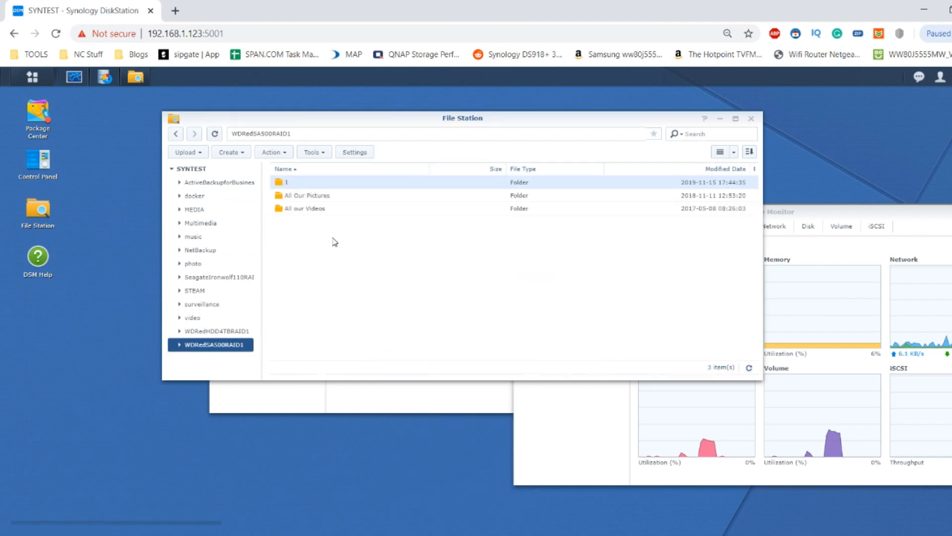
left_click(228, 152)
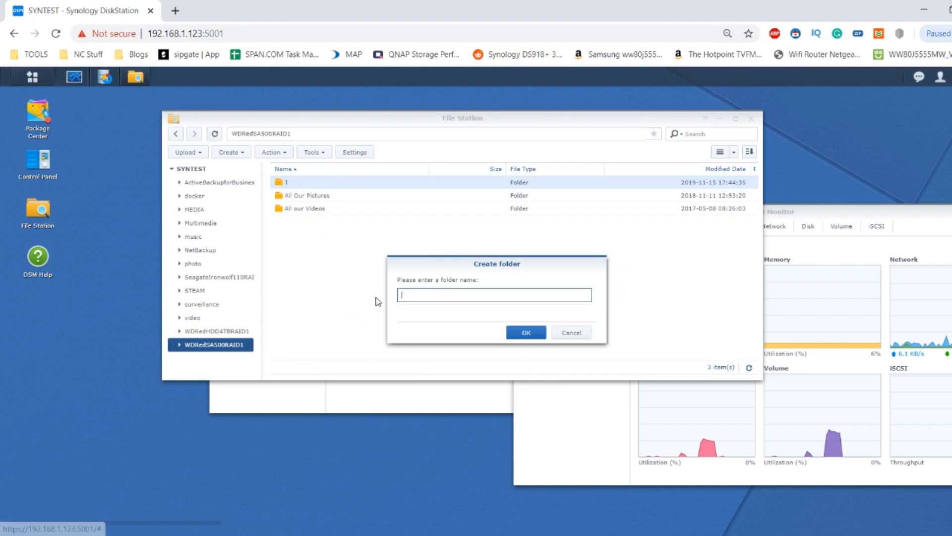
left_click(525, 332)
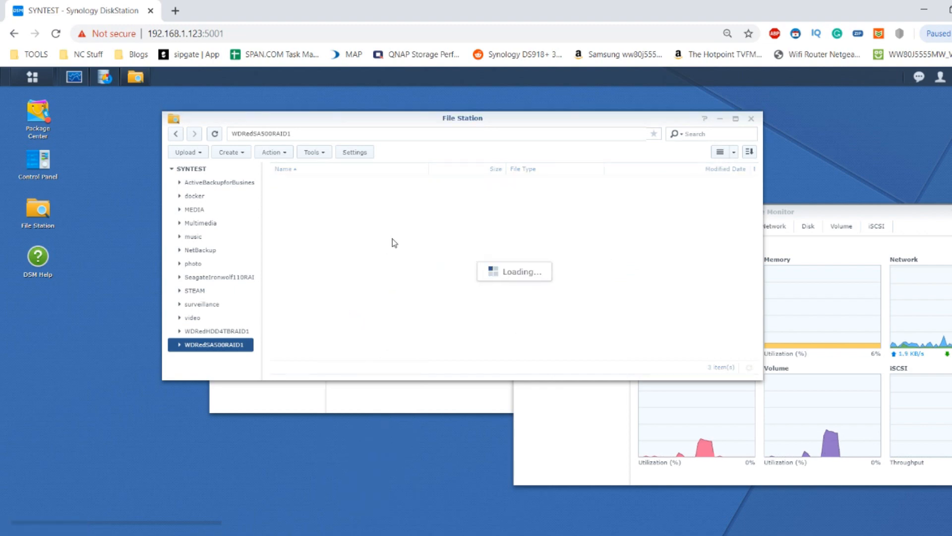
right_click(194, 358)
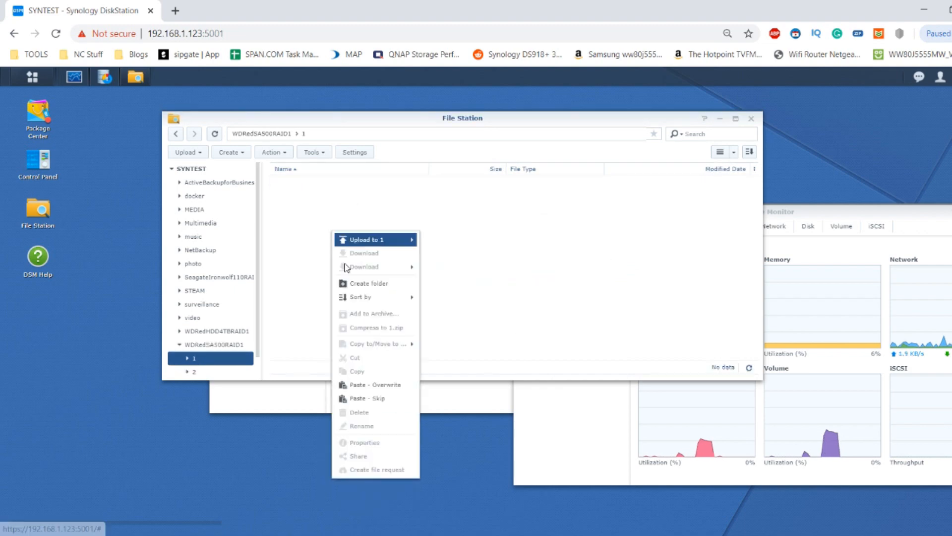
left_click(257, 188)
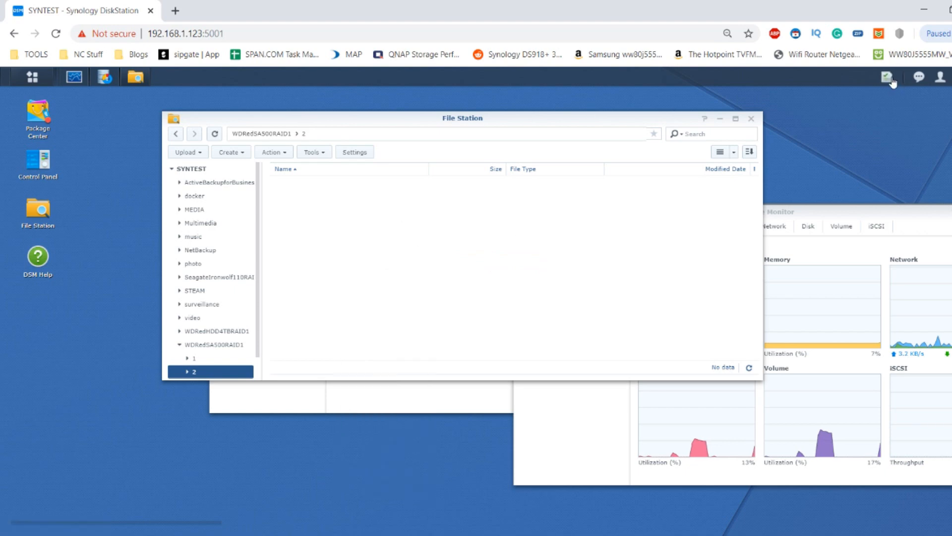
Step: Show the running folder copy tasks from the DSM taskbar
left_click(886, 76)
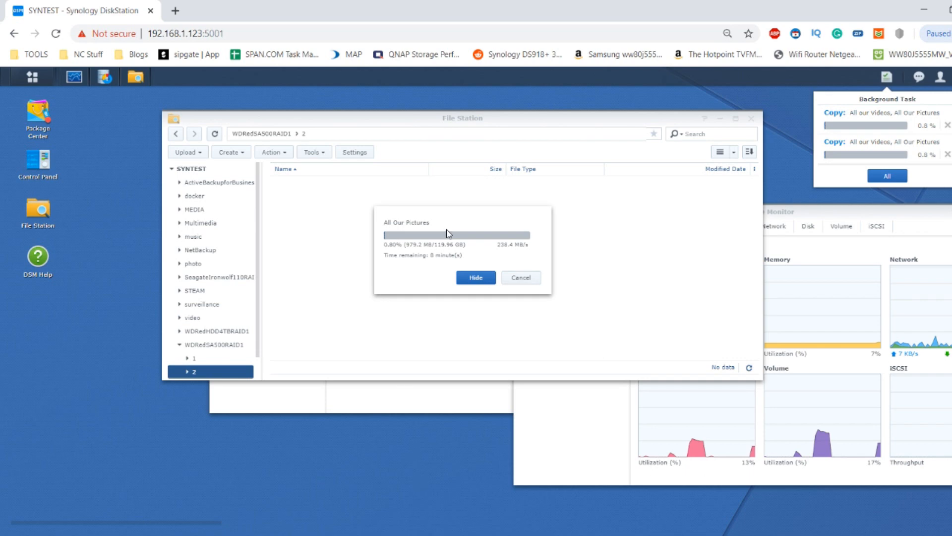
mouse_move(437, 266)
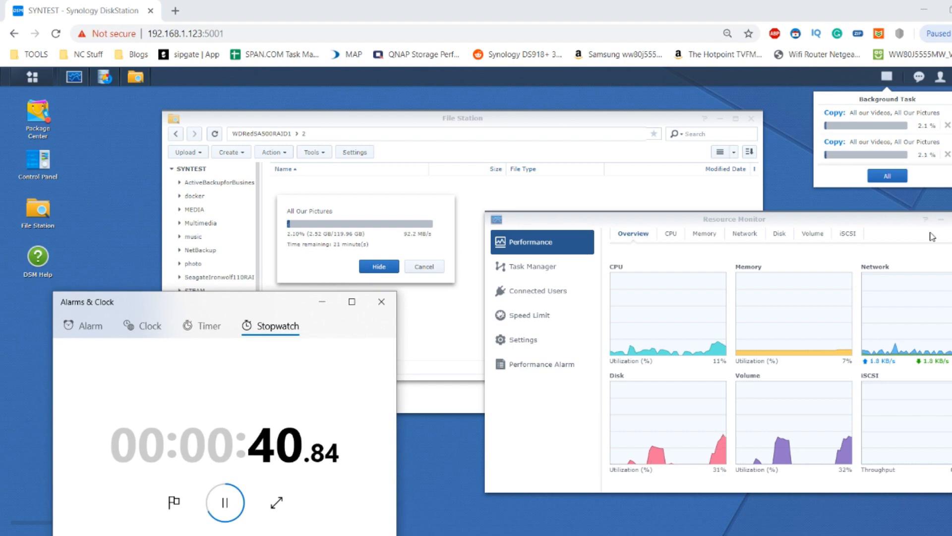
mouse_move(748, 307)
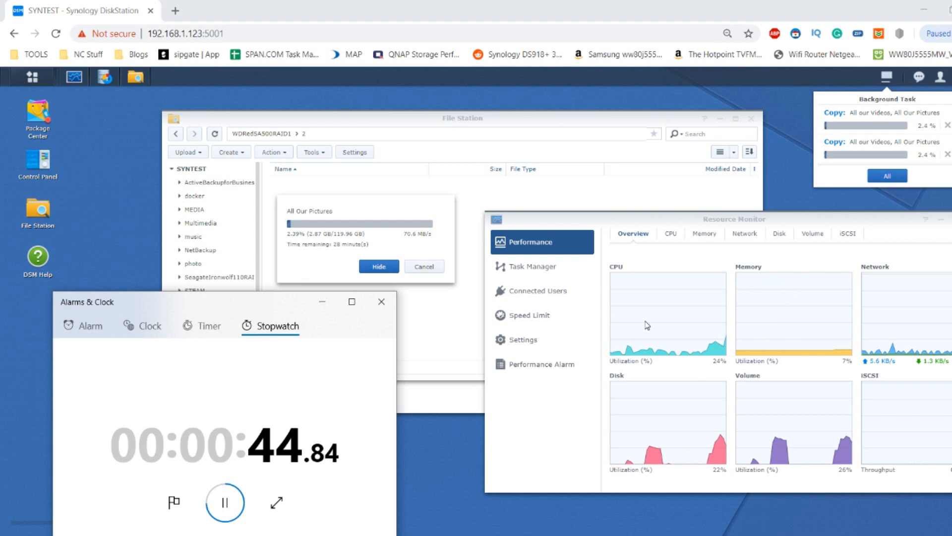
mouse_move(492, 347)
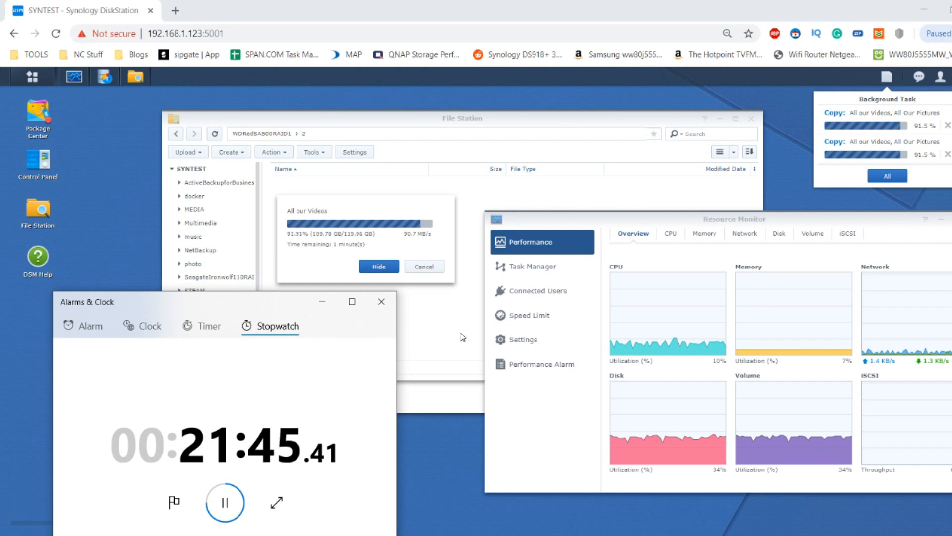
mouse_move(296, 309)
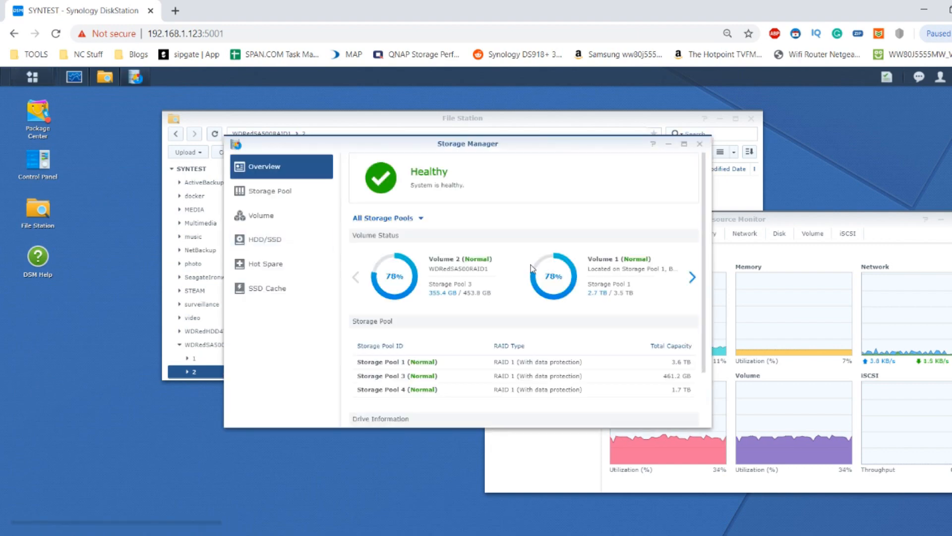
Step: Check the storage pool list, set Storage Manager aside and reshow the copy tasks near 99.8%
left_click(270, 191)
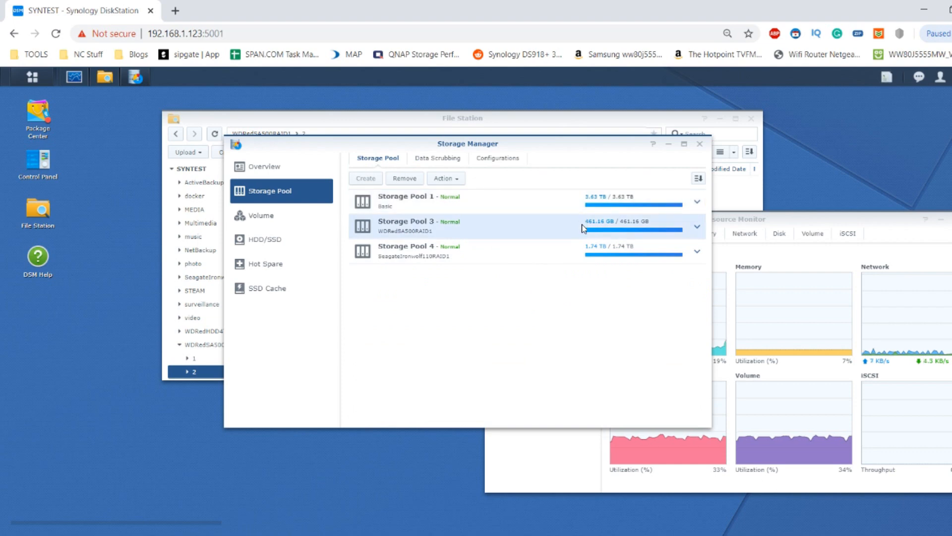
left_click(696, 226)
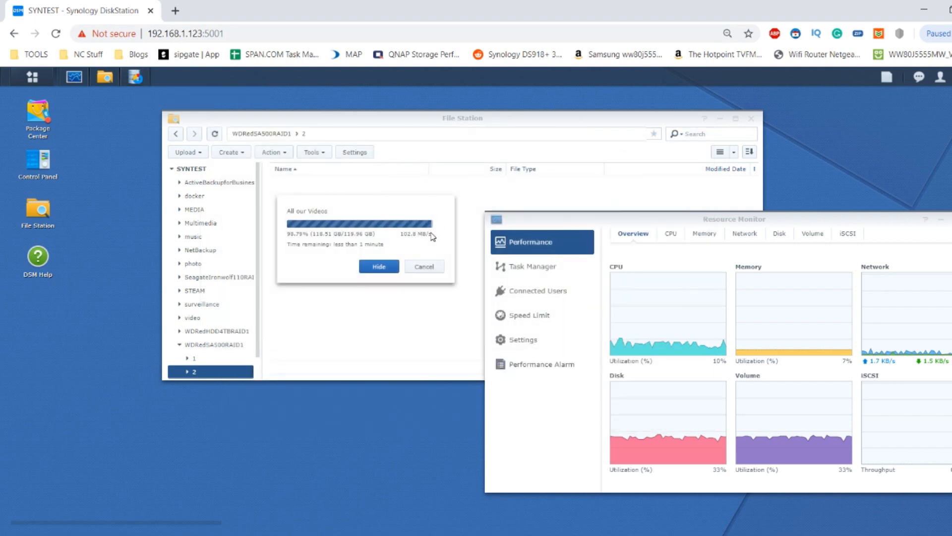
left_click(887, 76)
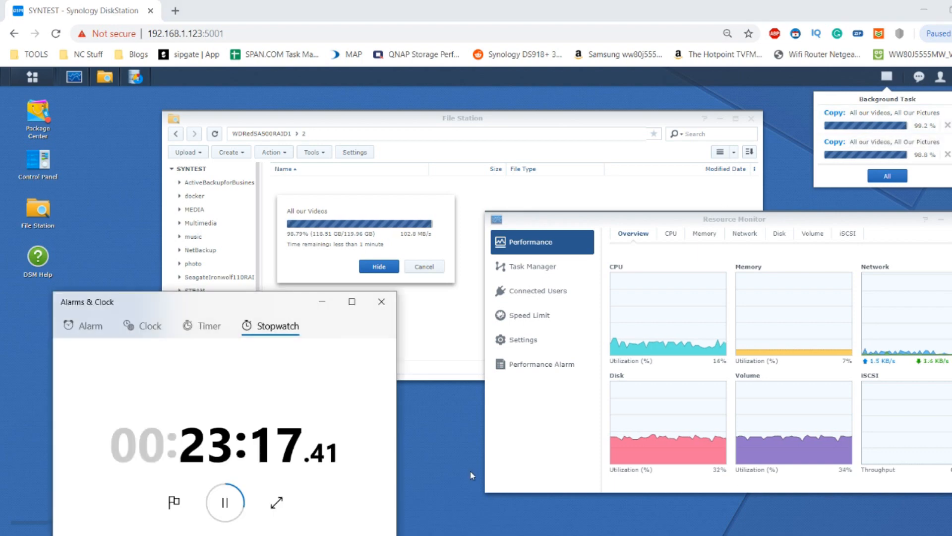
mouse_move(240, 380)
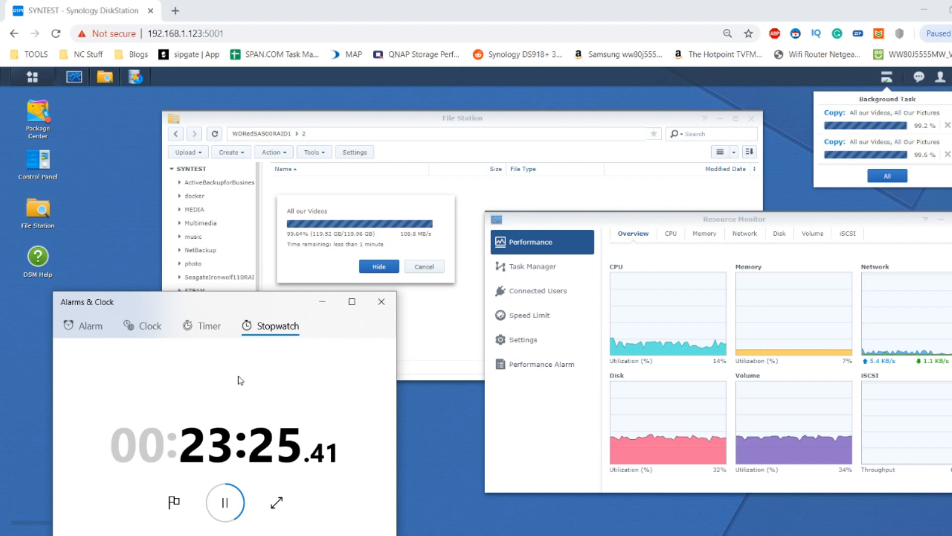
mouse_move(237, 402)
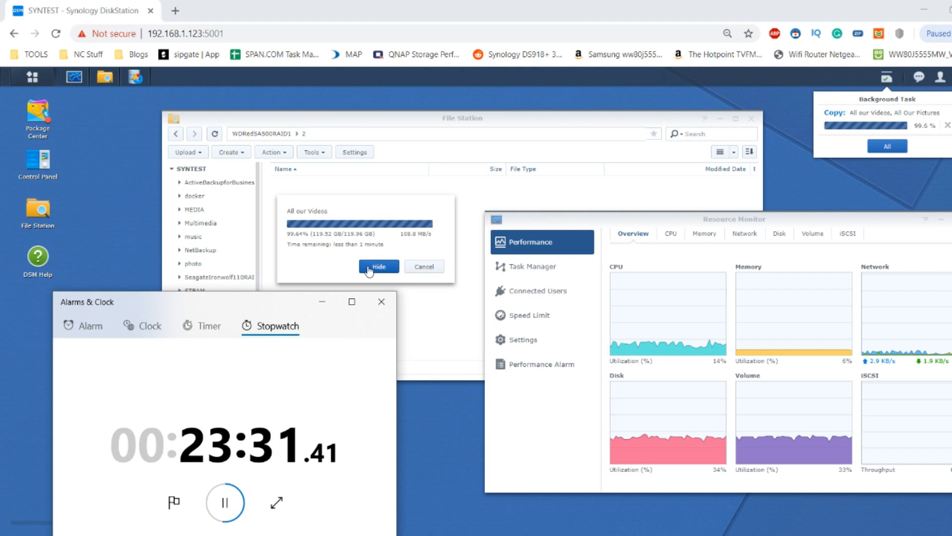
Step: Verify Storage Pool 3 reads Normal after the copy and put Storage Manager away
left_click(378, 266)
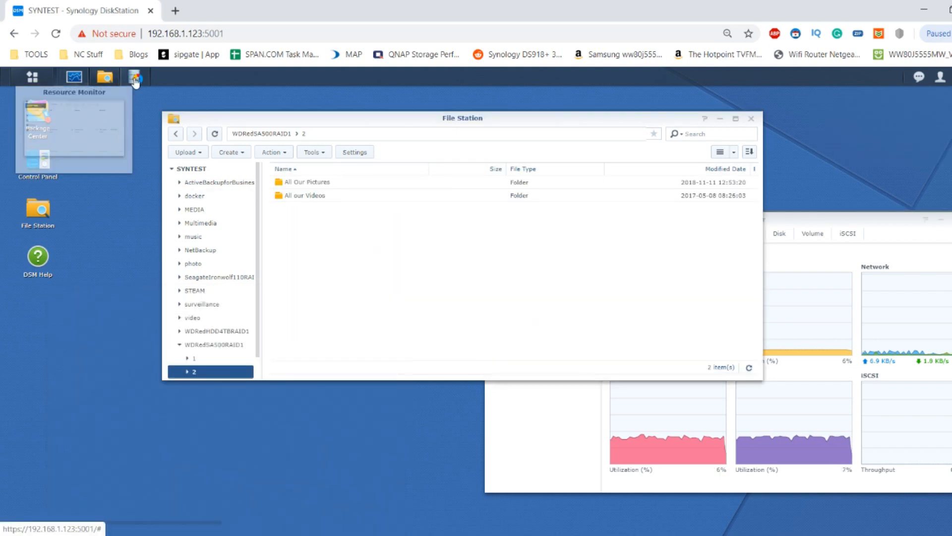
left_click(135, 77)
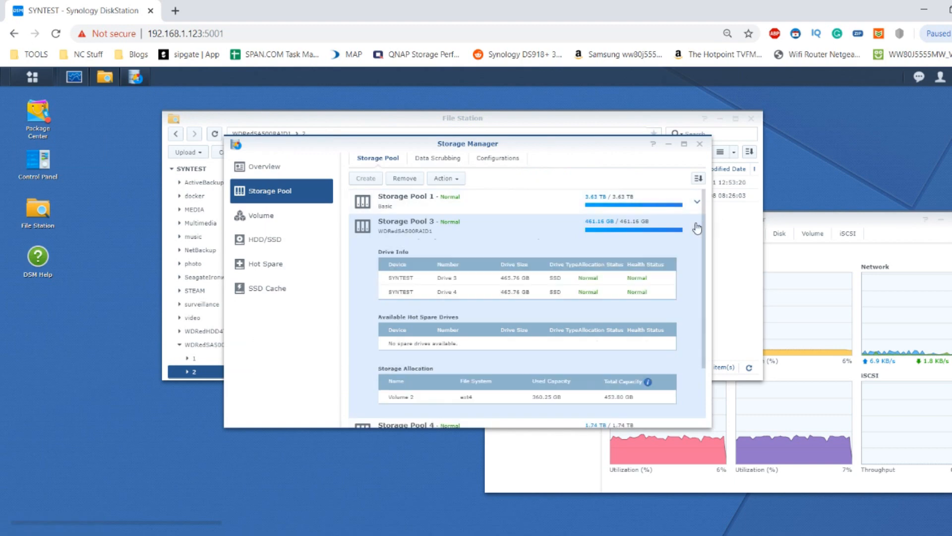
left_click(697, 202)
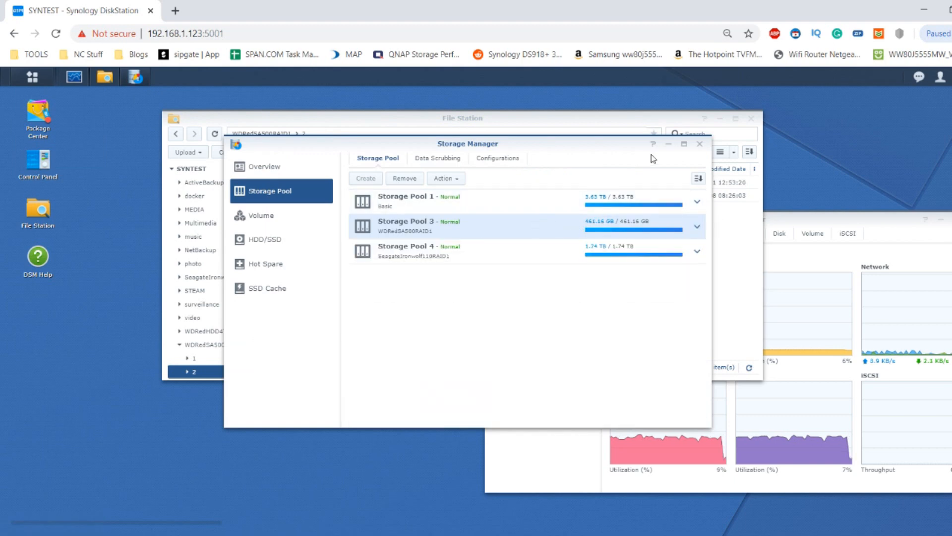
left_click(700, 143)
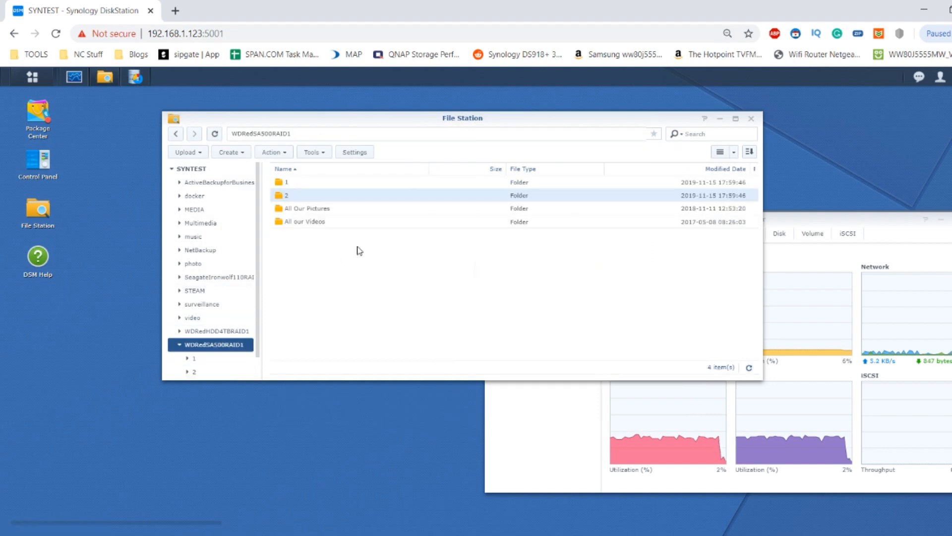
Step: Select folders 1, 2, All Our Pictures and All our Videos at the WDRedSA500RAID1 root
left_click(286, 182)
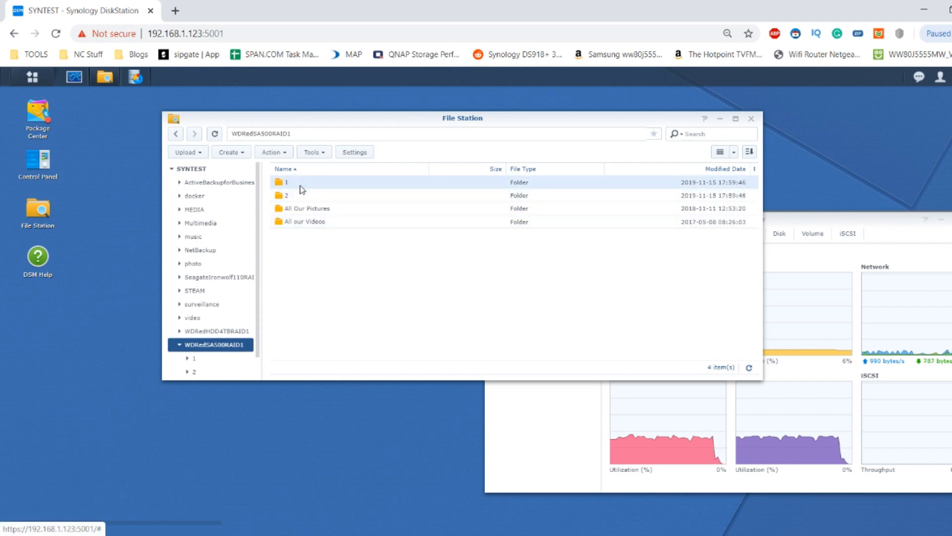
double_click(307, 209)
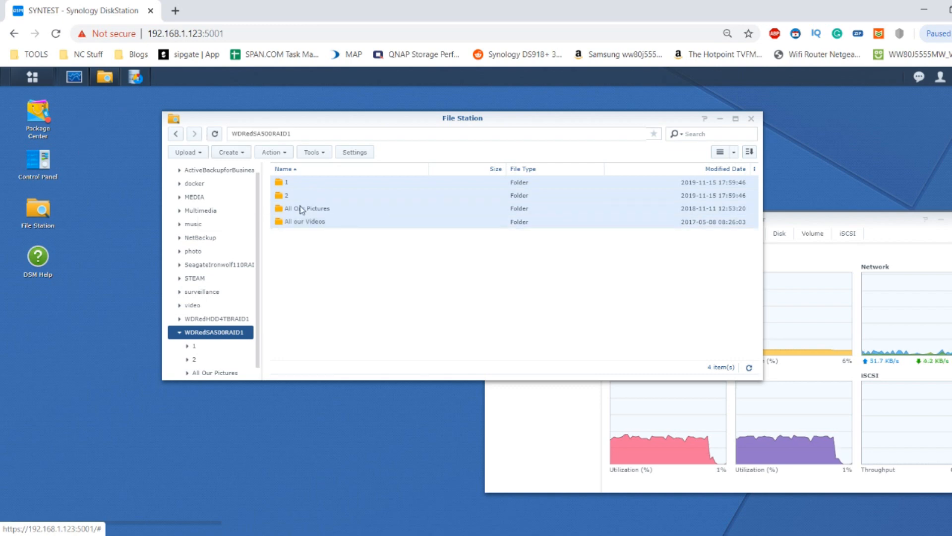
mouse_move(135, 78)
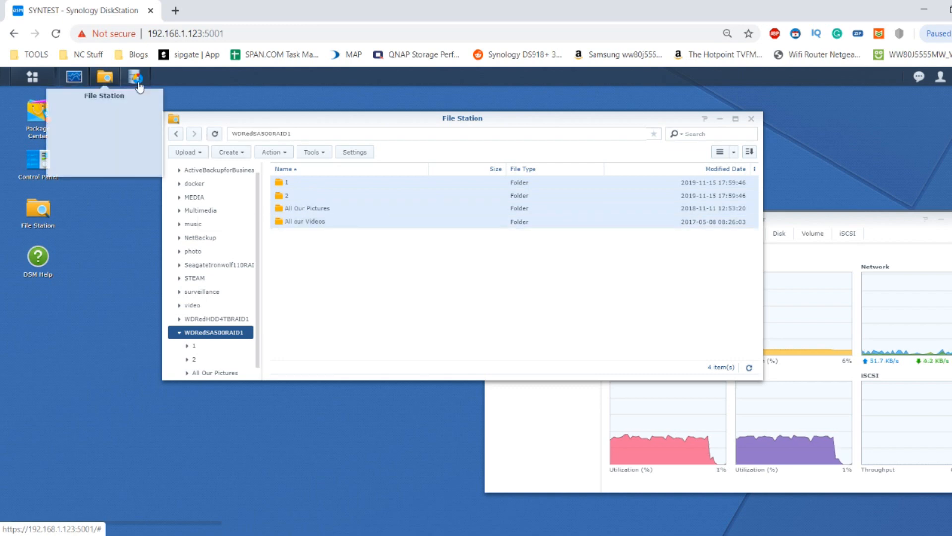
left_click(136, 77)
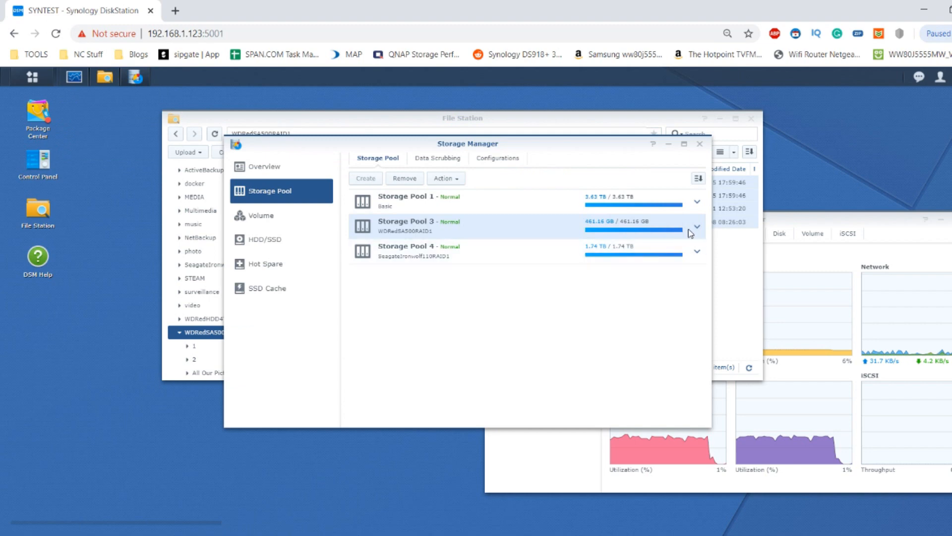
left_click(697, 226)
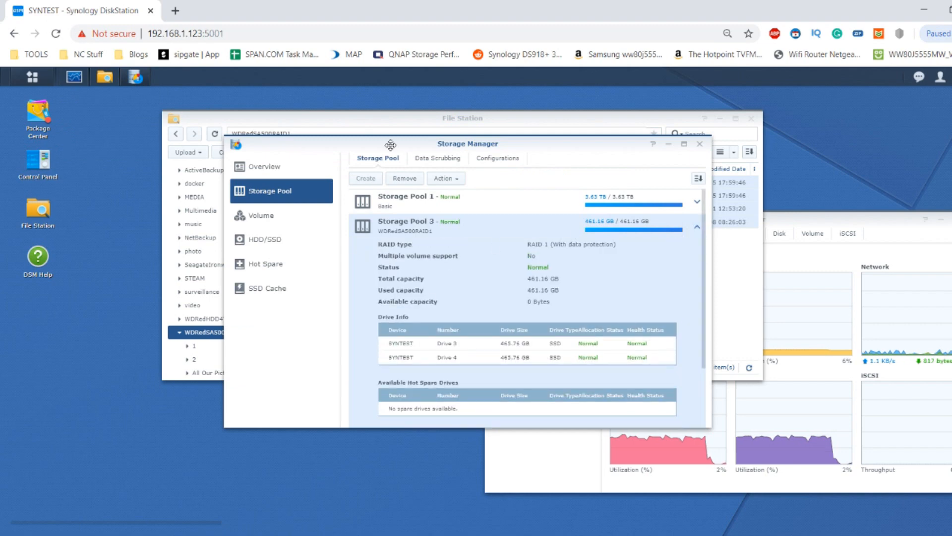
left_click(260, 216)
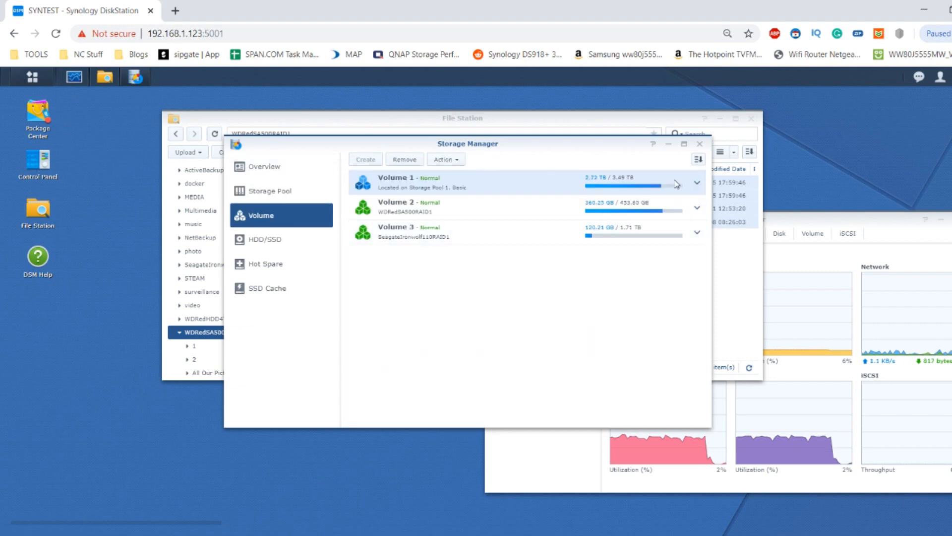
left_click(696, 207)
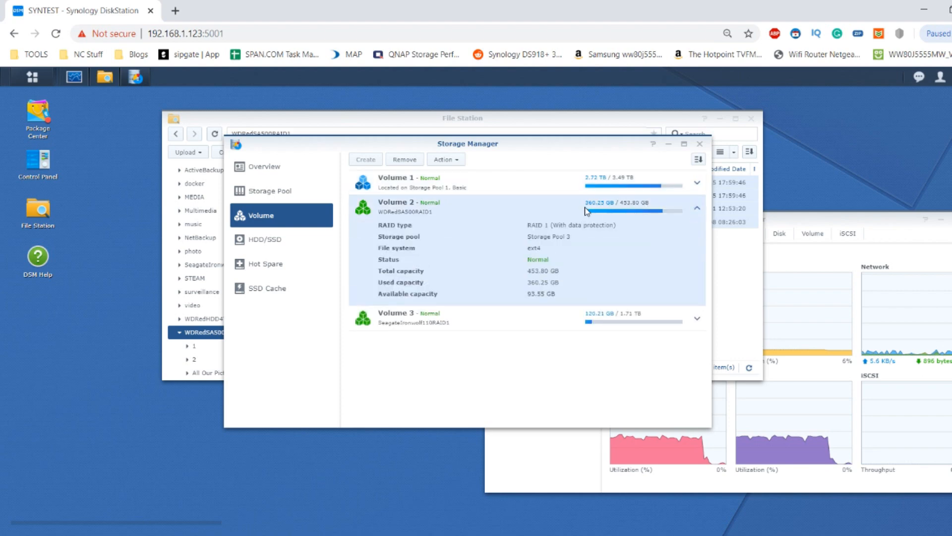
mouse_move(442, 202)
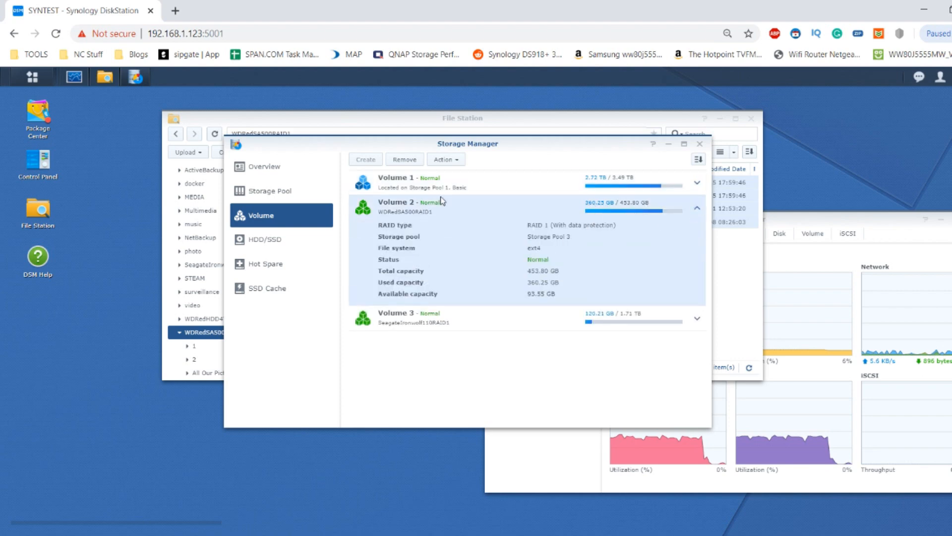
left_click(699, 143)
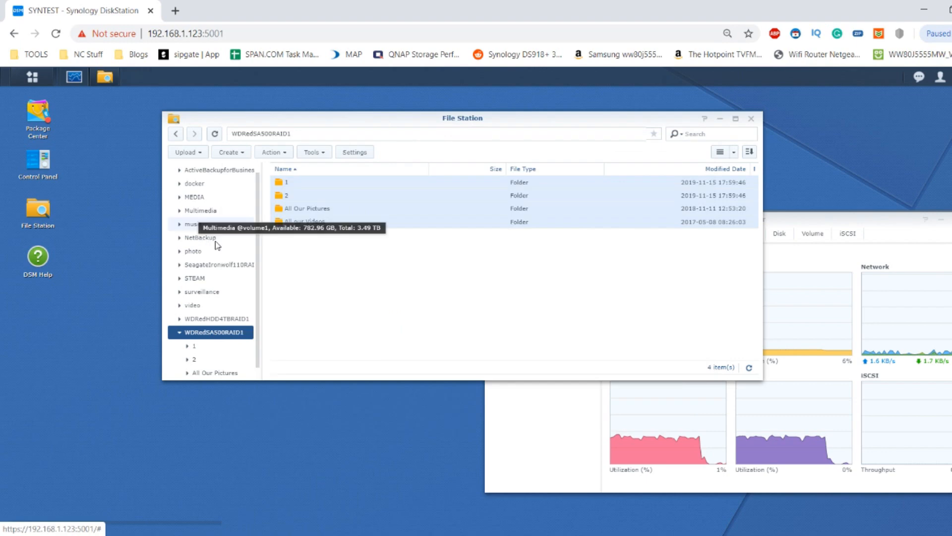
mouse_move(195, 319)
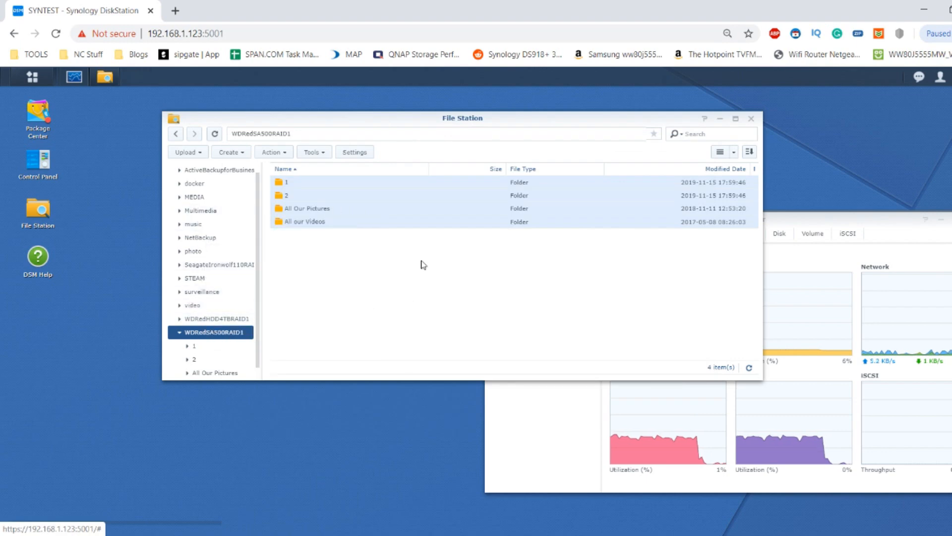
mouse_move(400, 218)
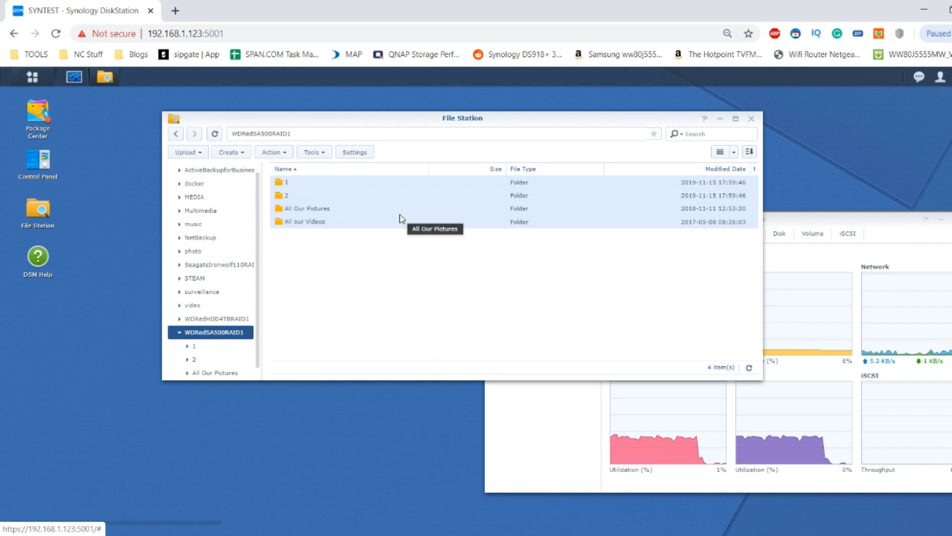
Step: Send the four selected WDRedSA500RAID1 folders to another location via Copy to/Move to
right_click(304, 222)
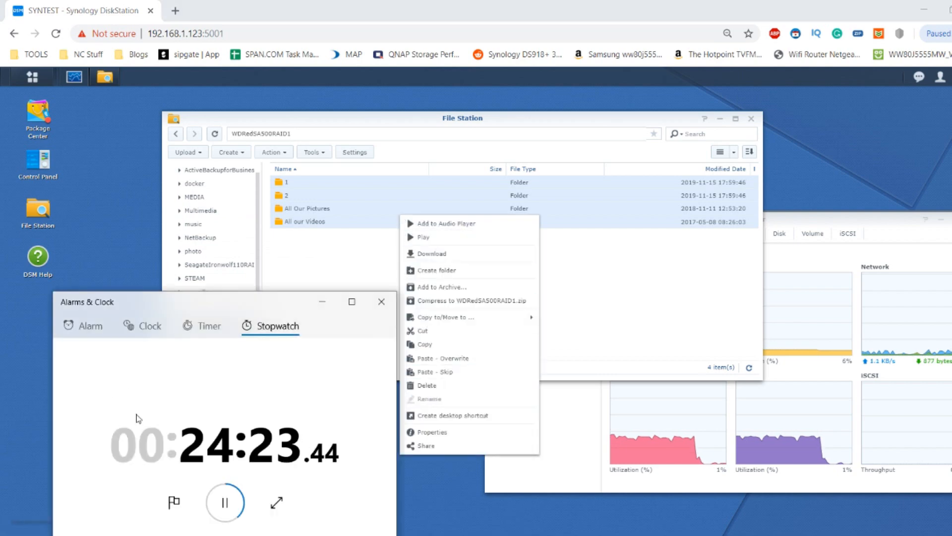
left_click(224, 502)
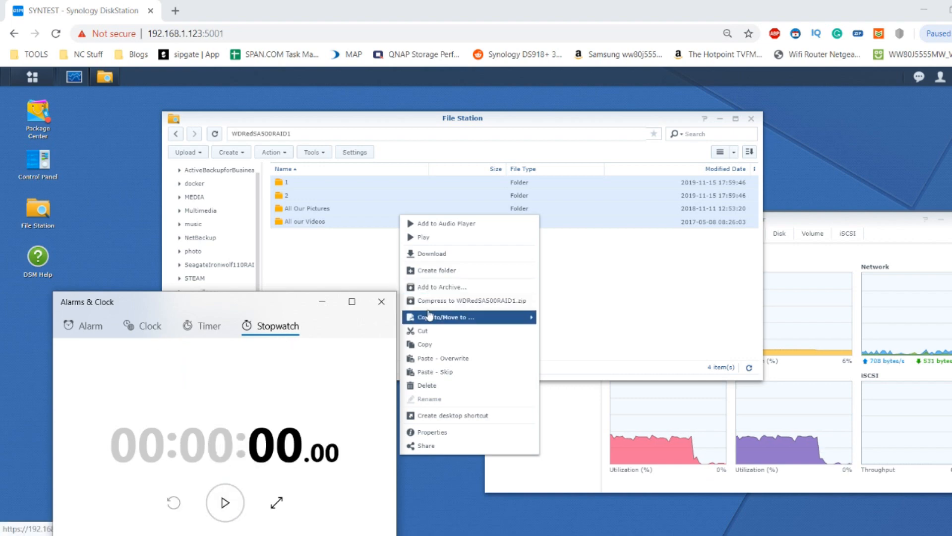
mouse_move(430, 385)
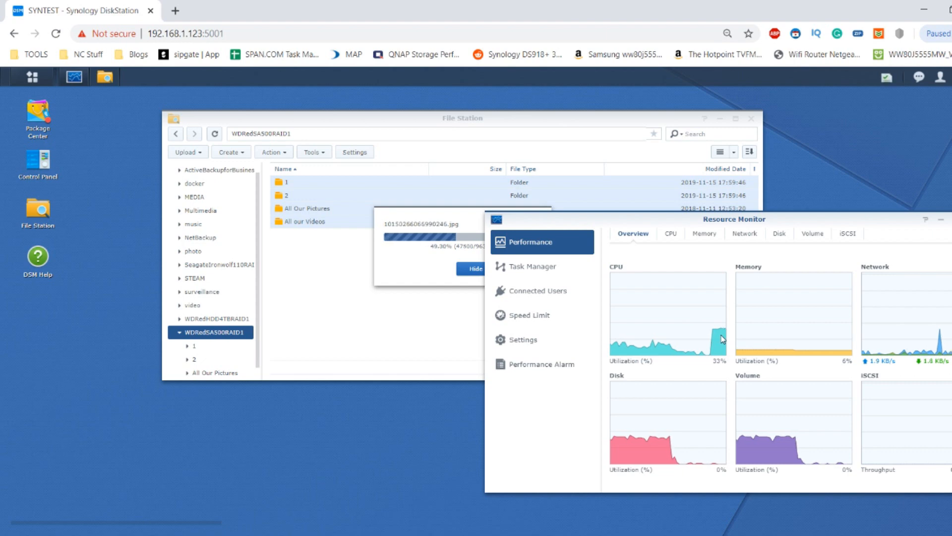
mouse_move(715, 381)
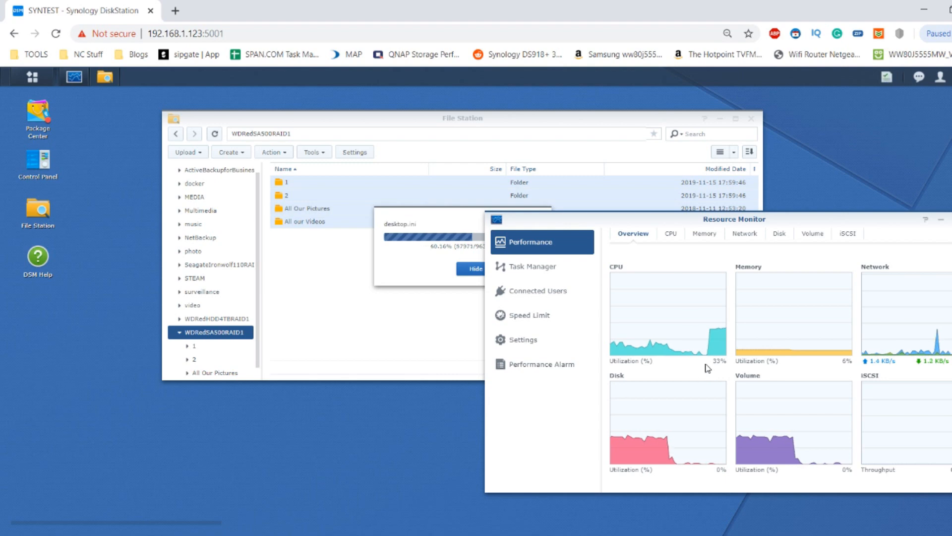
mouse_move(605, 279)
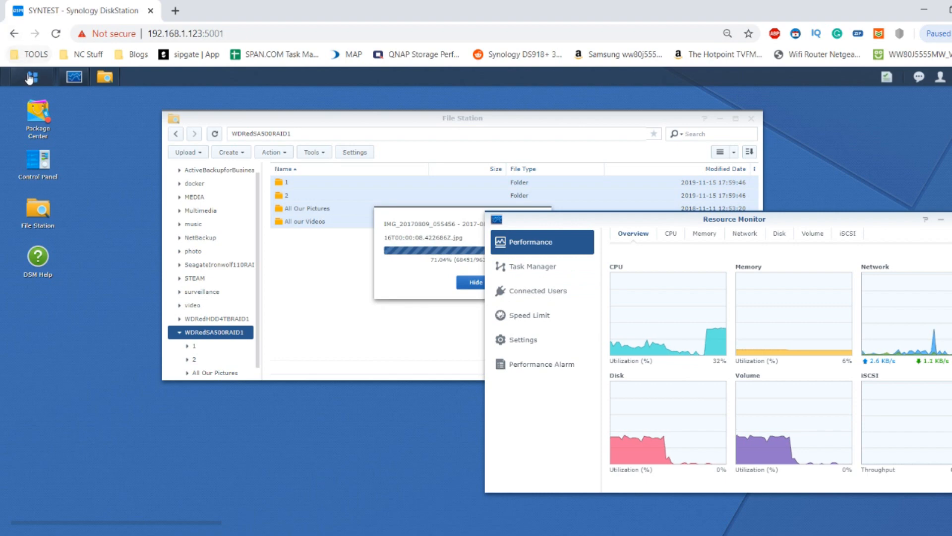
Step: Check Storage Pool 3 is Normal and Volume 2 uses about 186 MB in Storage Manager
left_click(30, 77)
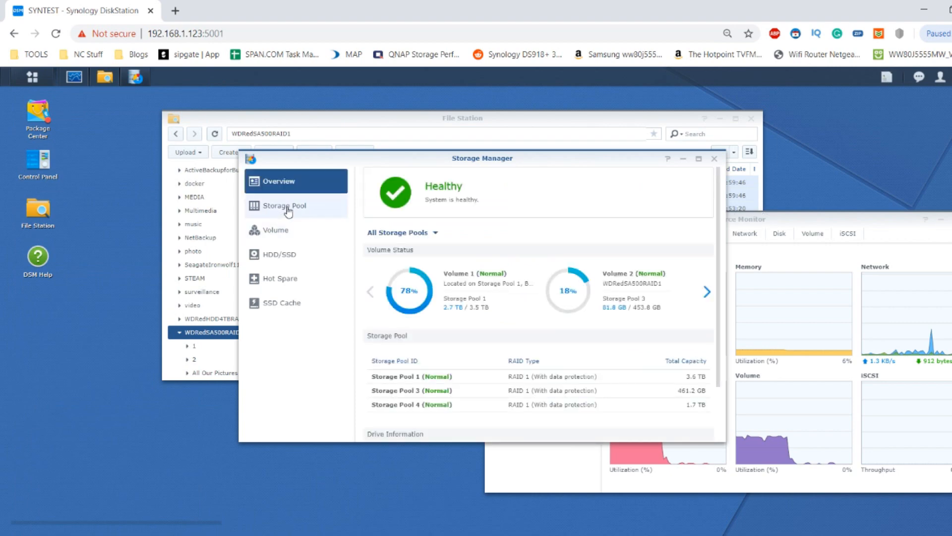
left_click(283, 206)
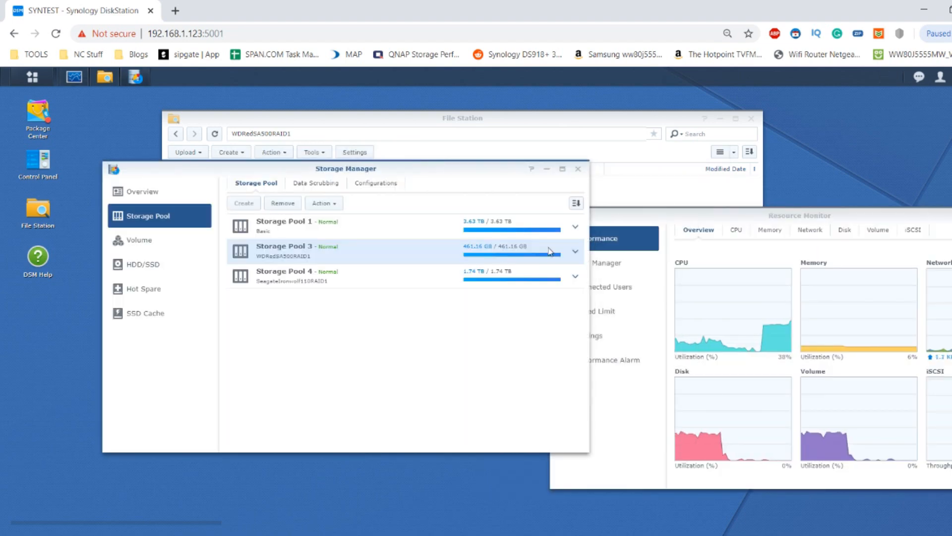
left_click(575, 251)
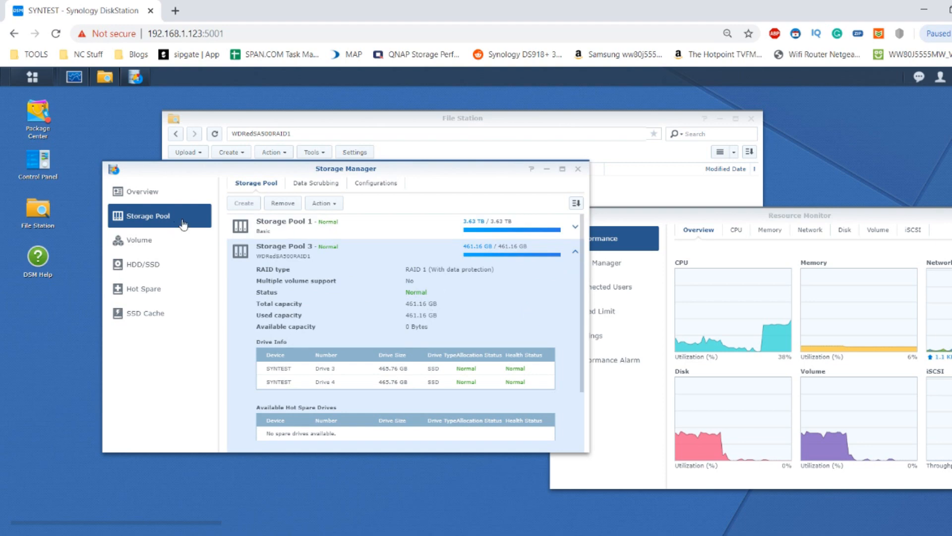
left_click(139, 239)
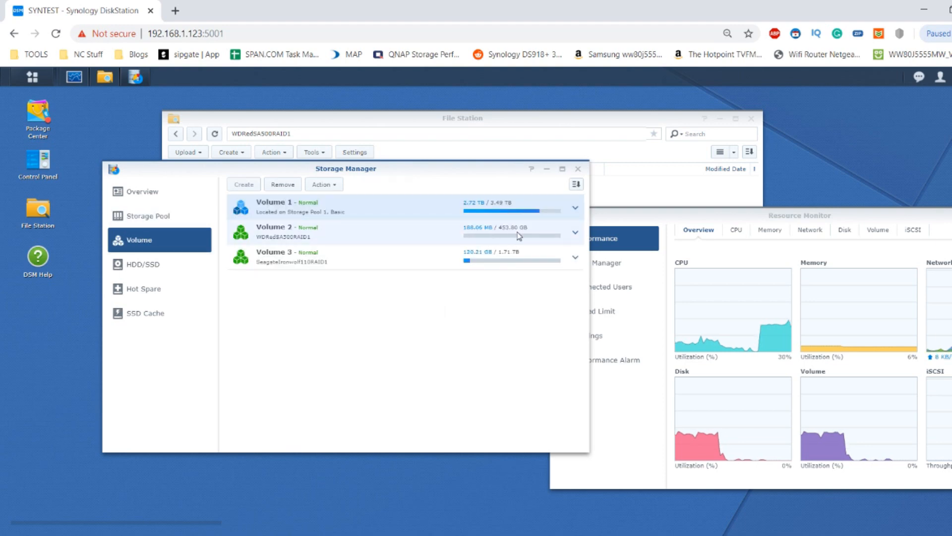
left_click(574, 232)
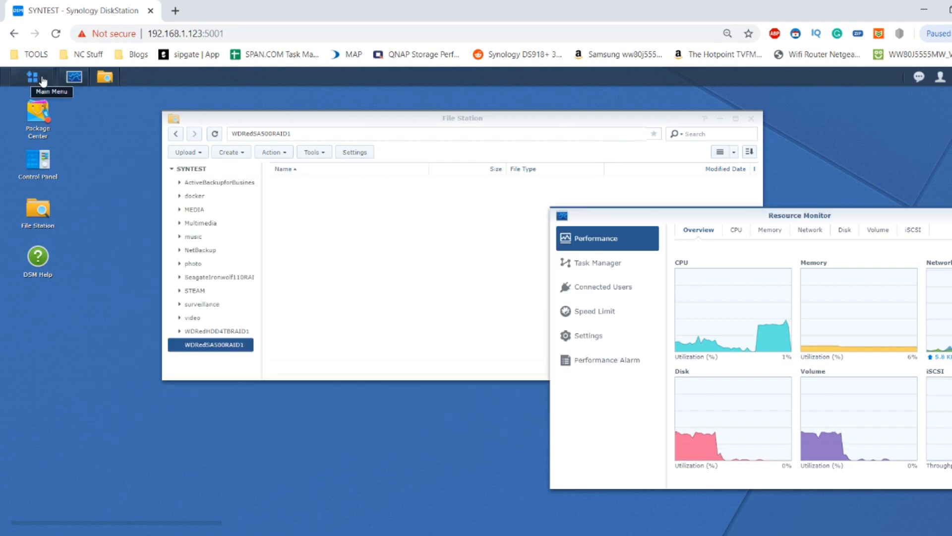
Step: Recheck the volume list, then return to File Station showing the empty WDRedSA500RAID1 share
left_click(34, 77)
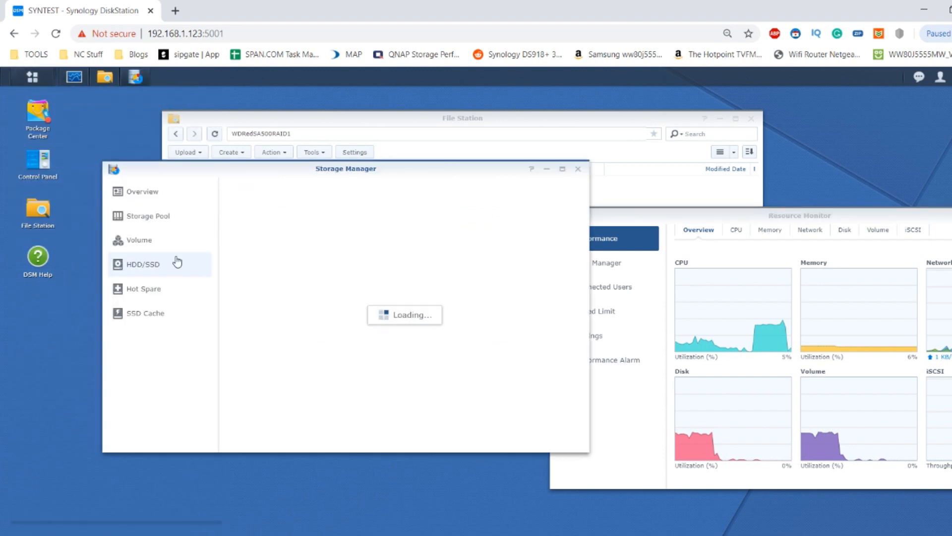
left_click(139, 239)
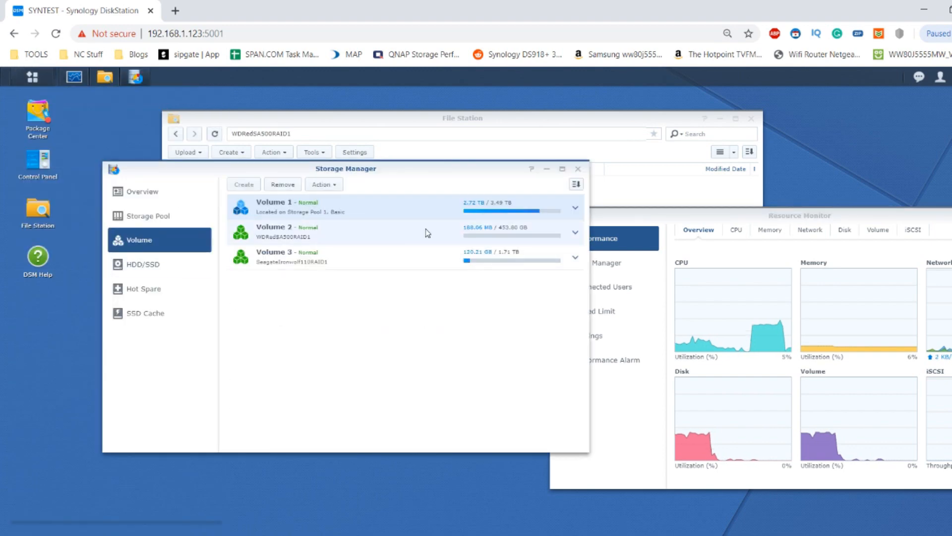
left_click(574, 233)
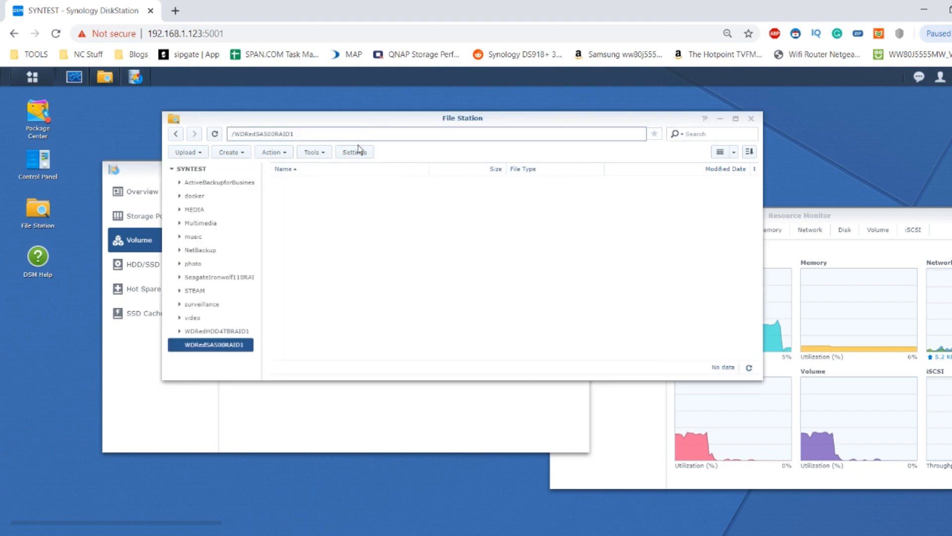
mouse_move(210, 344)
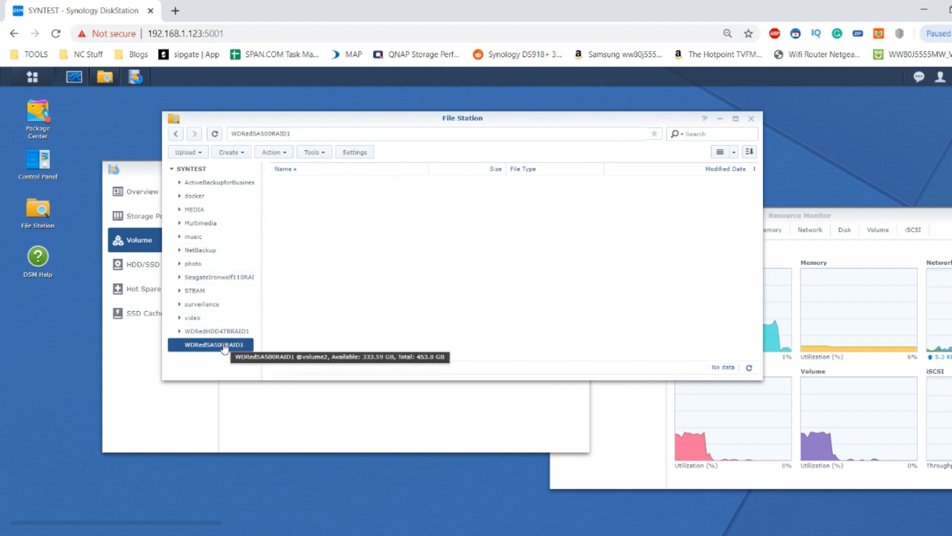
mouse_move(238, 278)
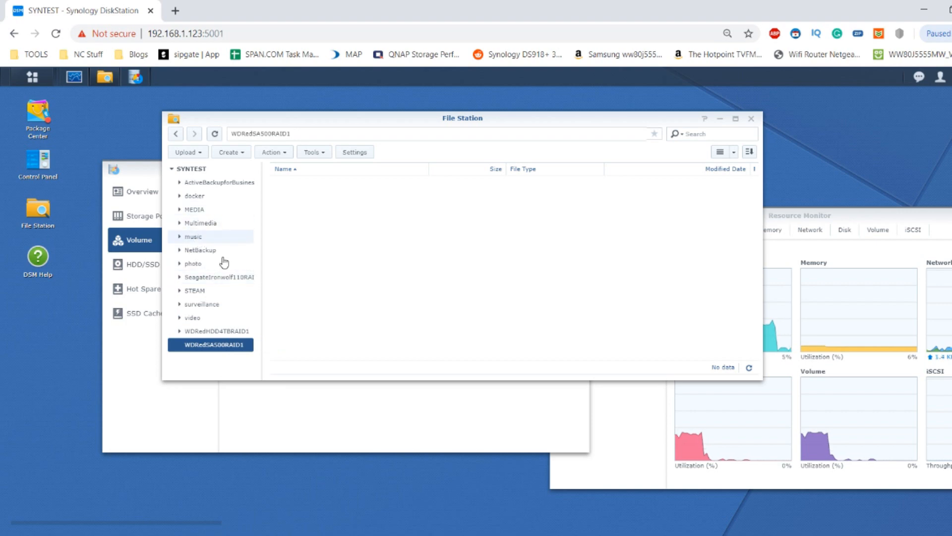
left_click(31, 76)
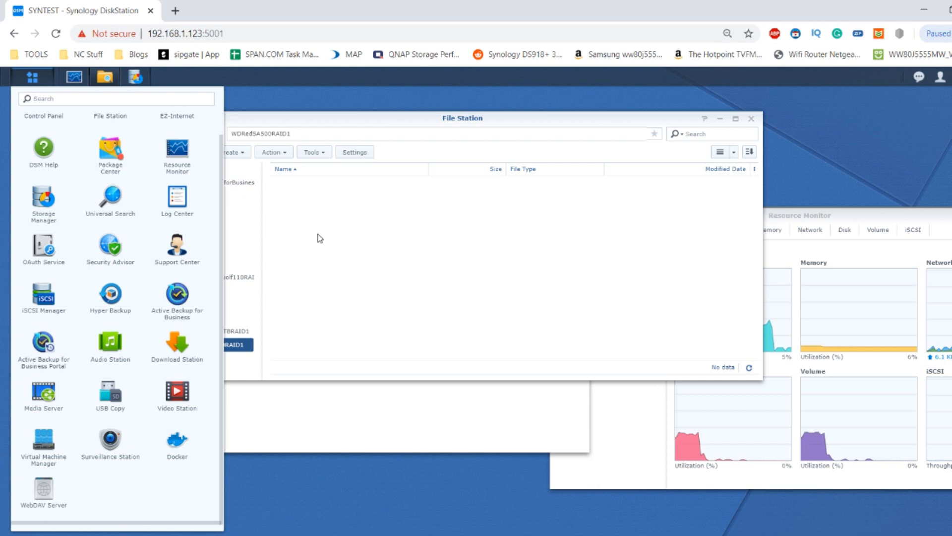
mouse_move(292, 201)
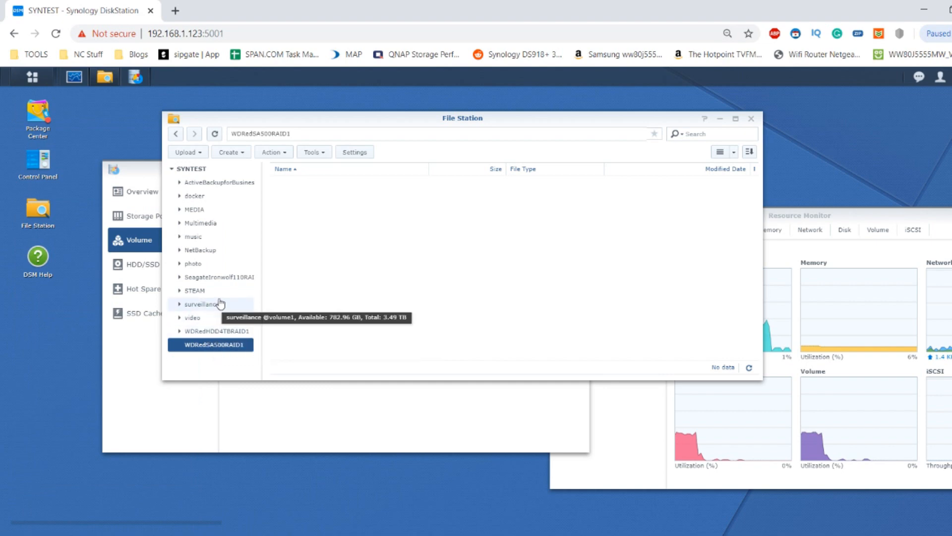
mouse_move(218, 277)
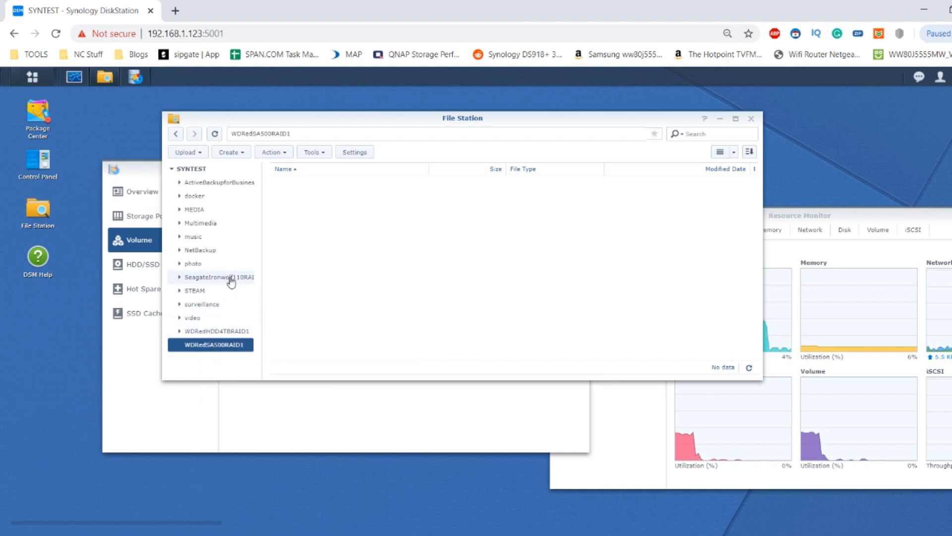
Step: Copy All Our Pictures and All our Videos from the SeagateIronwolf110RAID1 share
left_click(218, 277)
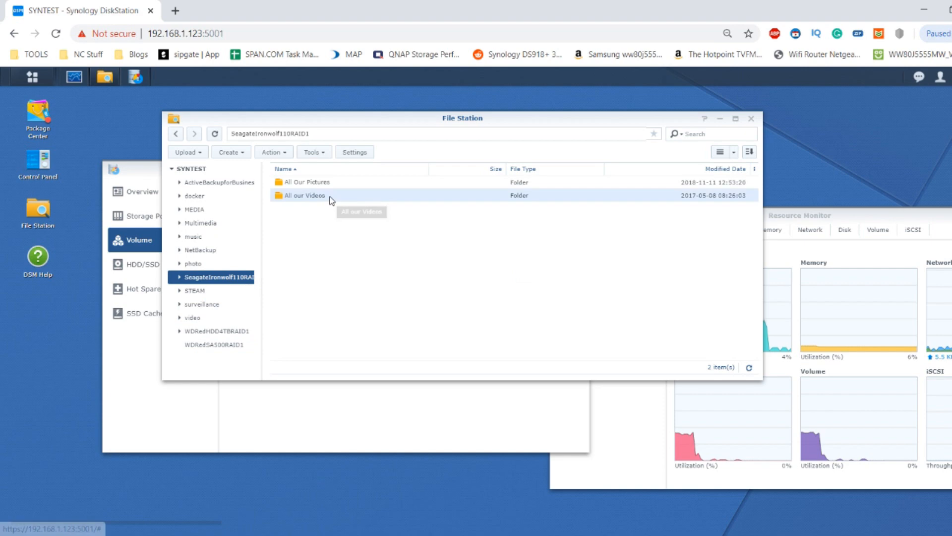
right_click(302, 195)
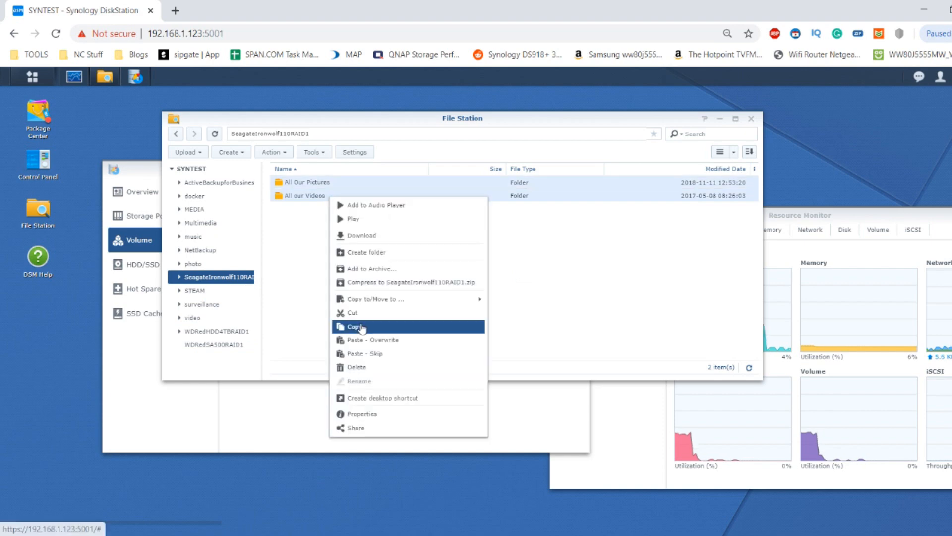
left_click(357, 326)
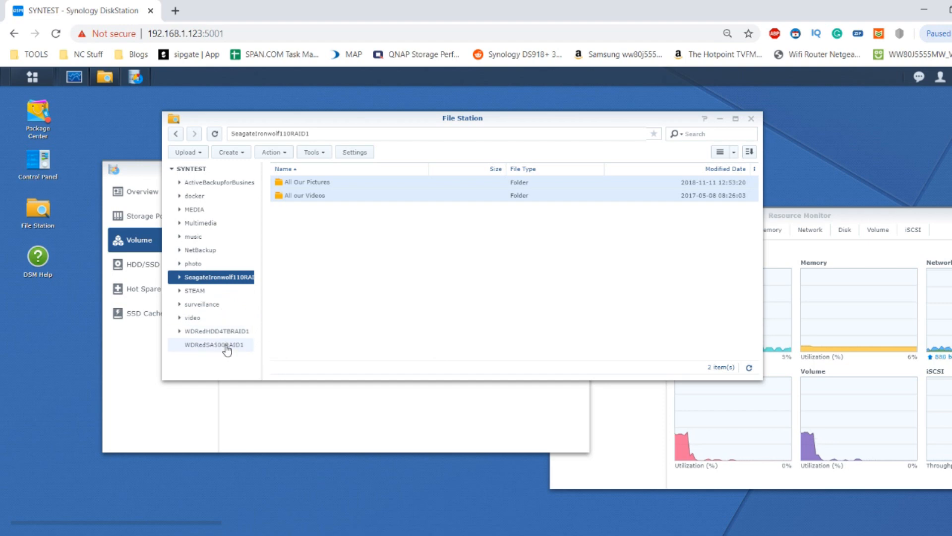
Step: Paste both folders into WDRedSA500RAID1 with overwrite and hide the progress window
left_click(210, 344)
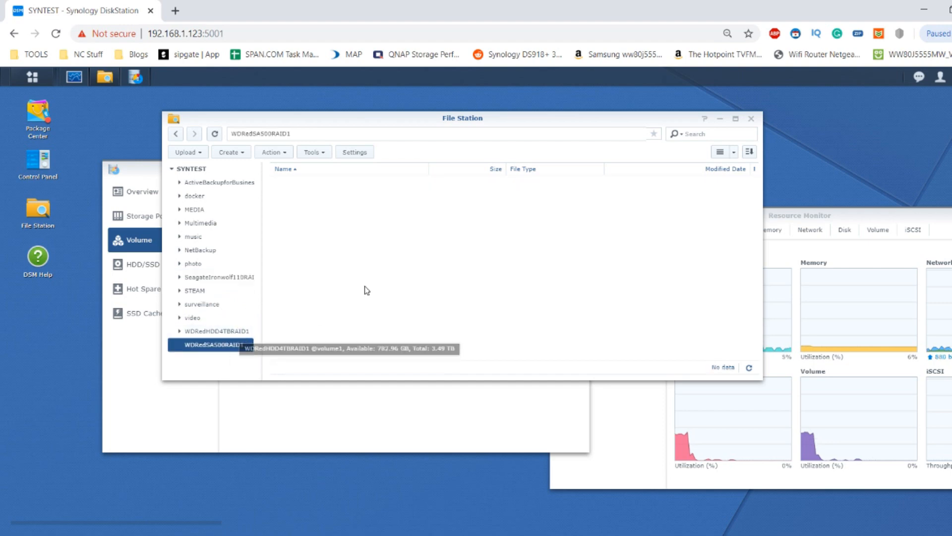
right_click(364, 291)
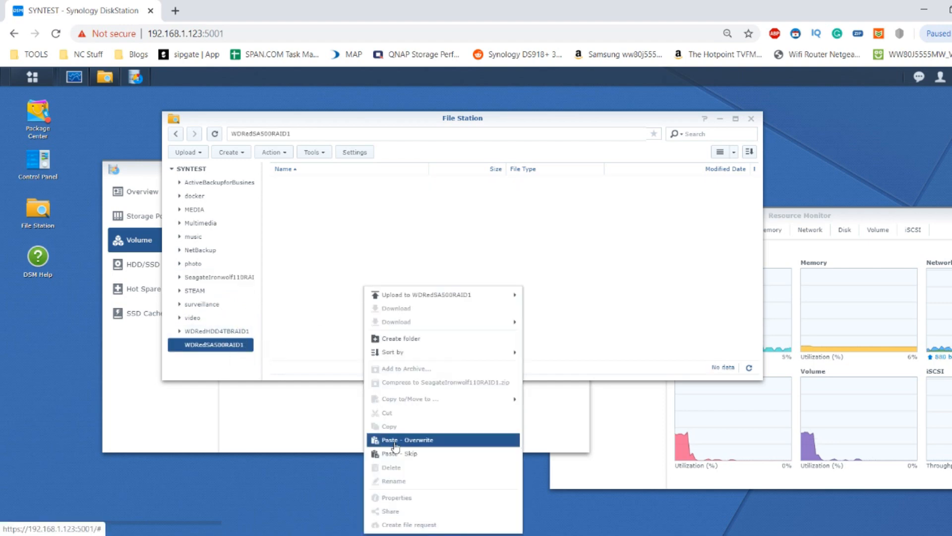
left_click(405, 440)
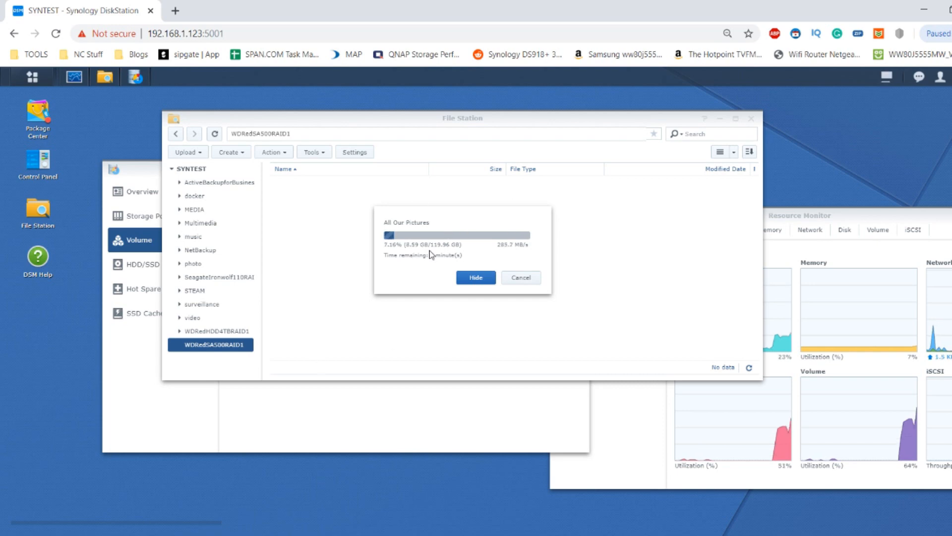
mouse_move(401, 210)
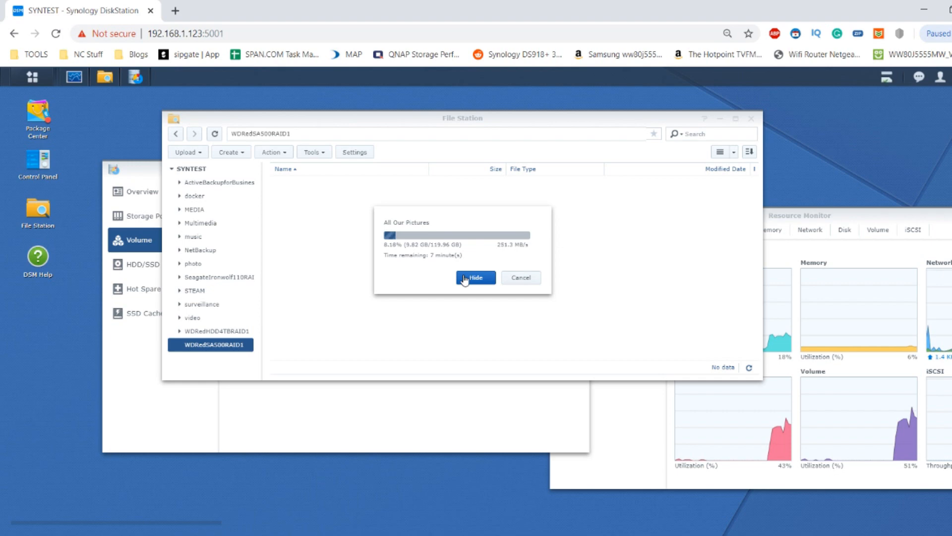
left_click(475, 278)
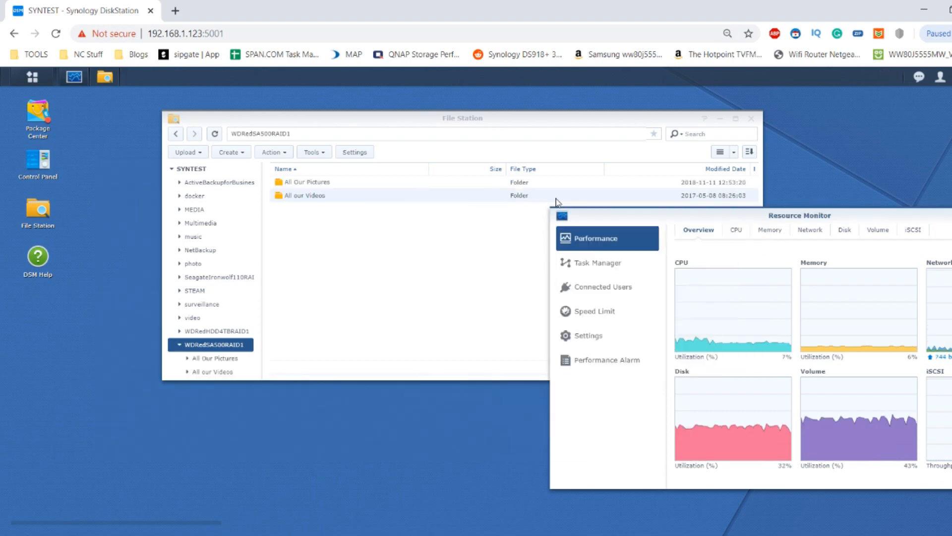
mouse_move(219, 277)
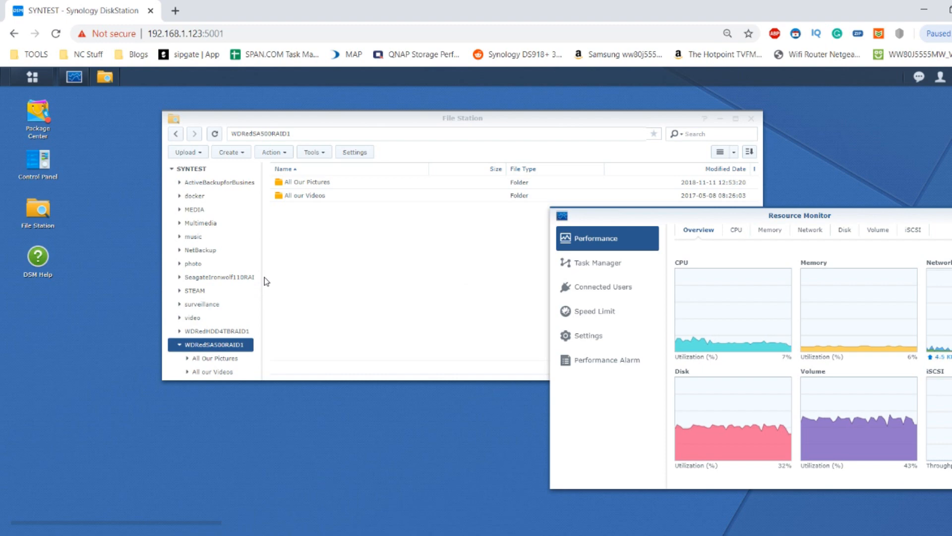
mouse_move(236, 280)
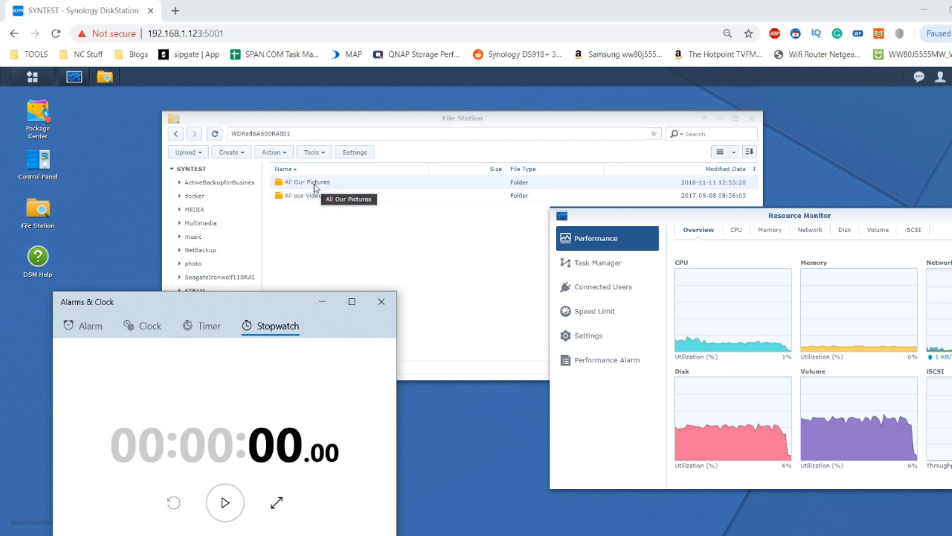
mouse_move(326, 194)
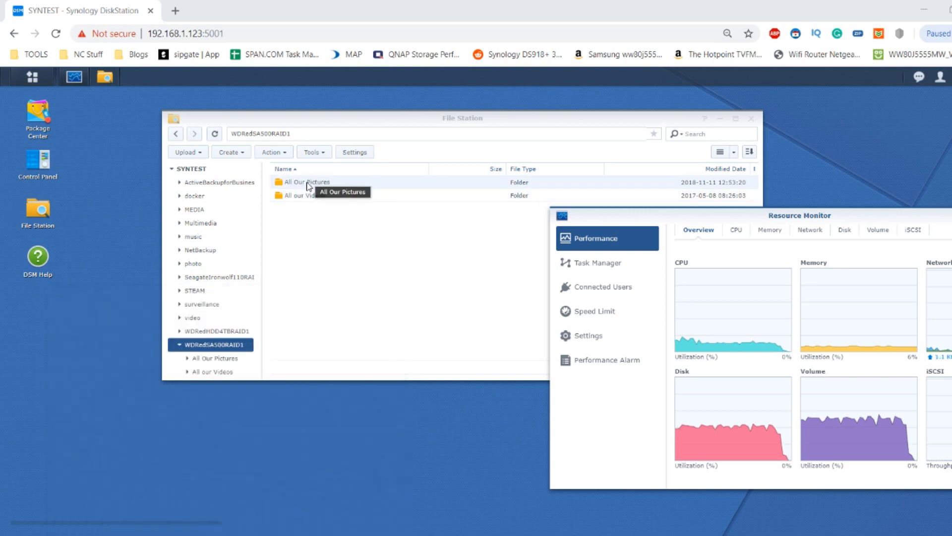
Step: Compress All Our Pictures and All our Videos into zip archives in WDRedSA500RAID1
right_click(306, 181)
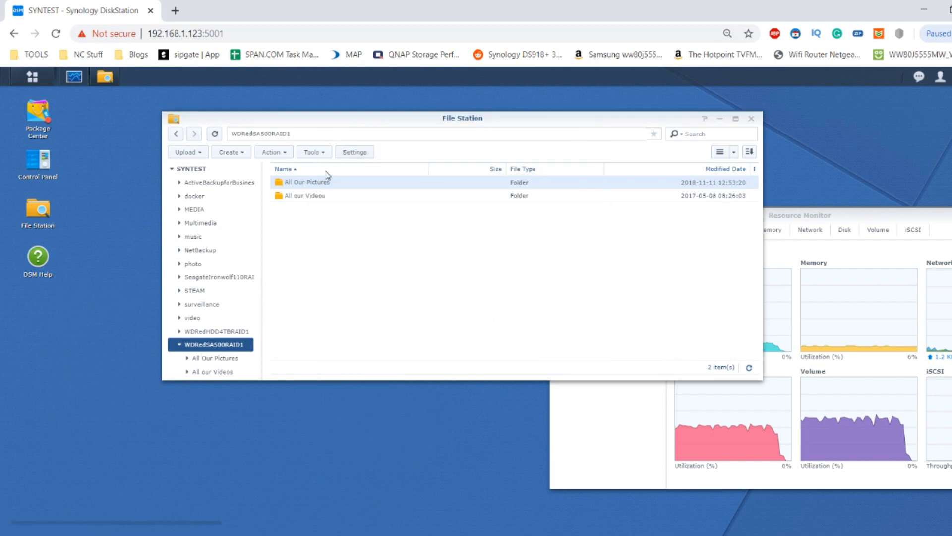
right_click(315, 181)
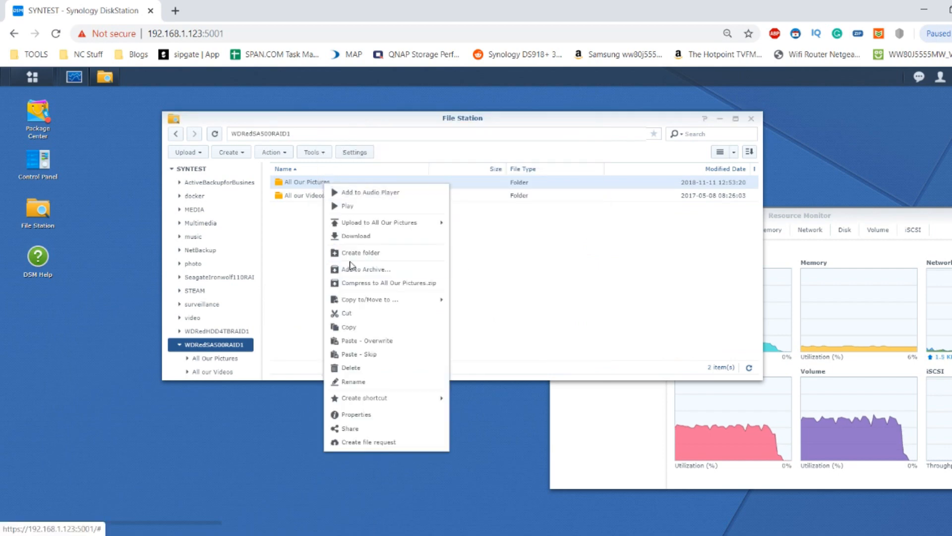
right_click(298, 195)
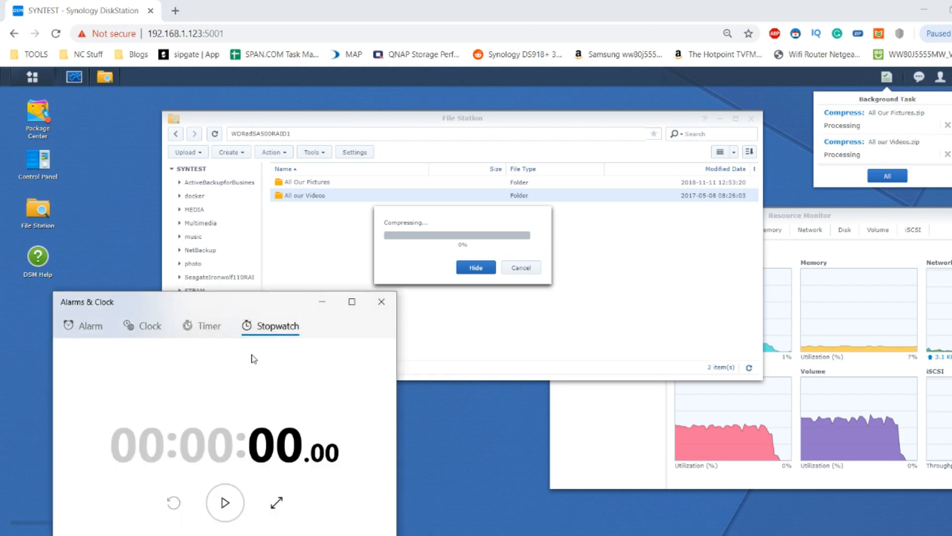
left_click(224, 502)
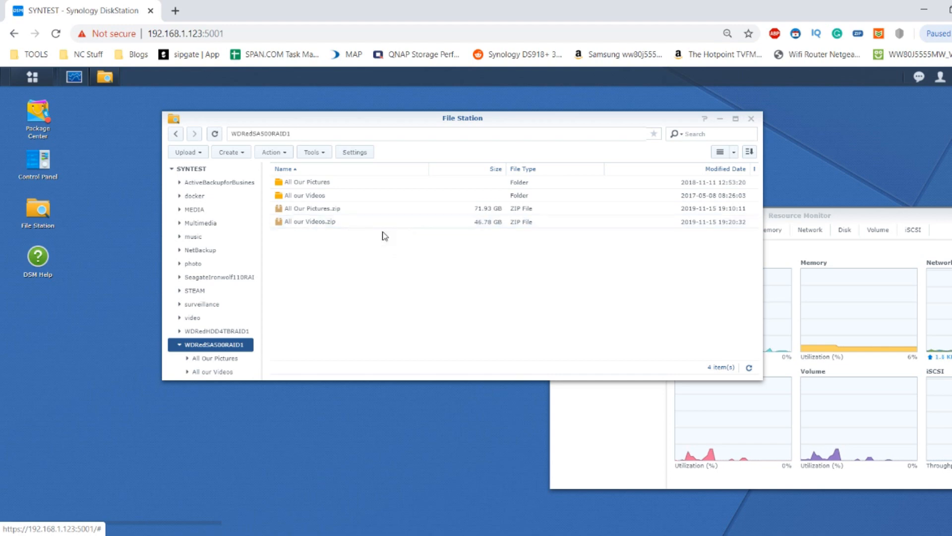
mouse_move(32, 78)
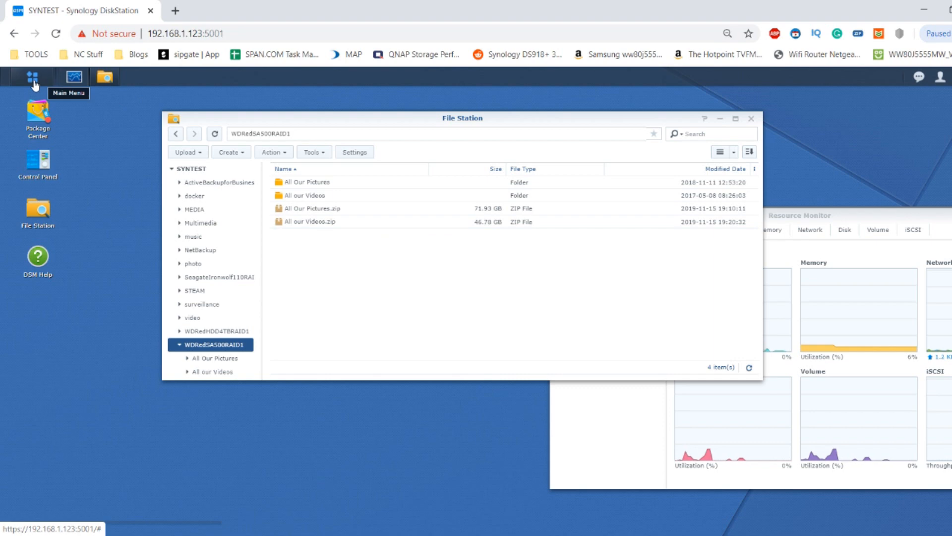
Step: Launch Storage Manager from the Main Menu with both zip archives in place
left_click(33, 77)
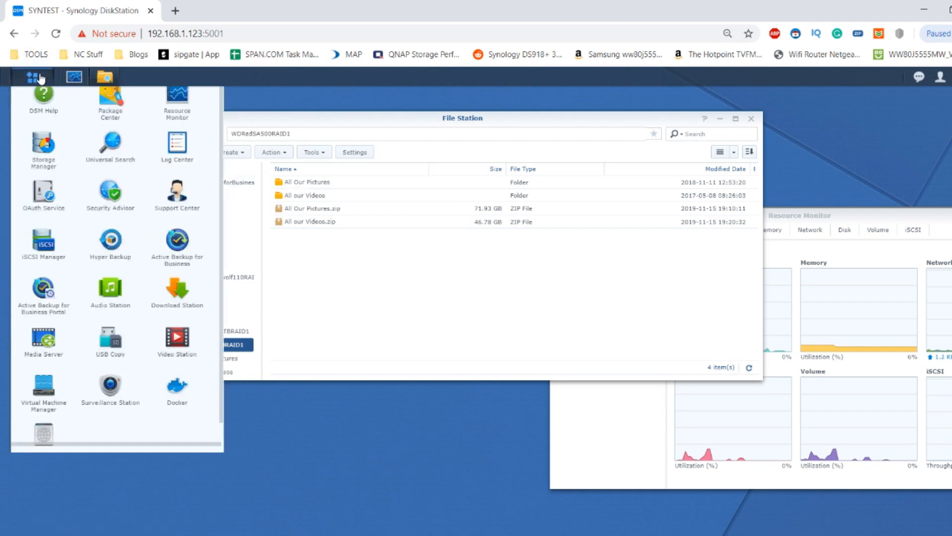
left_click(32, 77)
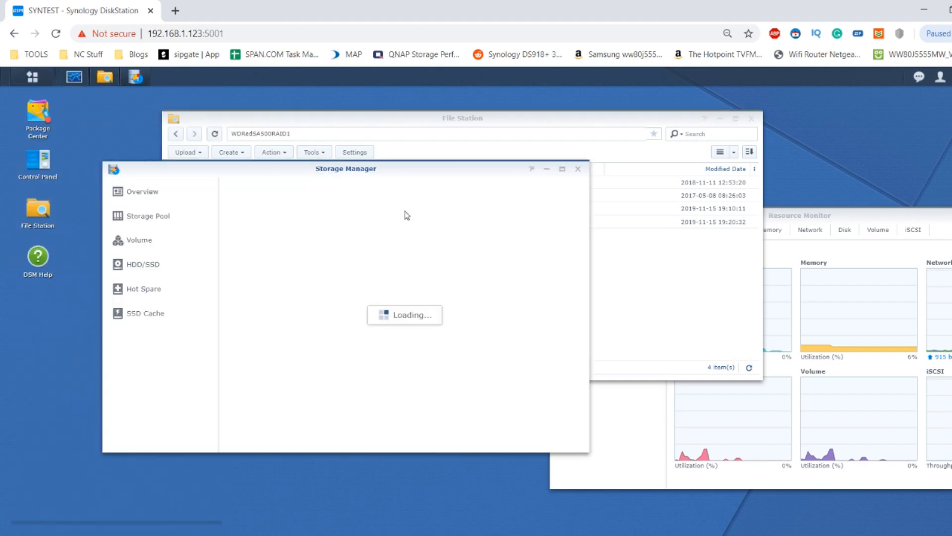
Step: Verify all six drives report Normal in HDD/SSD, then view the storage overview
left_click(143, 264)
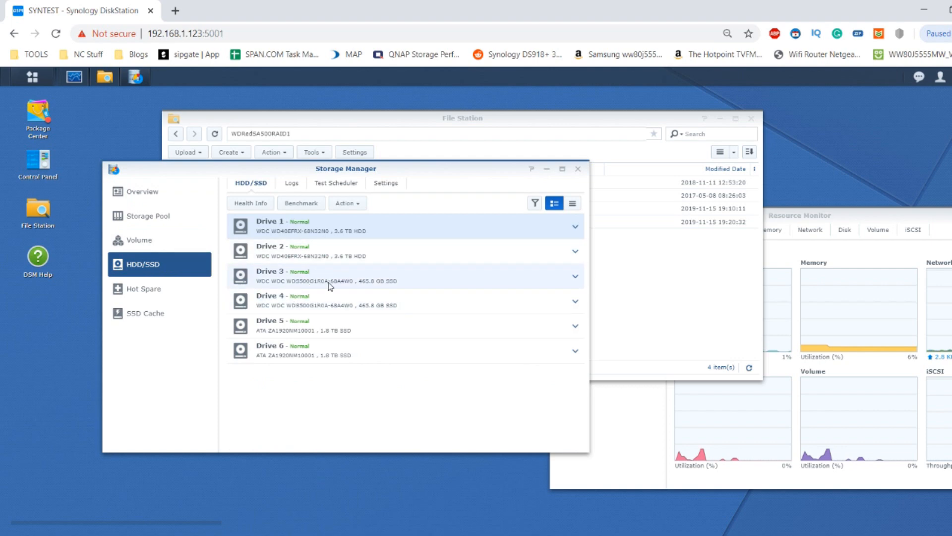
mouse_move(185, 191)
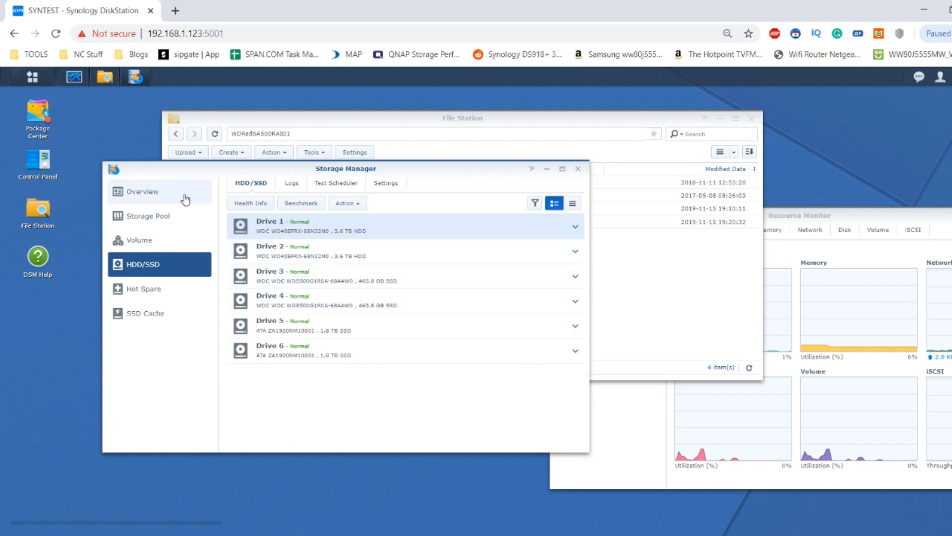
left_click(577, 169)
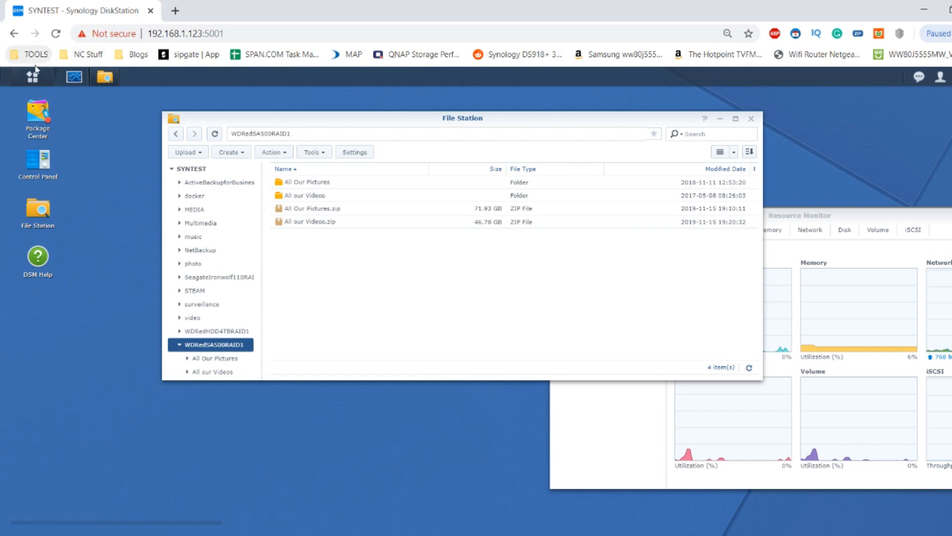
Step: Reopen Storage Manager and expand degraded Storage Pool 3 with its repair suggestion
left_click(31, 76)
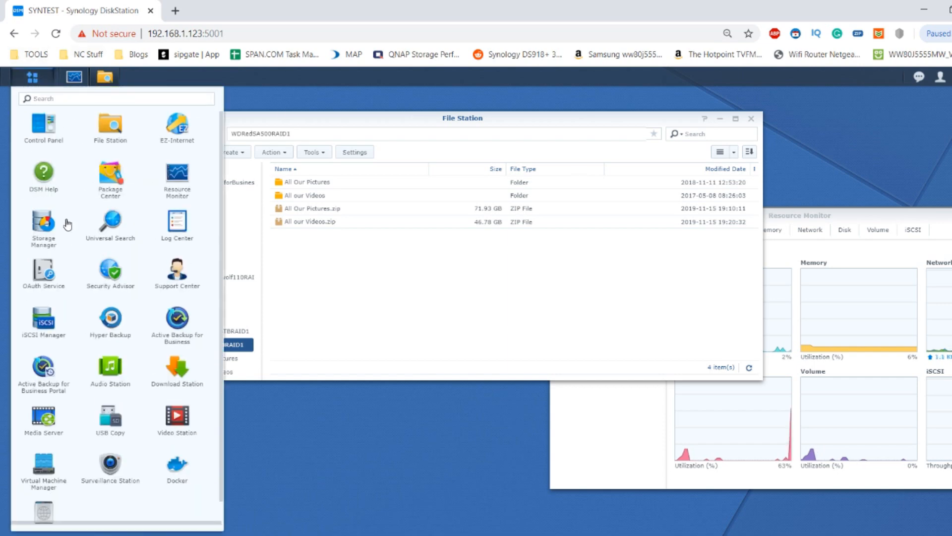
left_click(324, 258)
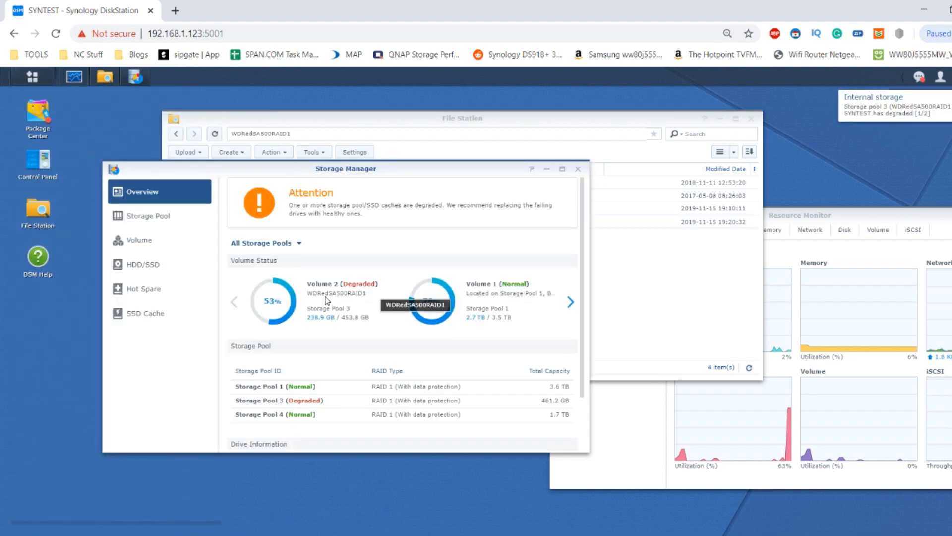
mouse_move(350, 304)
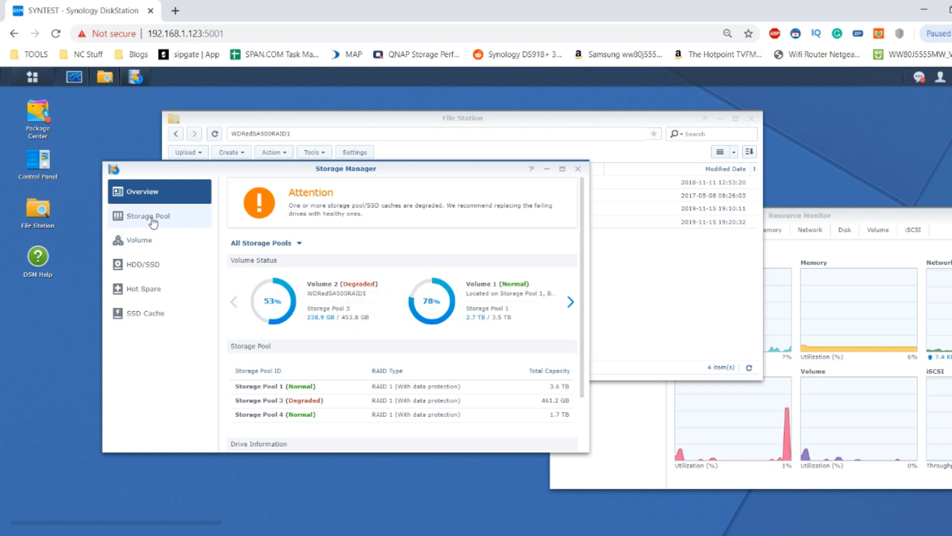
left_click(147, 215)
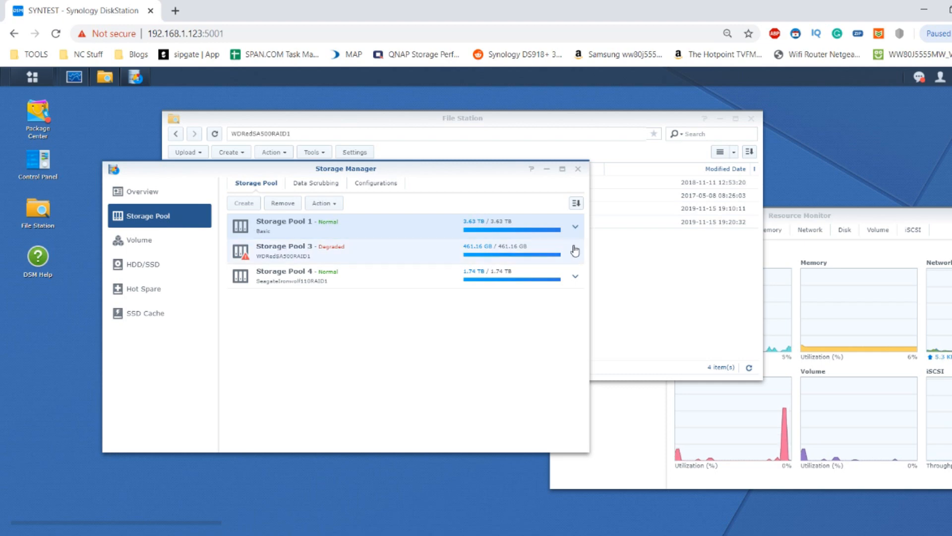
left_click(575, 250)
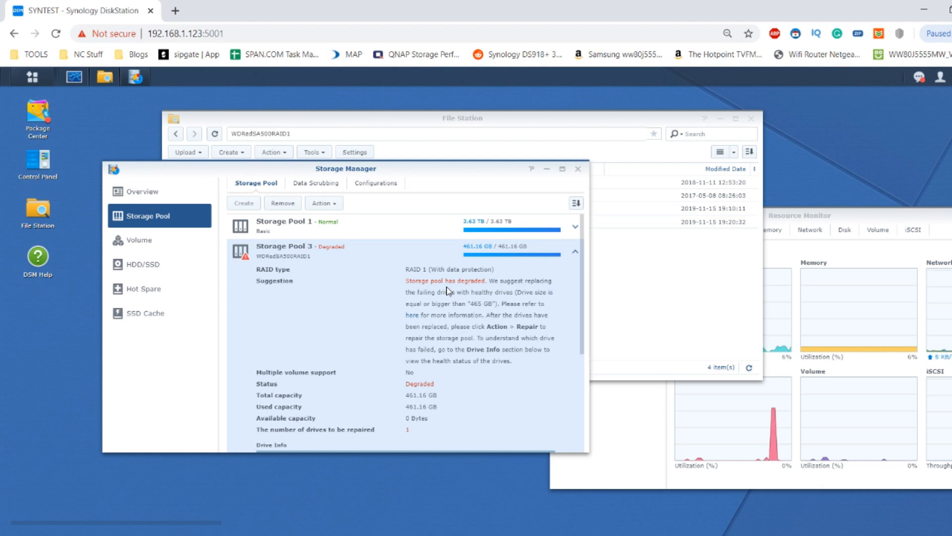
mouse_move(456, 462)
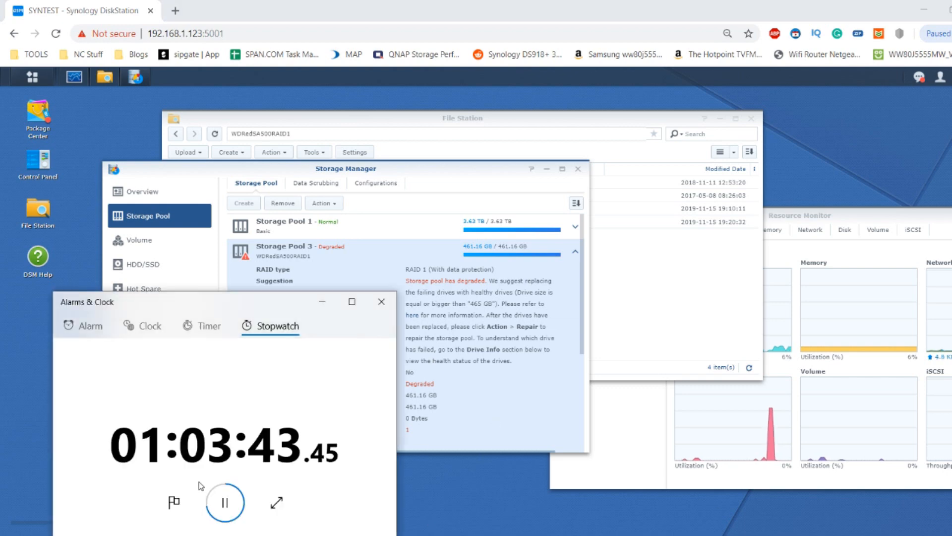
Step: Check the volume list, return to storage pools and collapse Storage Pool 3's details
left_click(224, 502)
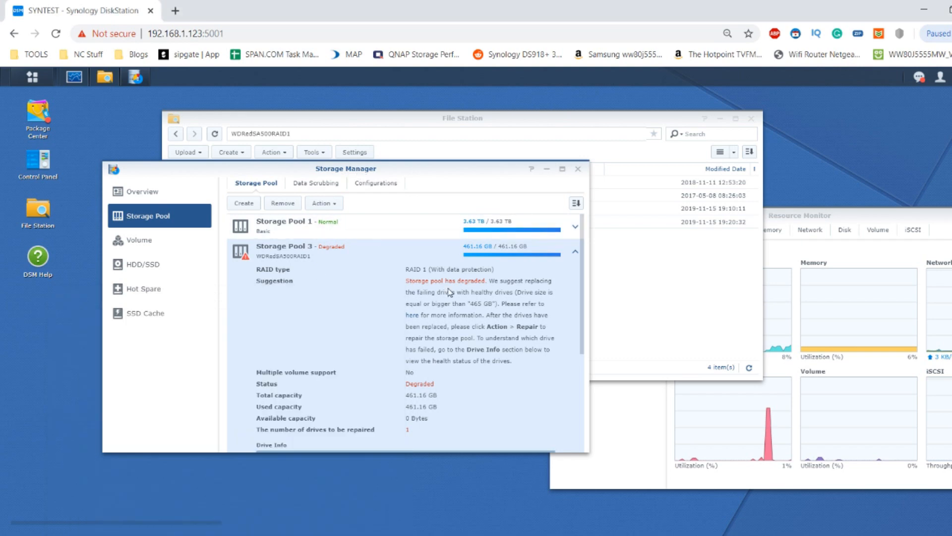
left_click(139, 239)
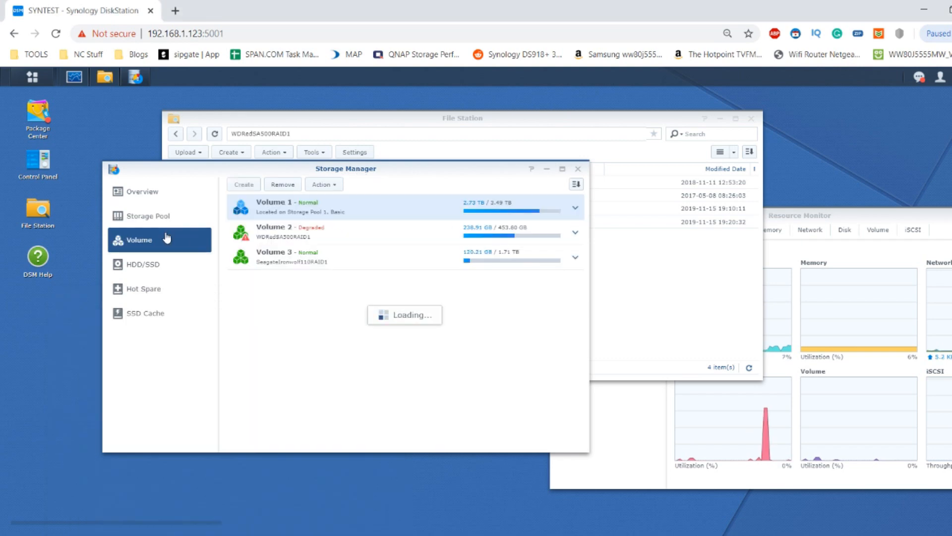
left_click(146, 216)
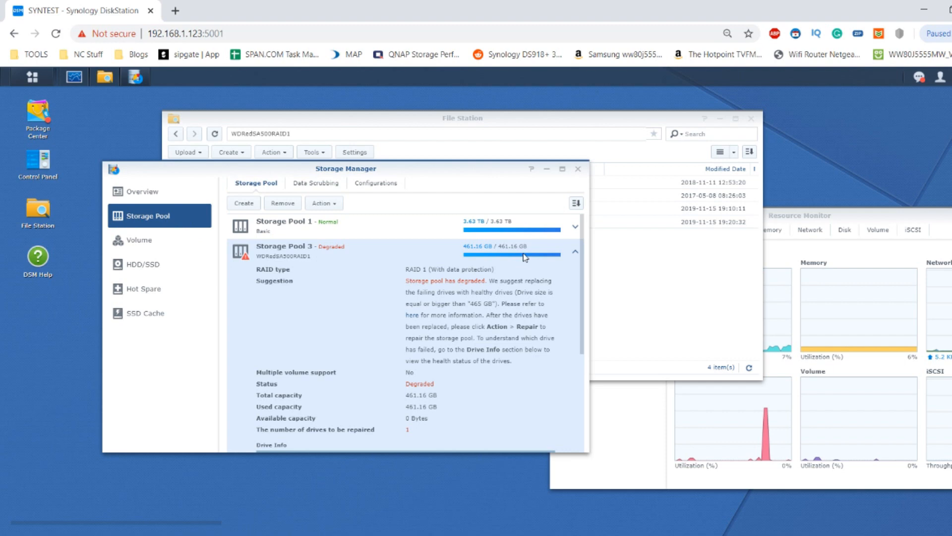
left_click(575, 251)
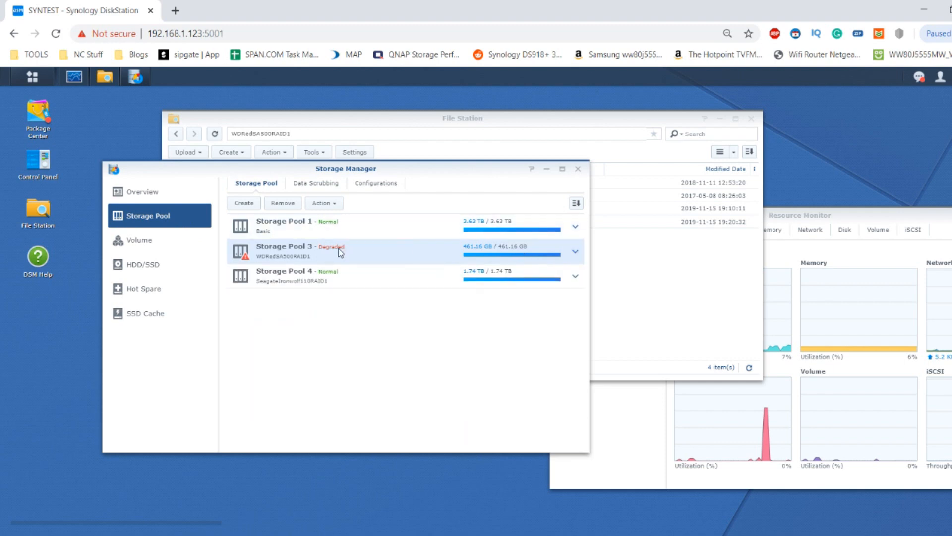
Step: Start Repair on Storage Pool 3 and choose the replacement drive, accepting the compatibility warning
left_click(324, 203)
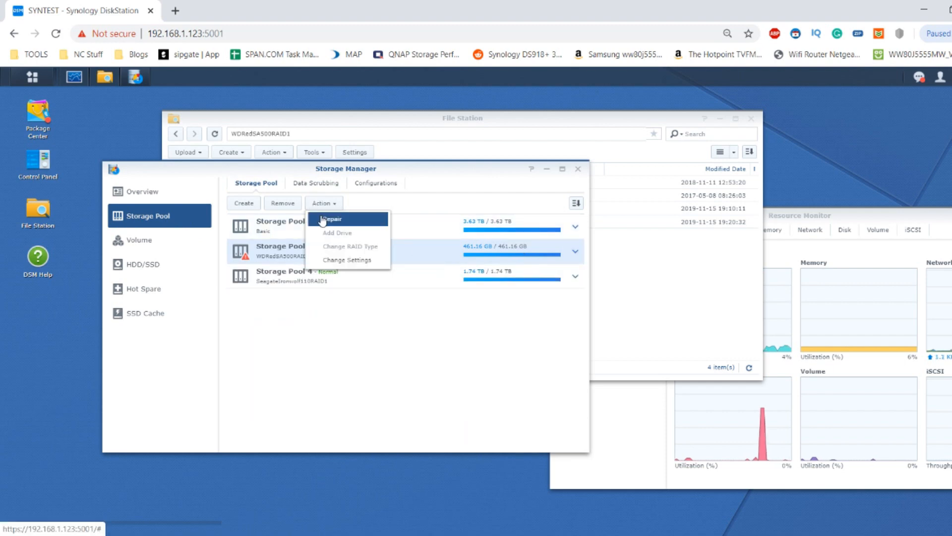
left_click(331, 218)
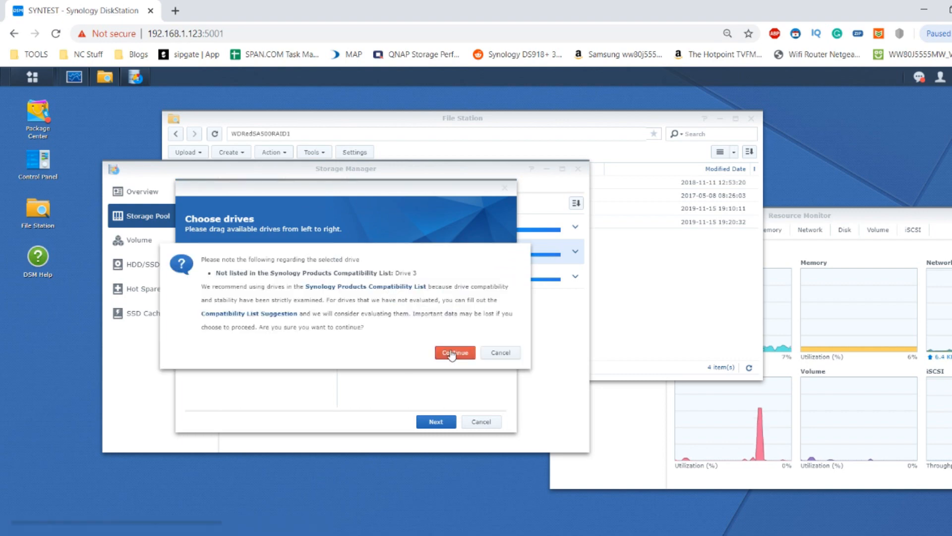
left_click(455, 352)
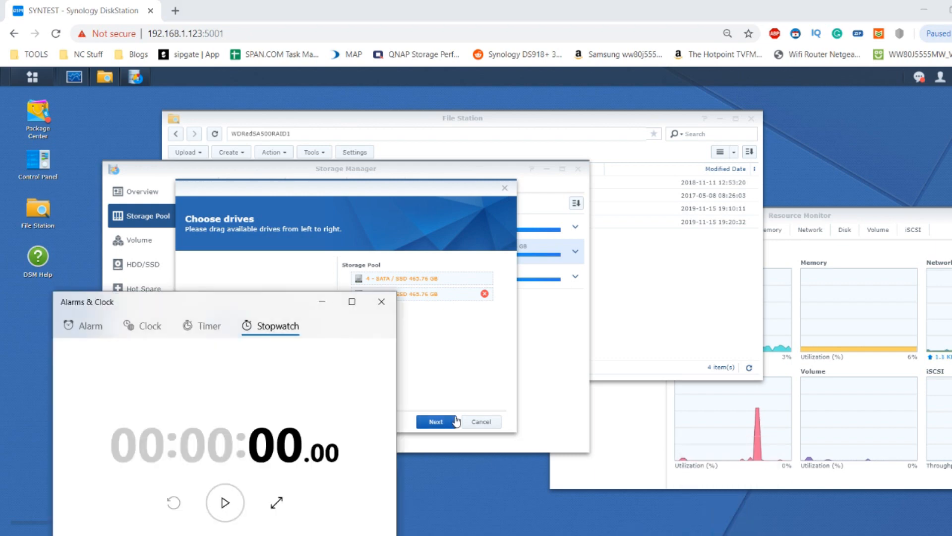
left_click(436, 421)
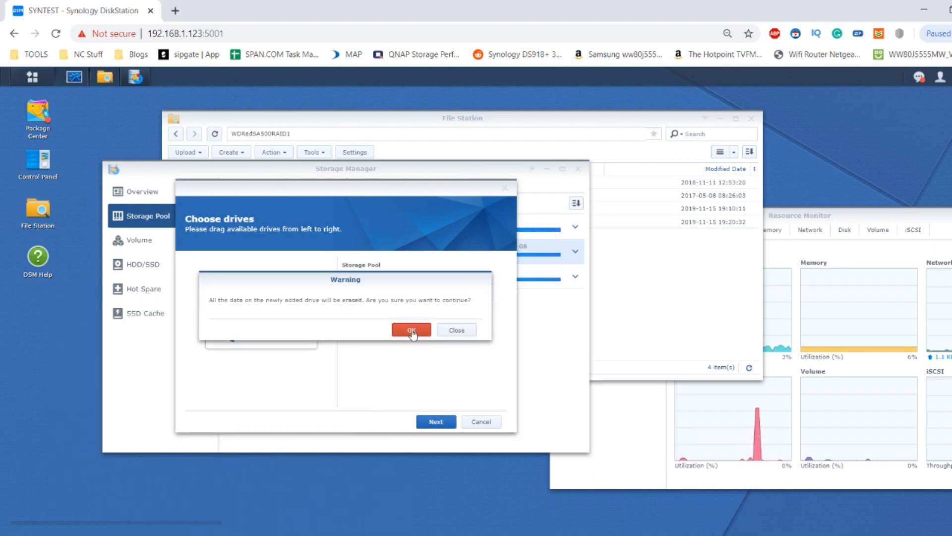
Step: Accept the drive-erase warning and apply the repair so the pool begins rebuilding
left_click(411, 330)
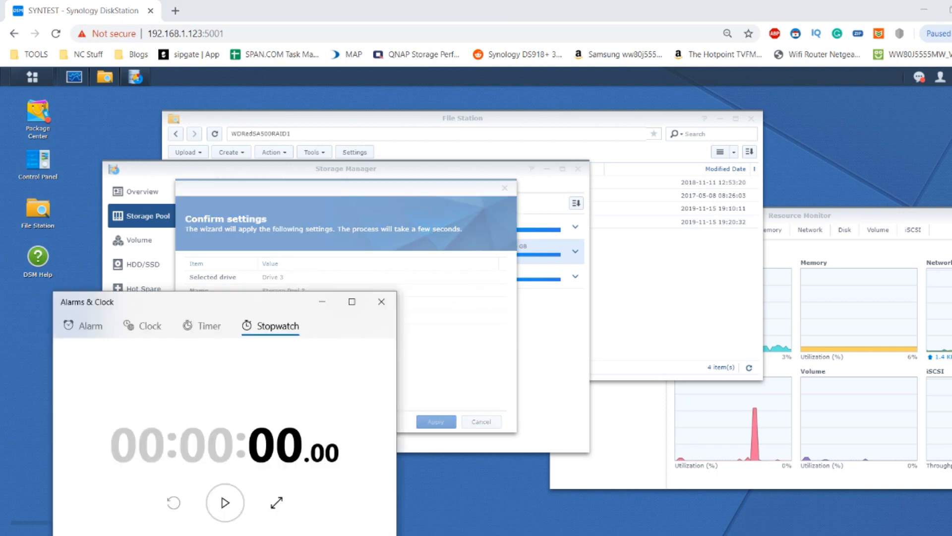
left_click(225, 502)
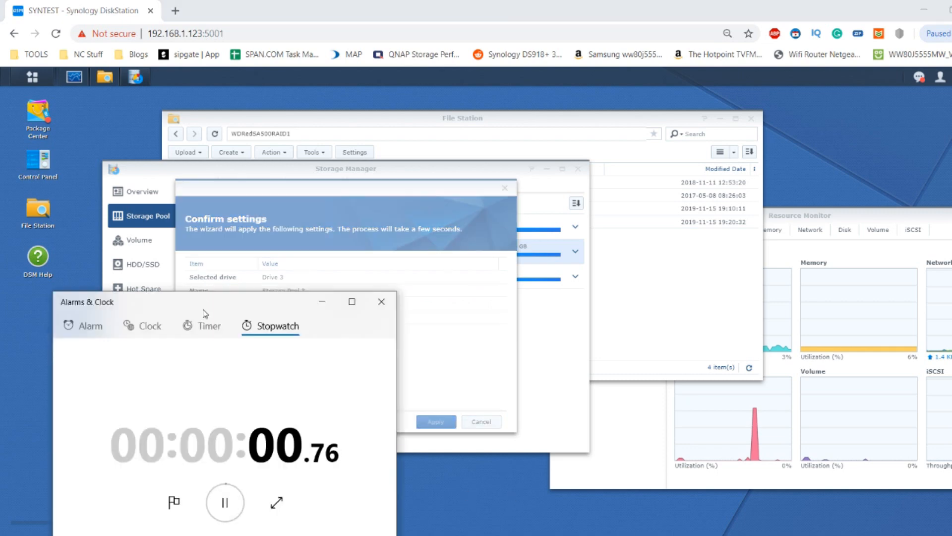
left_click(435, 422)
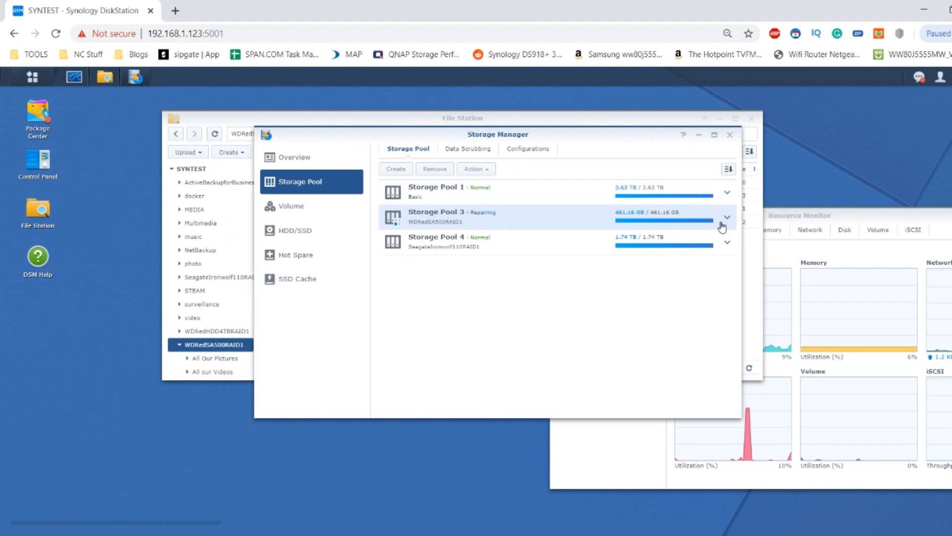
Step: Expand Storage Pool 3 to follow its re-synchronizing progress toward 100%
left_click(727, 217)
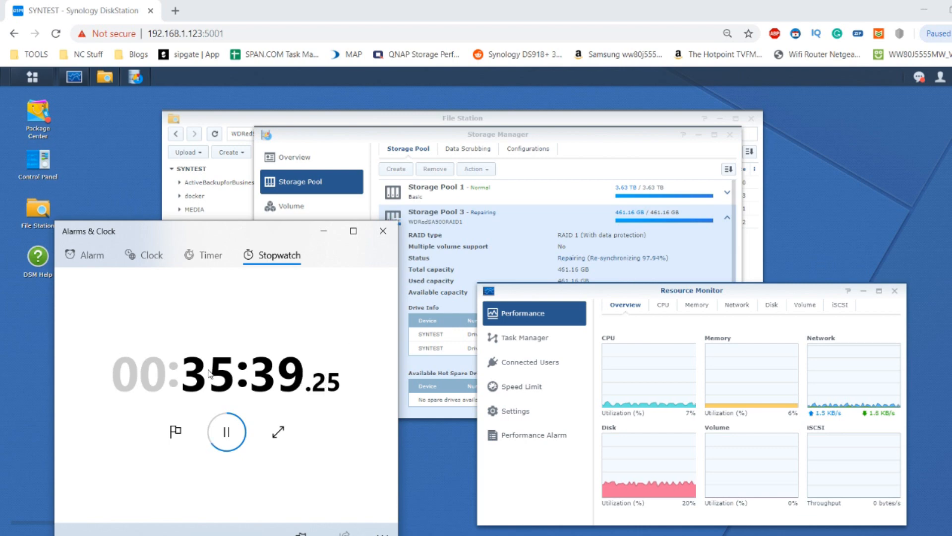
mouse_move(631, 286)
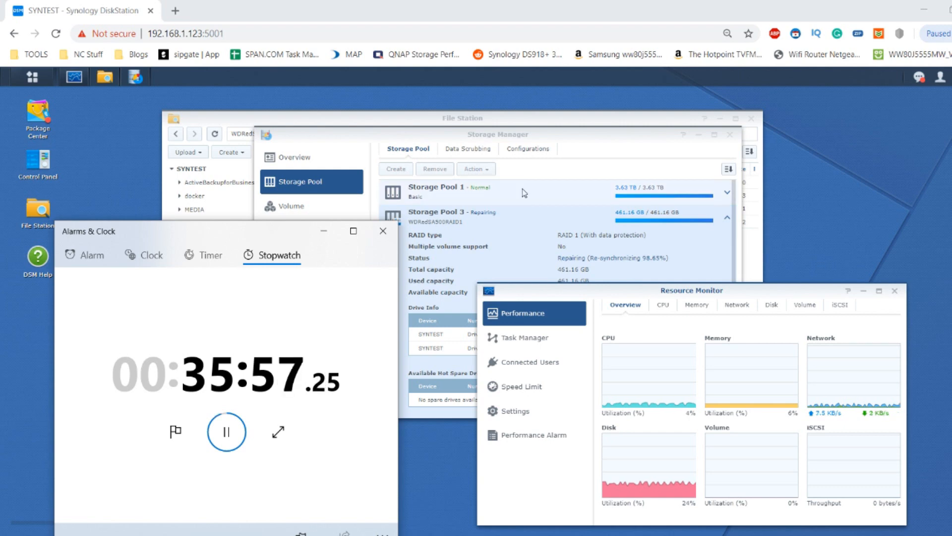
mouse_move(637, 285)
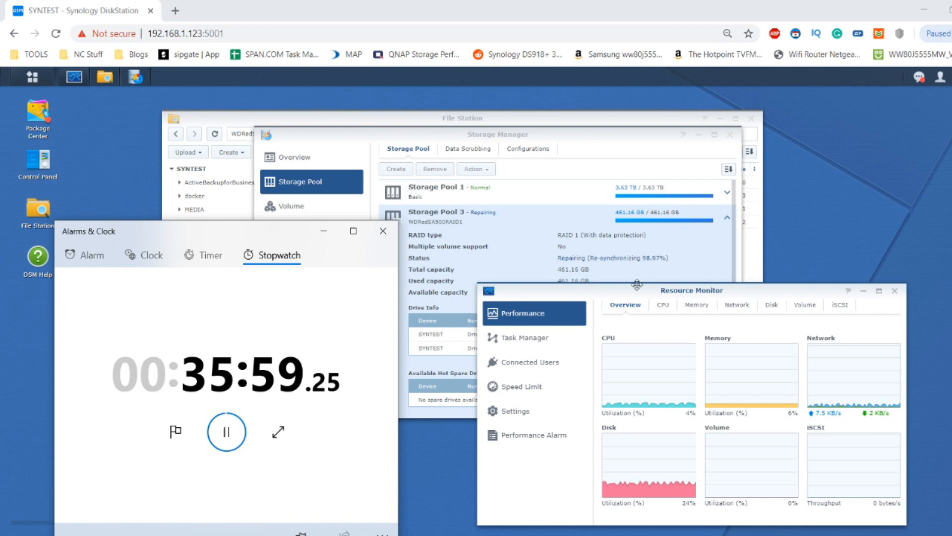
mouse_move(668, 274)
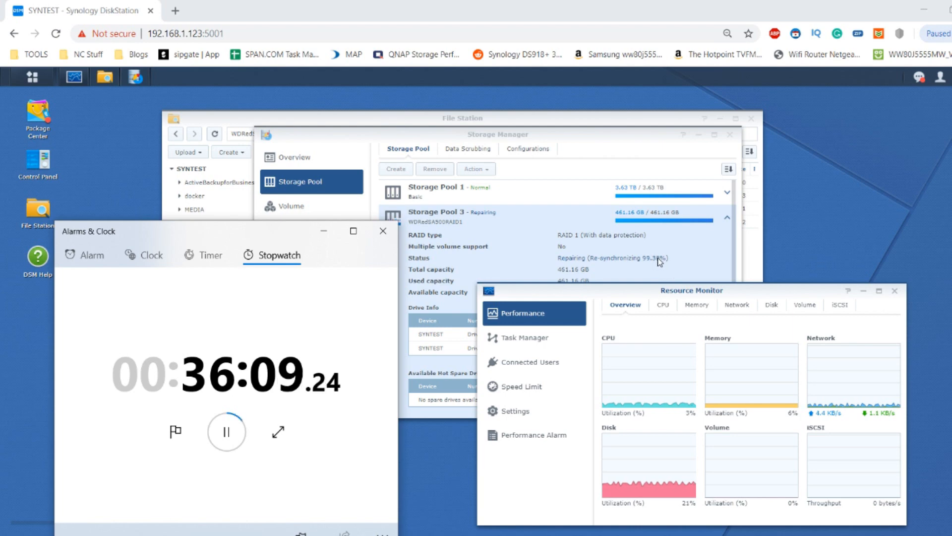
mouse_move(578, 266)
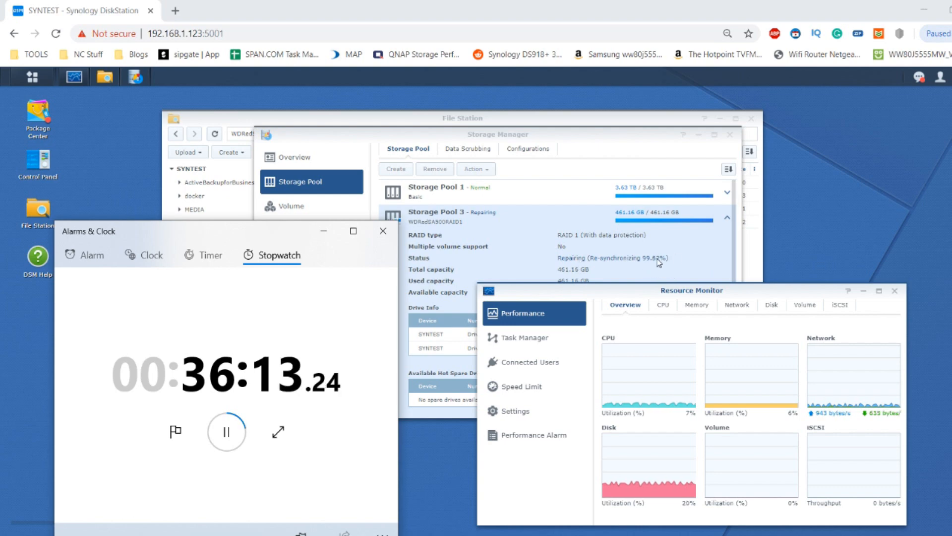
mouse_move(667, 267)
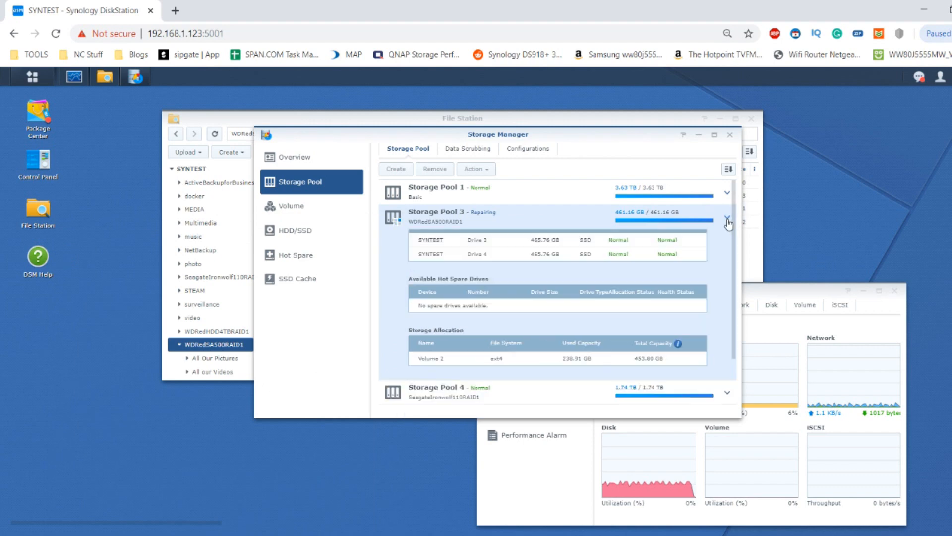
Step: Verify Storage Pool 3 reports Normal with Drive 3 and Drive 4 healthy after the RAID 1 rebuild
left_click(727, 218)
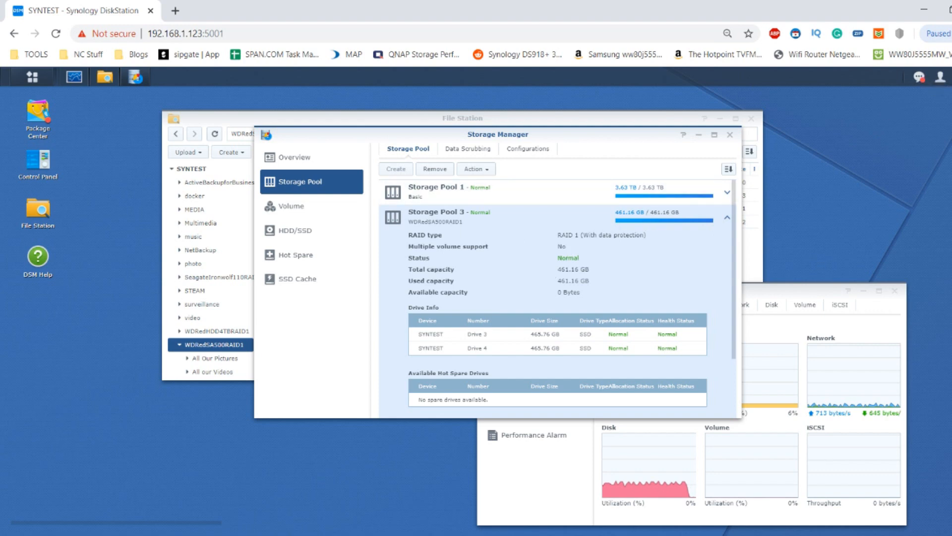
left_click(226, 432)
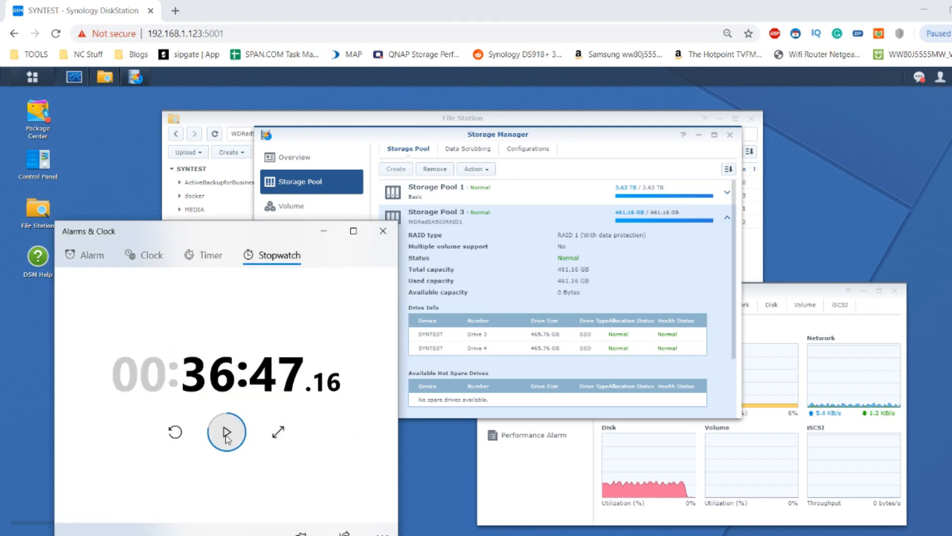
left_click(227, 432)
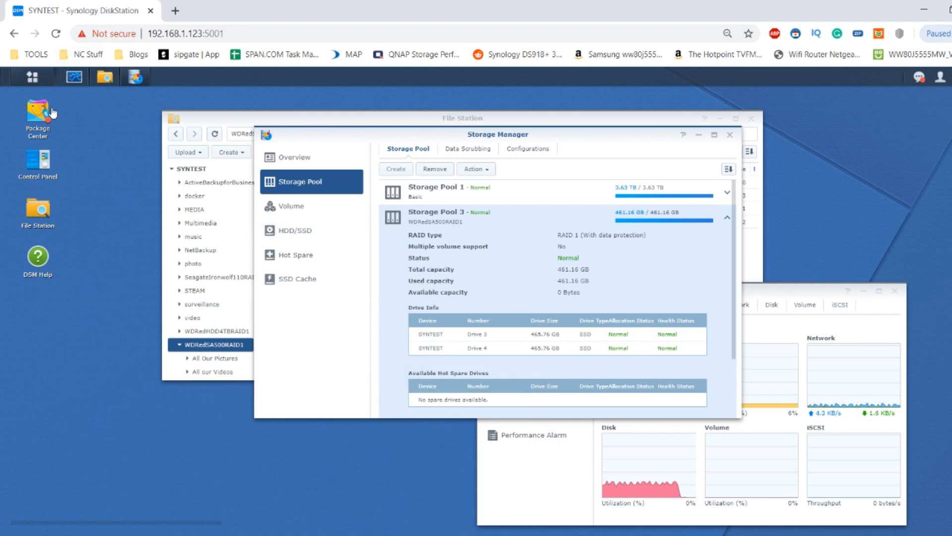
left_click(729, 134)
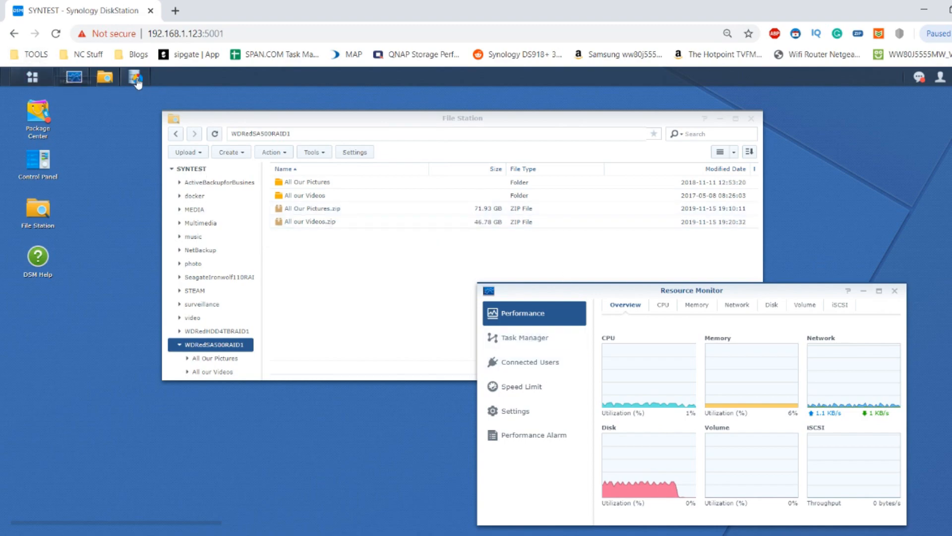
left_click(136, 77)
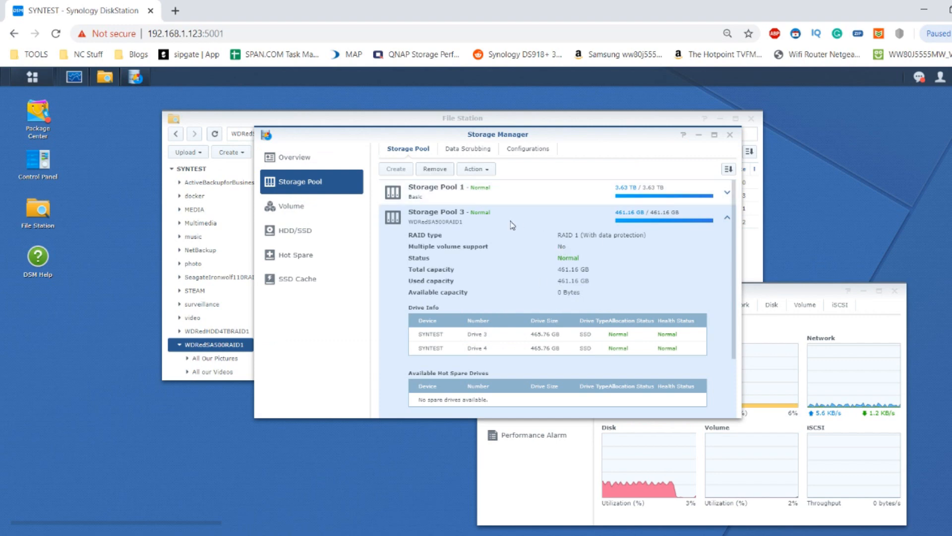
Step: Run a read/write benchmark test on Drive 3 from the HDD/SSD list
left_click(297, 230)
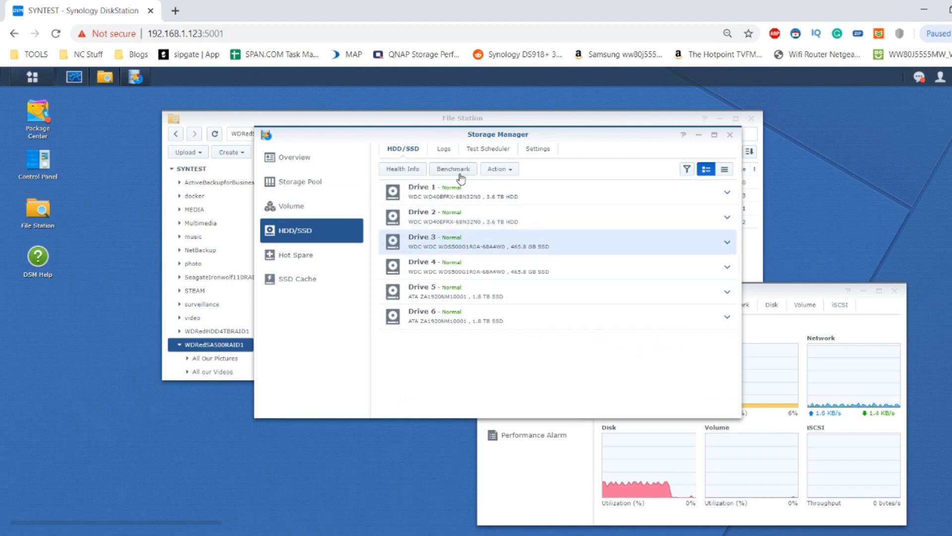
left_click(453, 169)
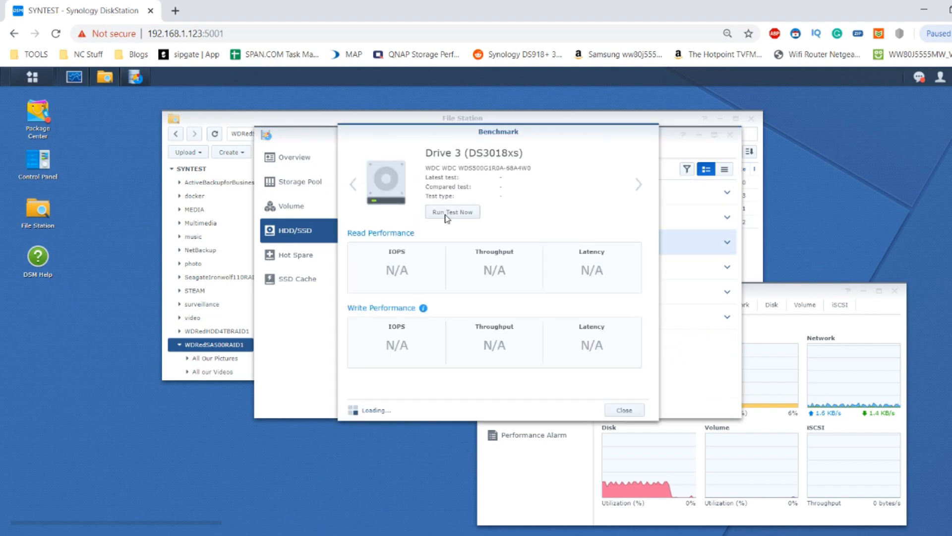
left_click(452, 213)
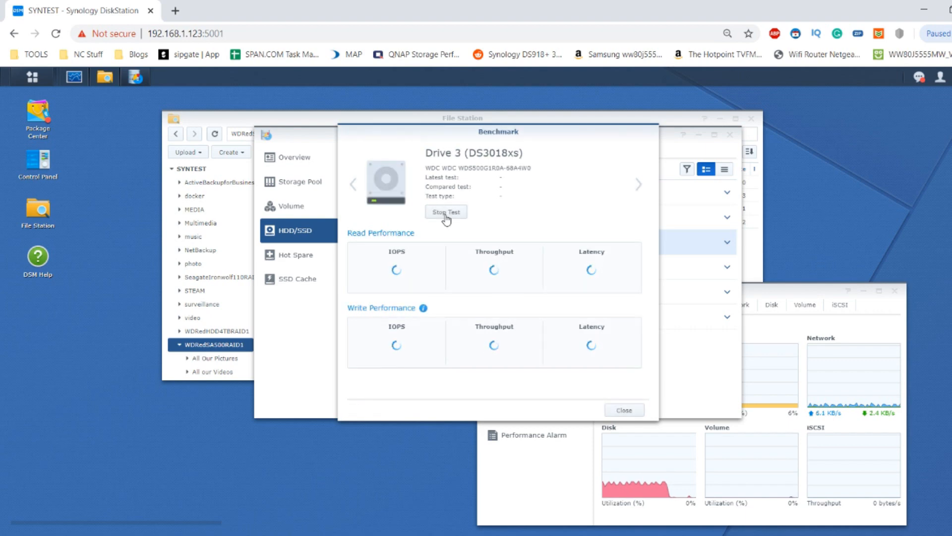